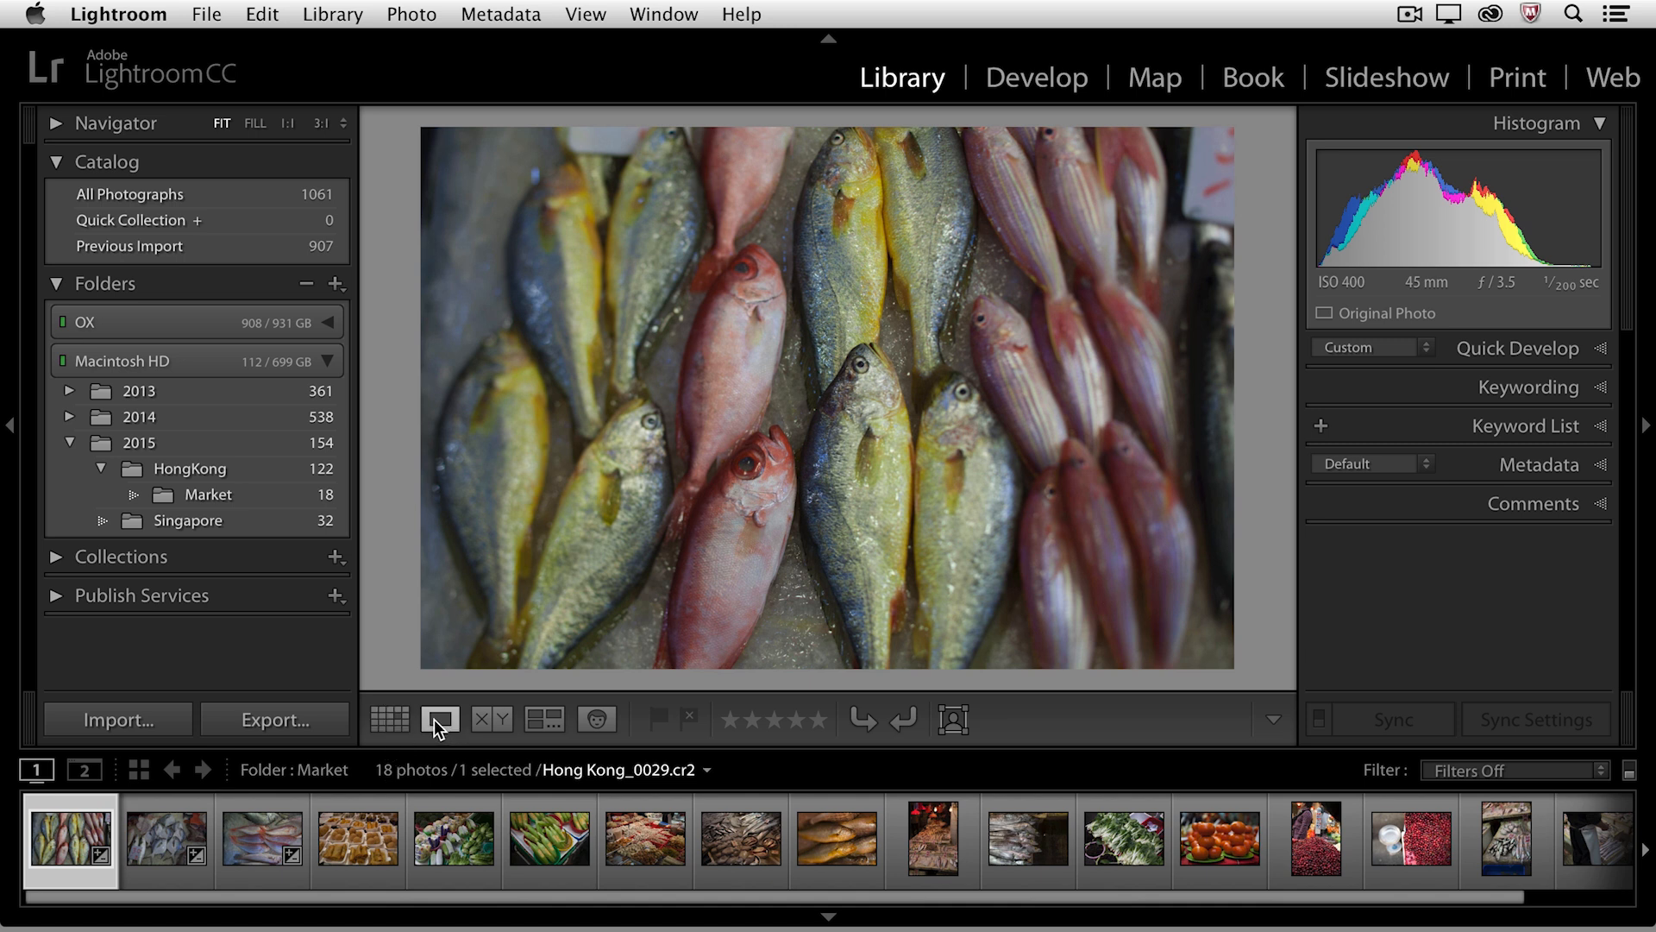
Step: Browse the Market photos in Grid, then show the spring rolls and sesame balls photo in Loupe
click(390, 720)
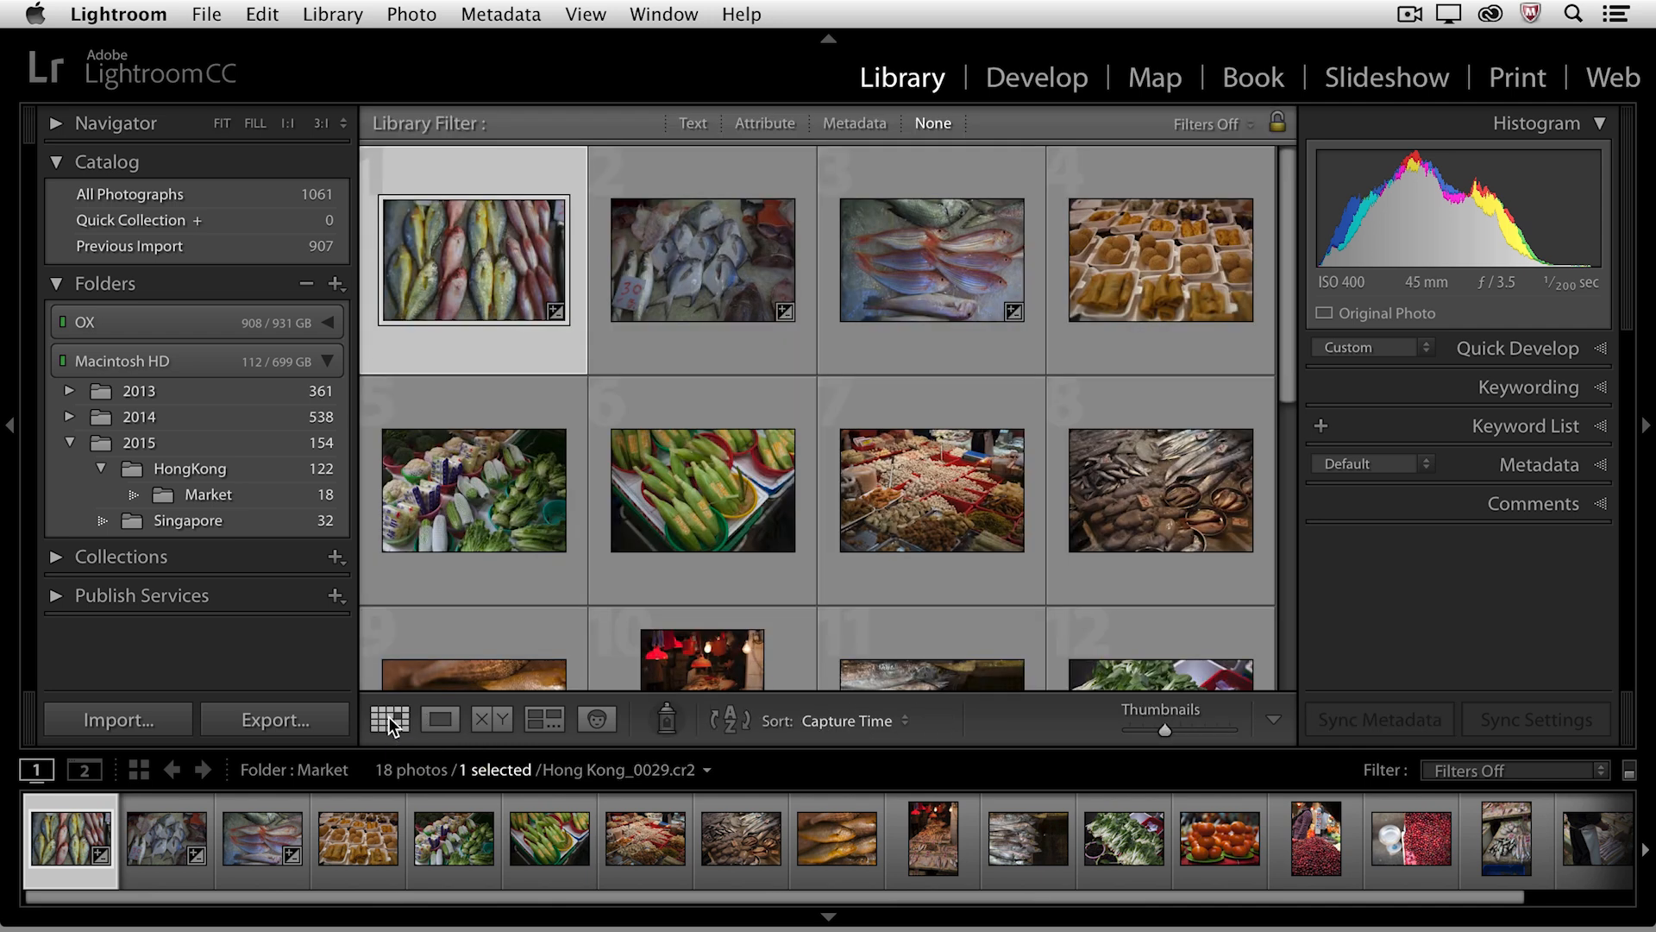
mouse_move(390, 719)
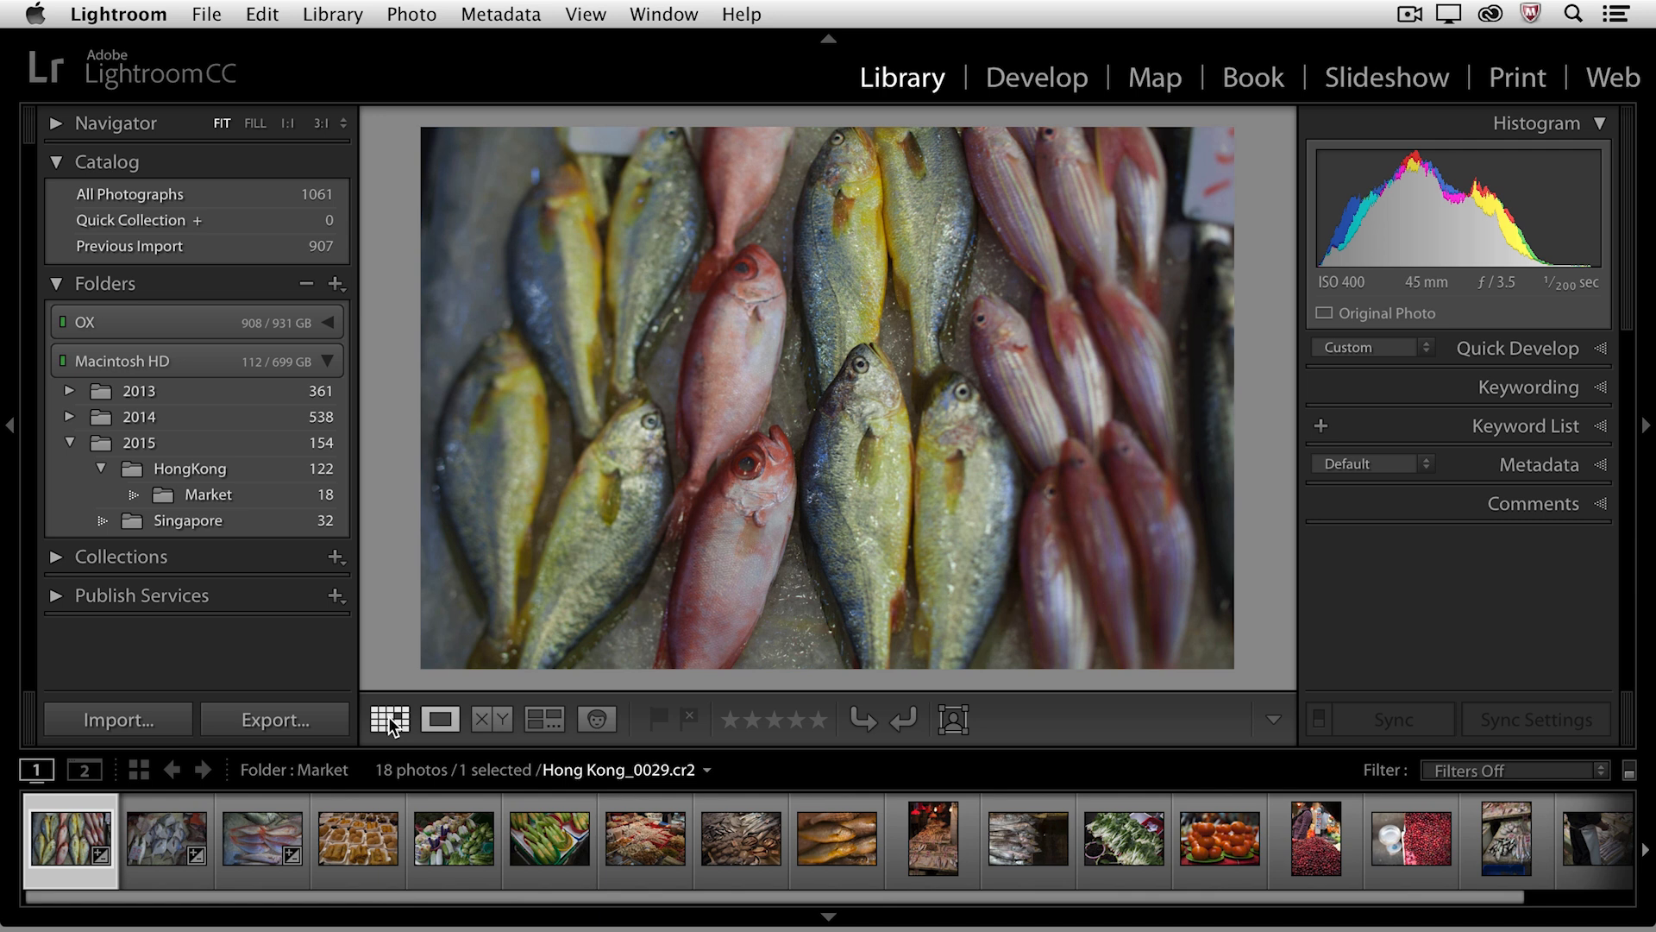
click(261, 840)
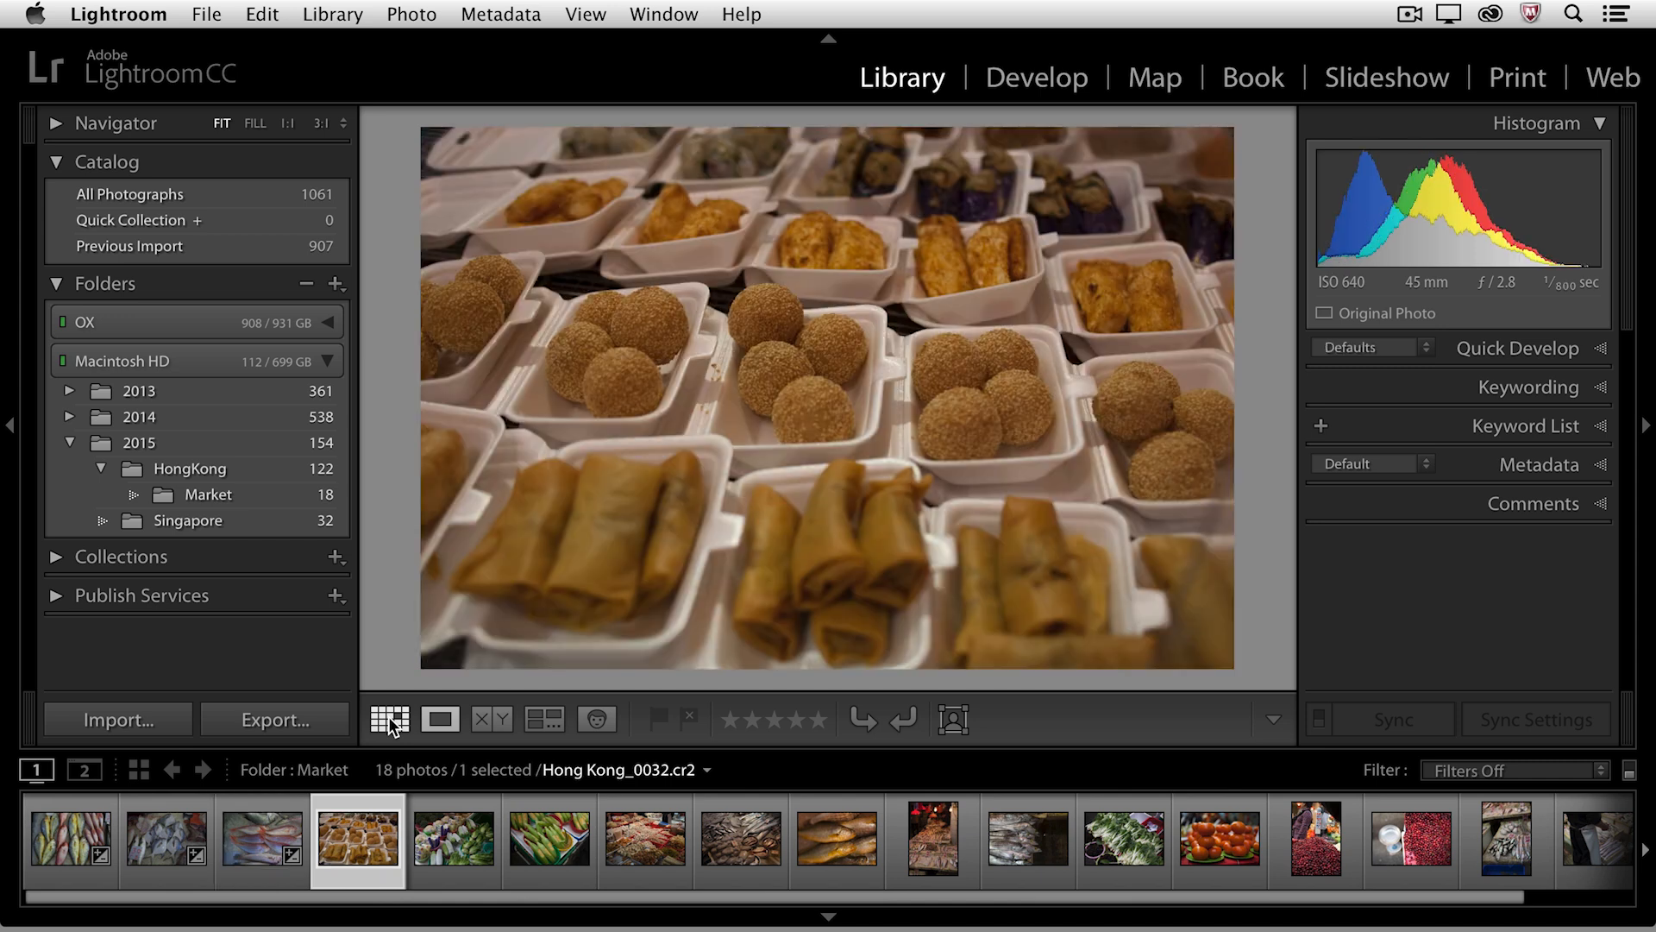
Step: Step through the vegetable stall and fishball photos, stopping on the corn cobs photo
click(453, 839)
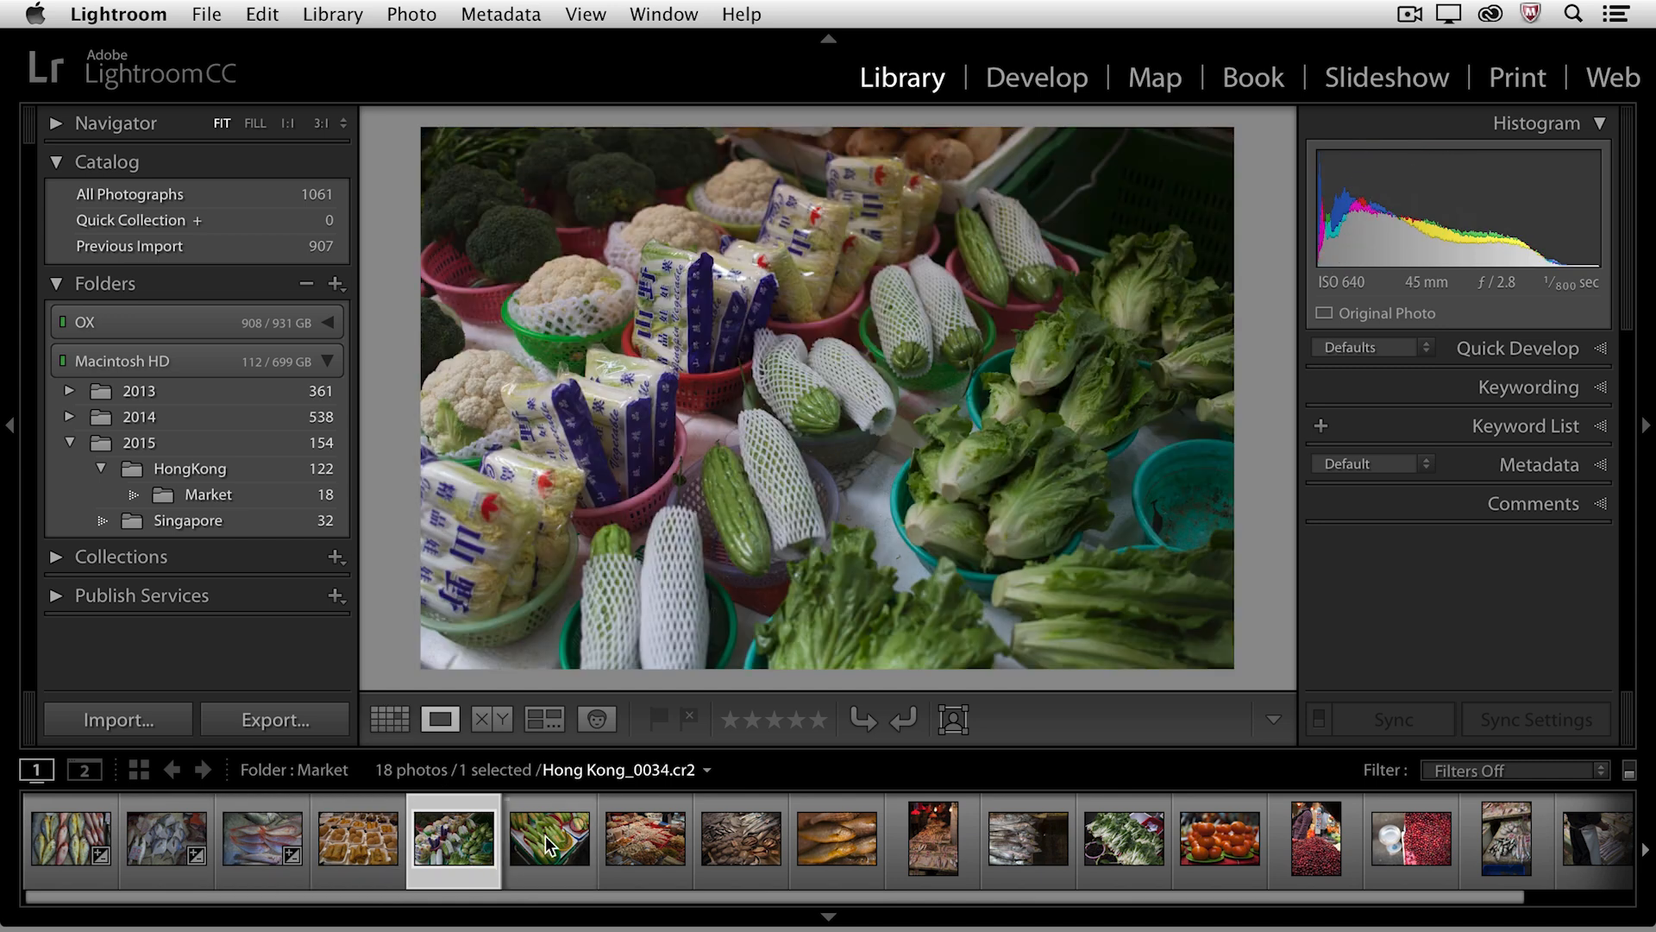
click(643, 840)
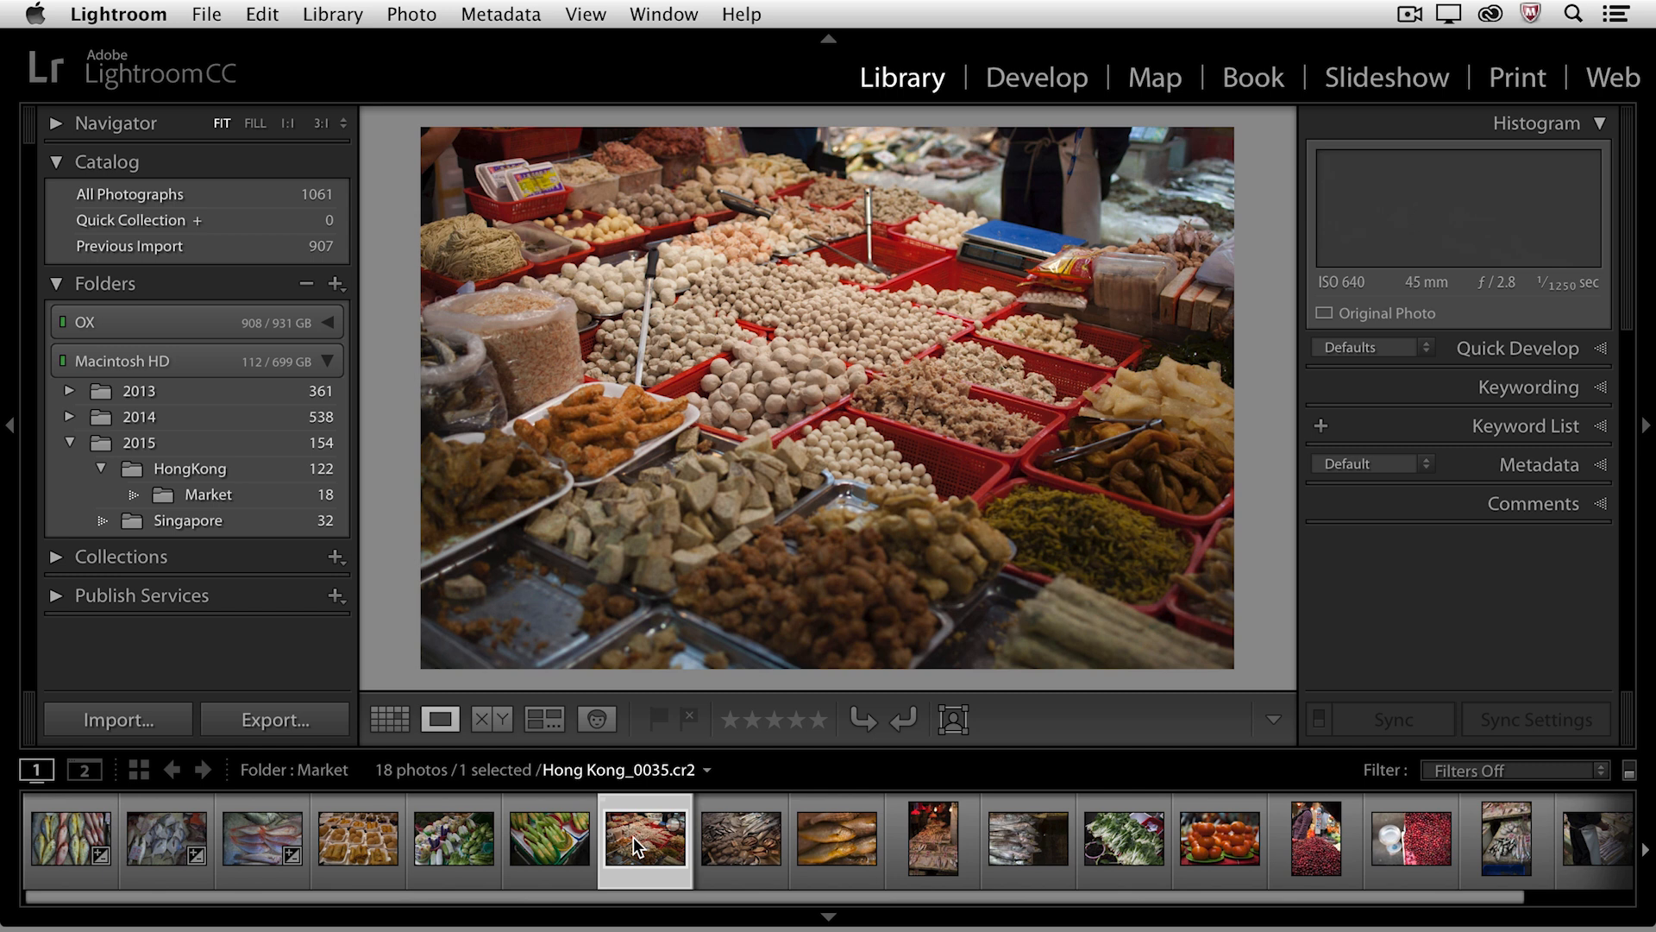
click(548, 839)
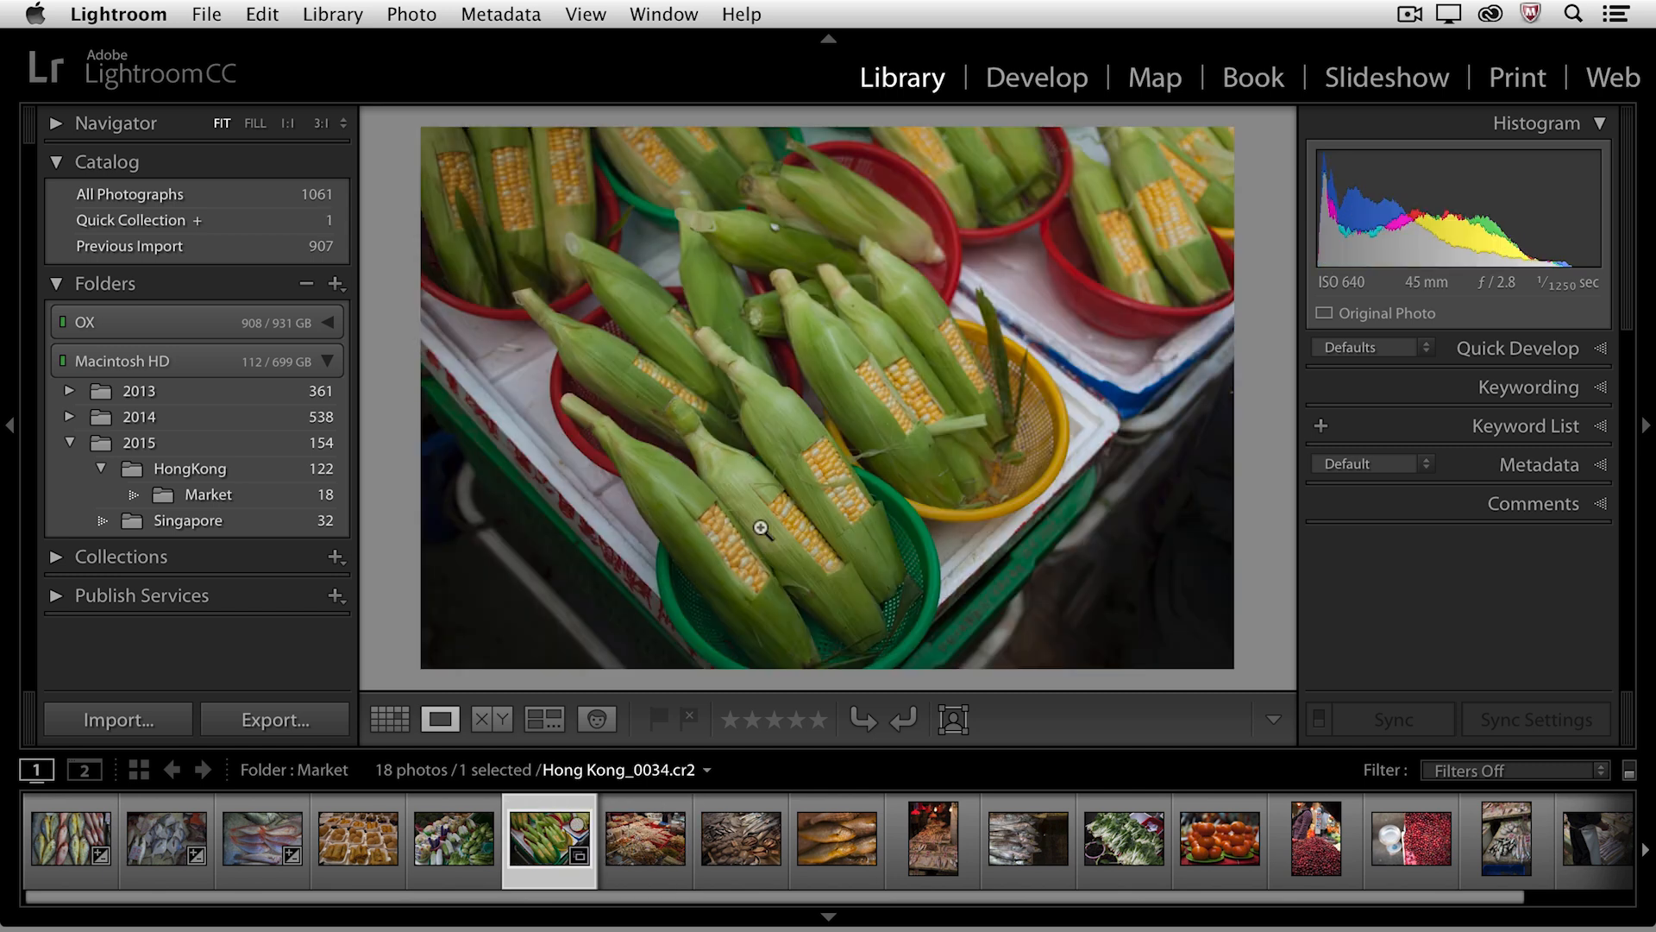
mouse_move(769, 480)
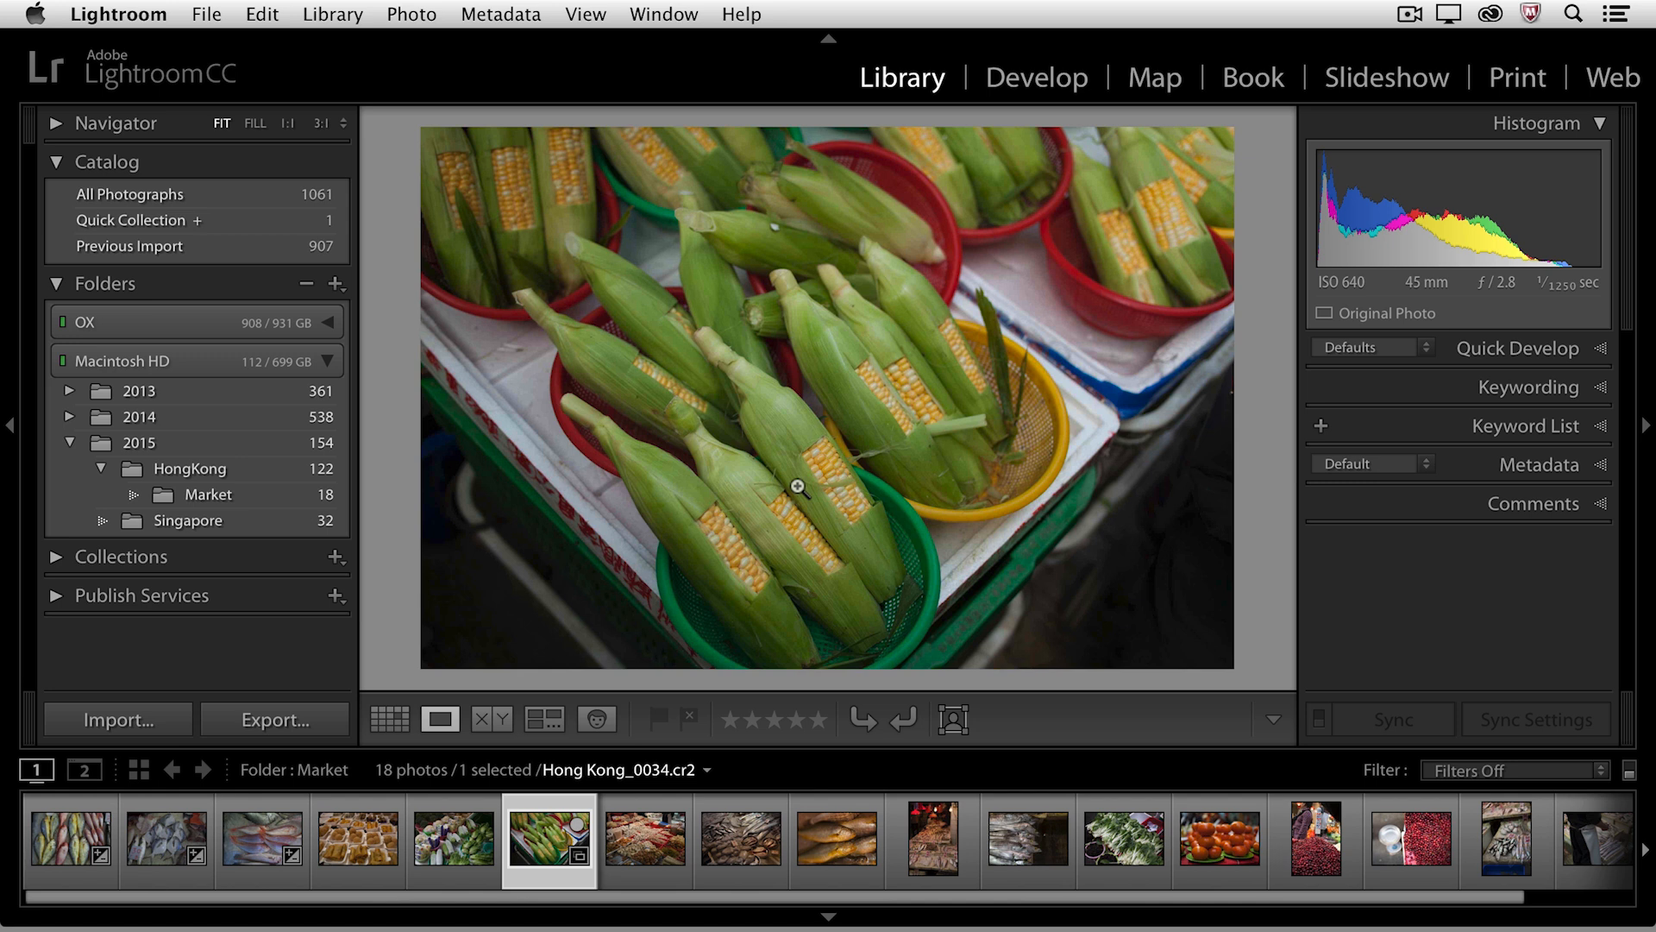
click(390, 719)
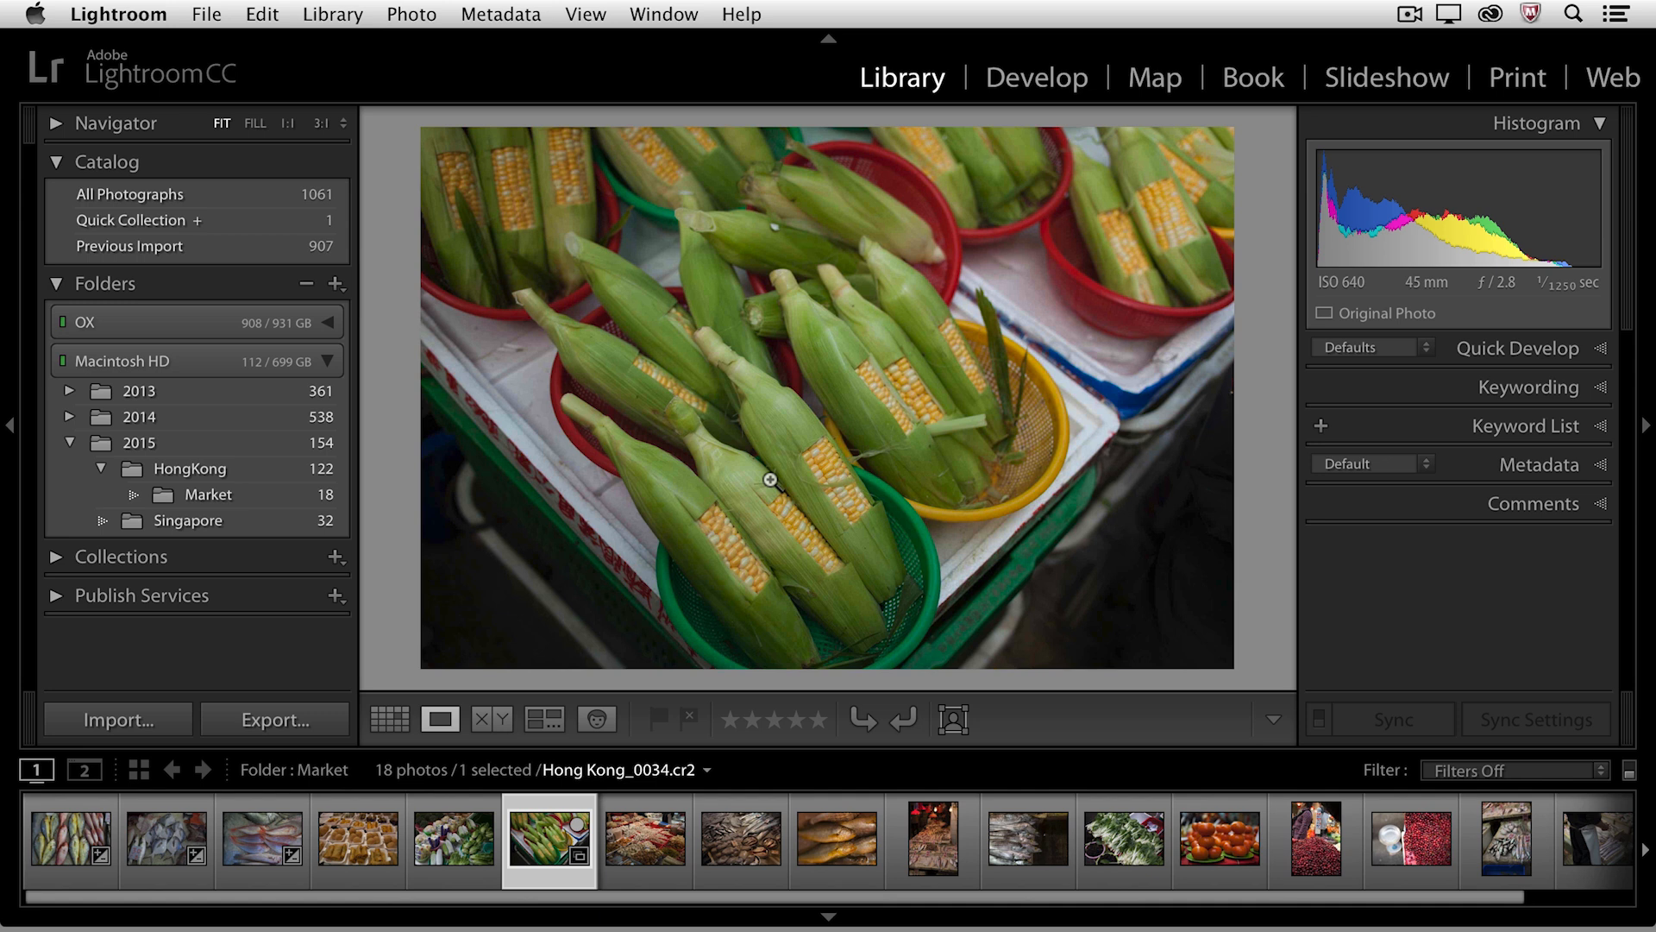
mouse_move(225, 136)
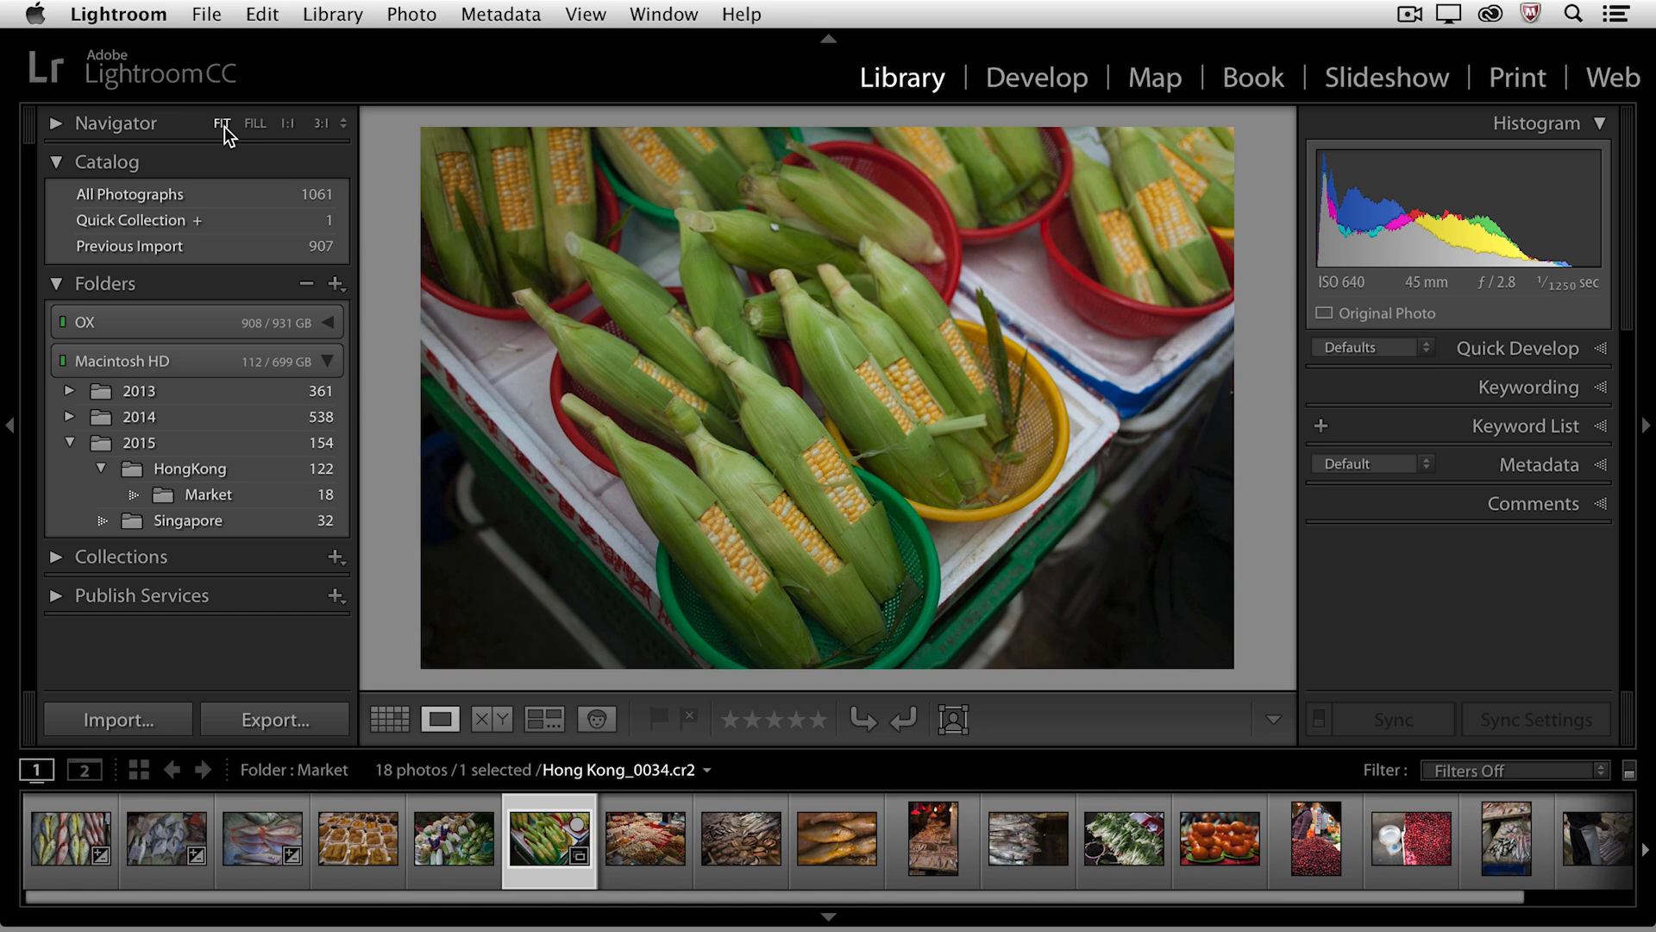
mouse_move(222, 123)
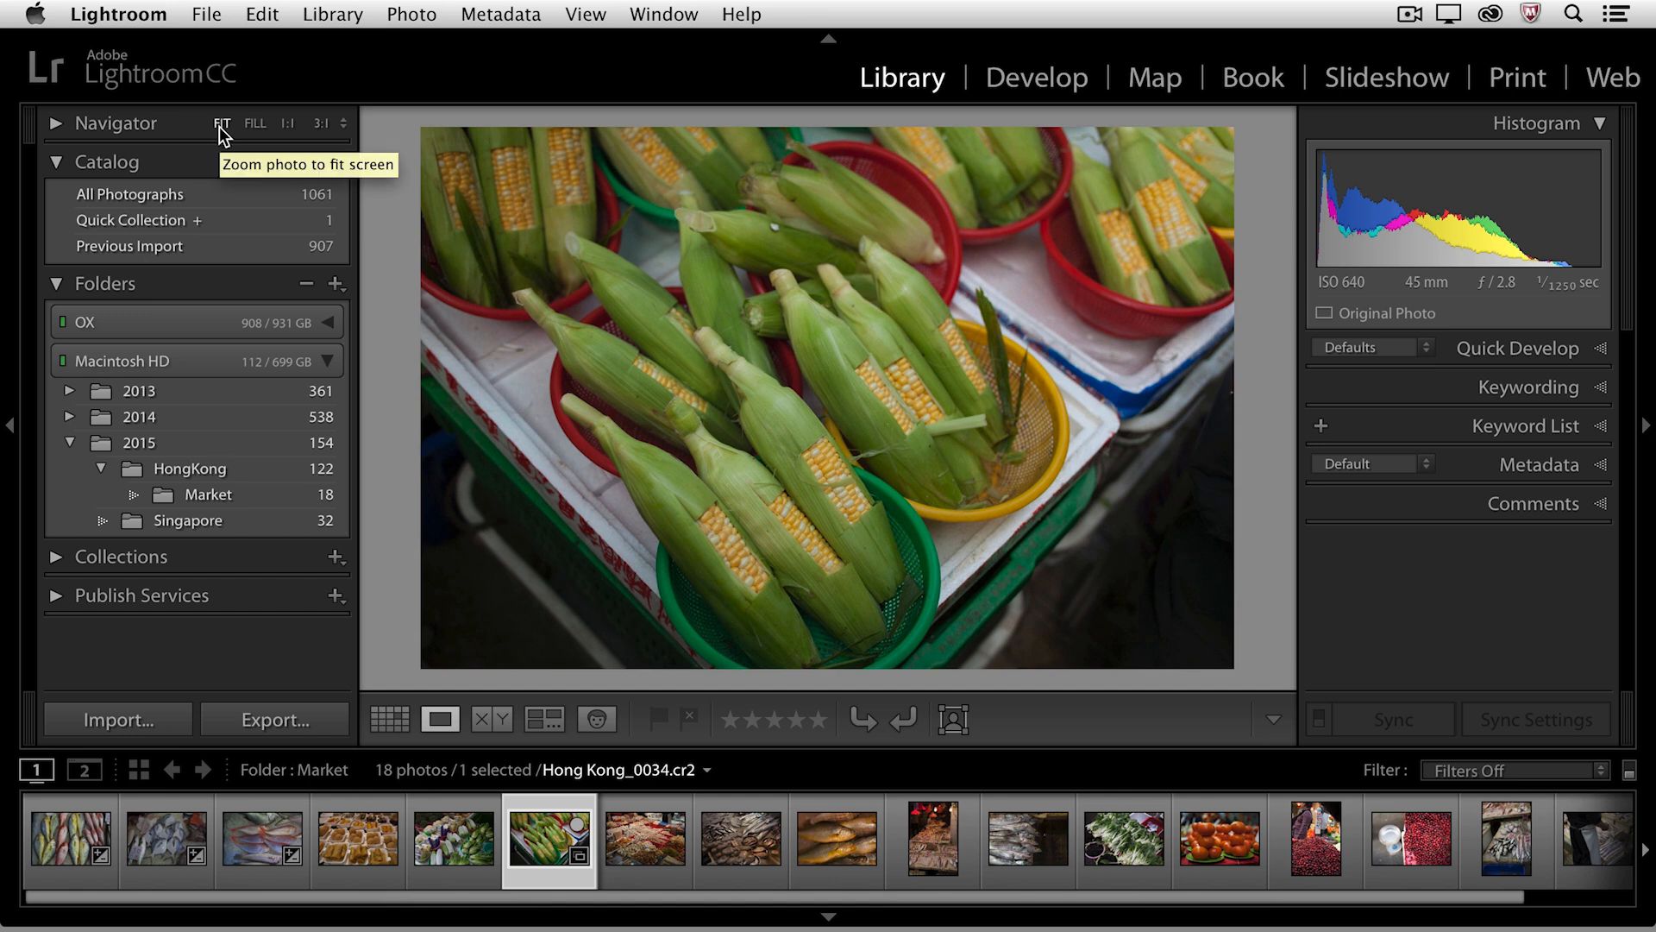
mouse_move(221, 123)
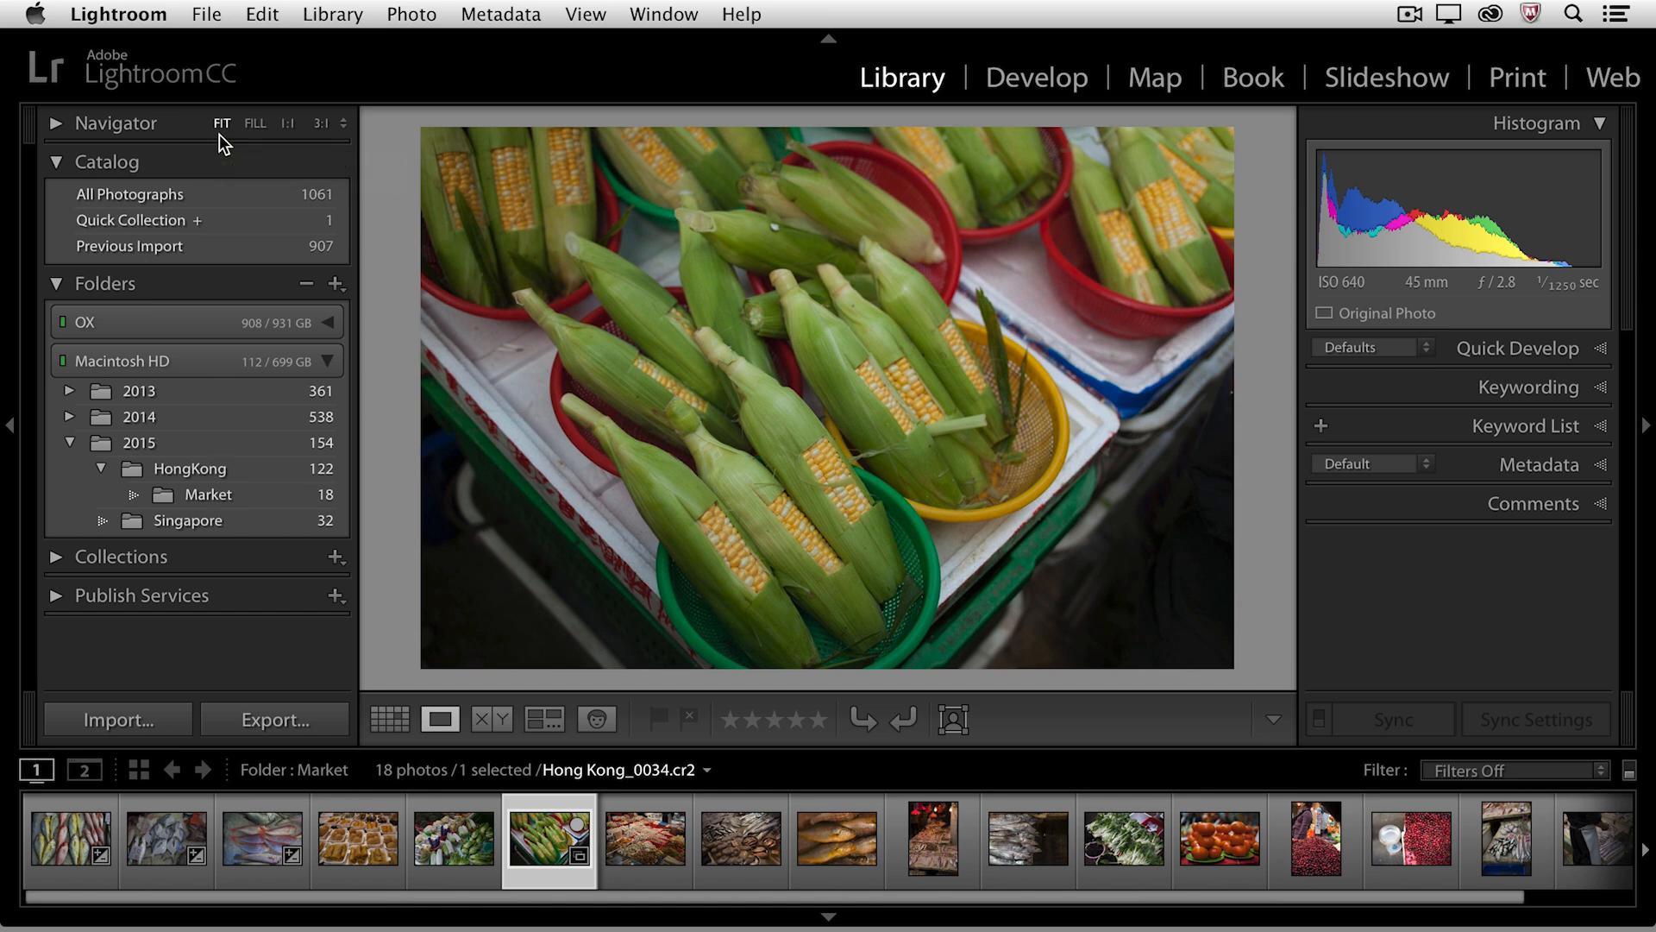
mouse_move(246, 143)
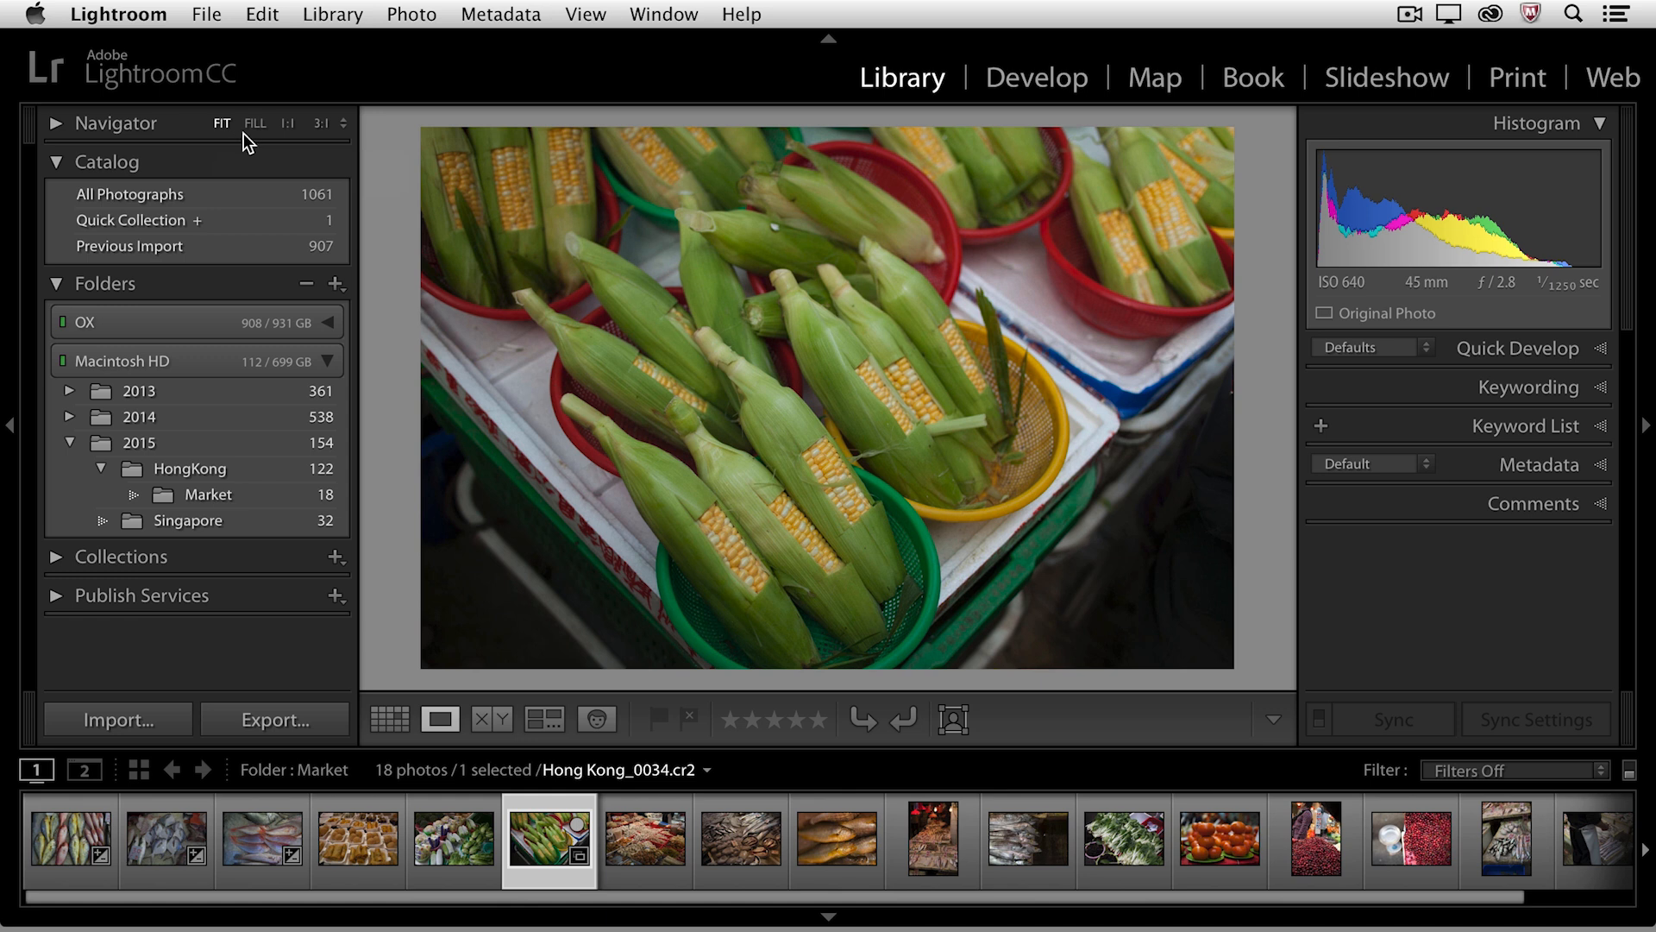
Step: Try Navigator FILL, FIT and 1:1 on the corn photo, set the custom ratio to 1:2, then FIT
click(255, 122)
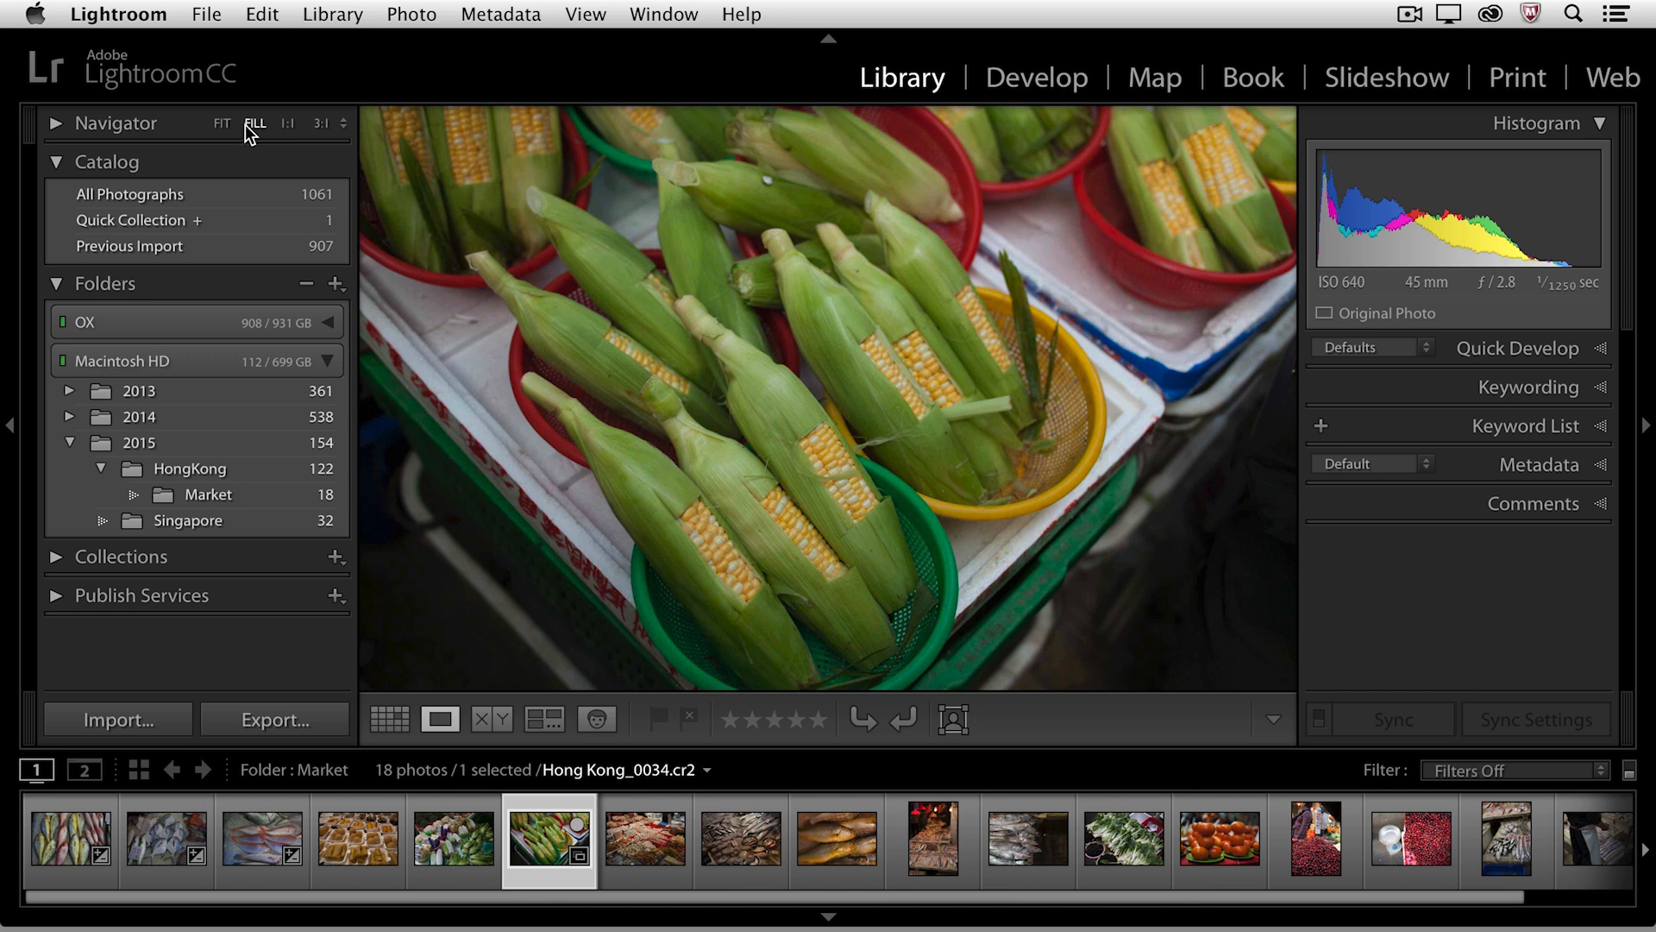
click(221, 123)
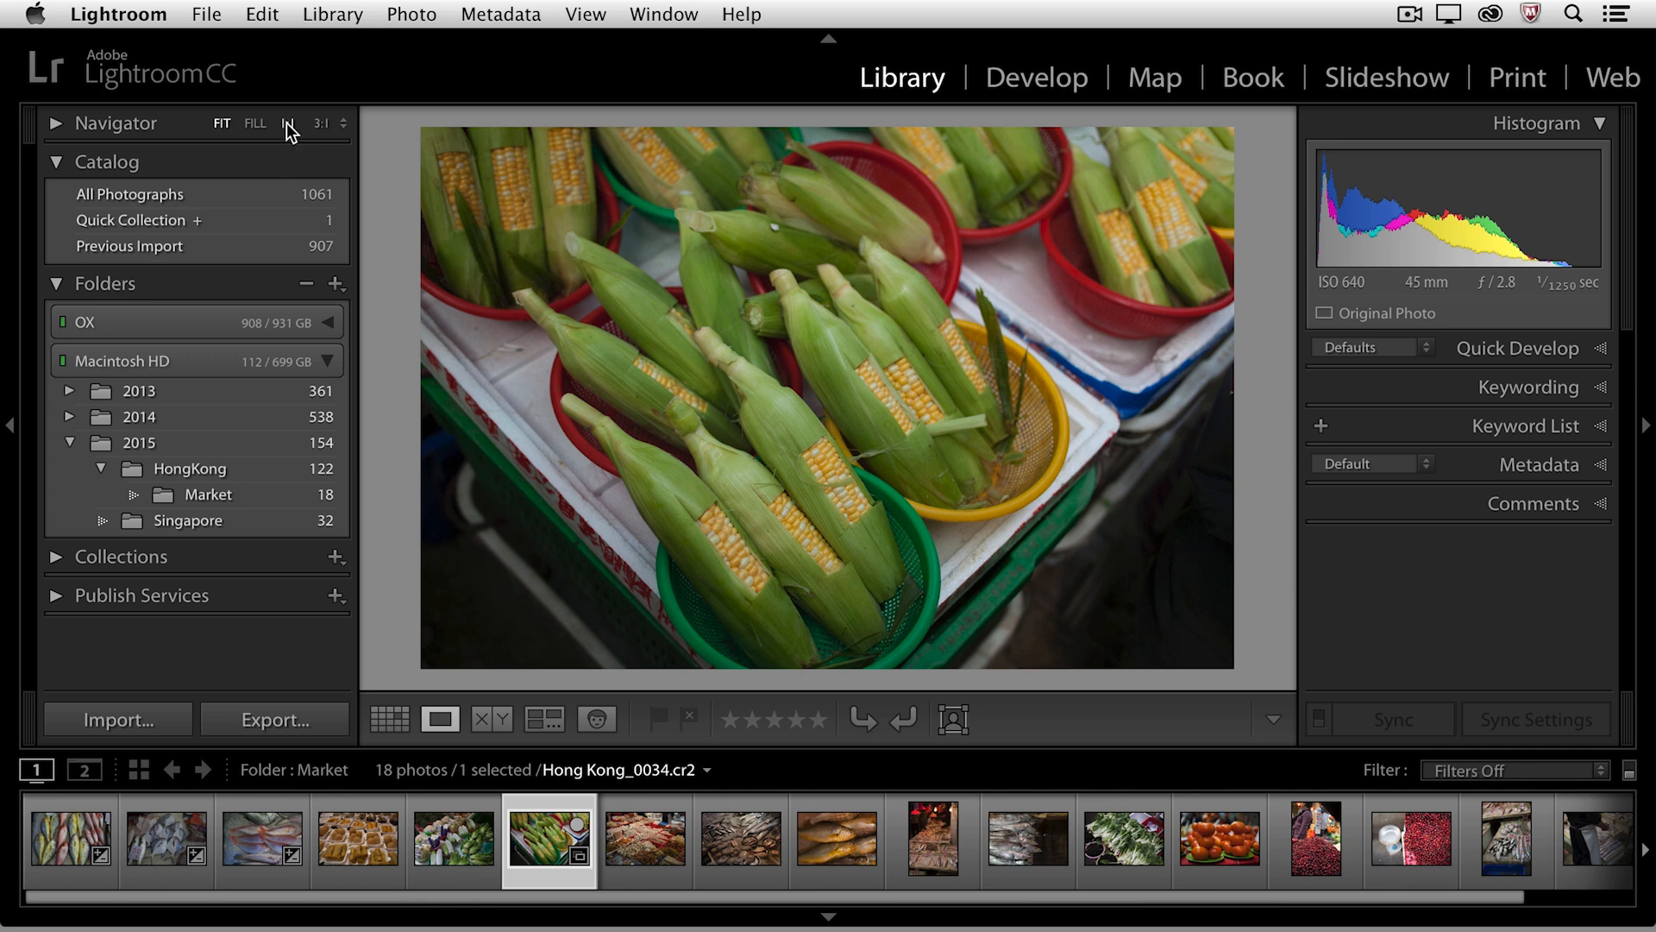
click(287, 122)
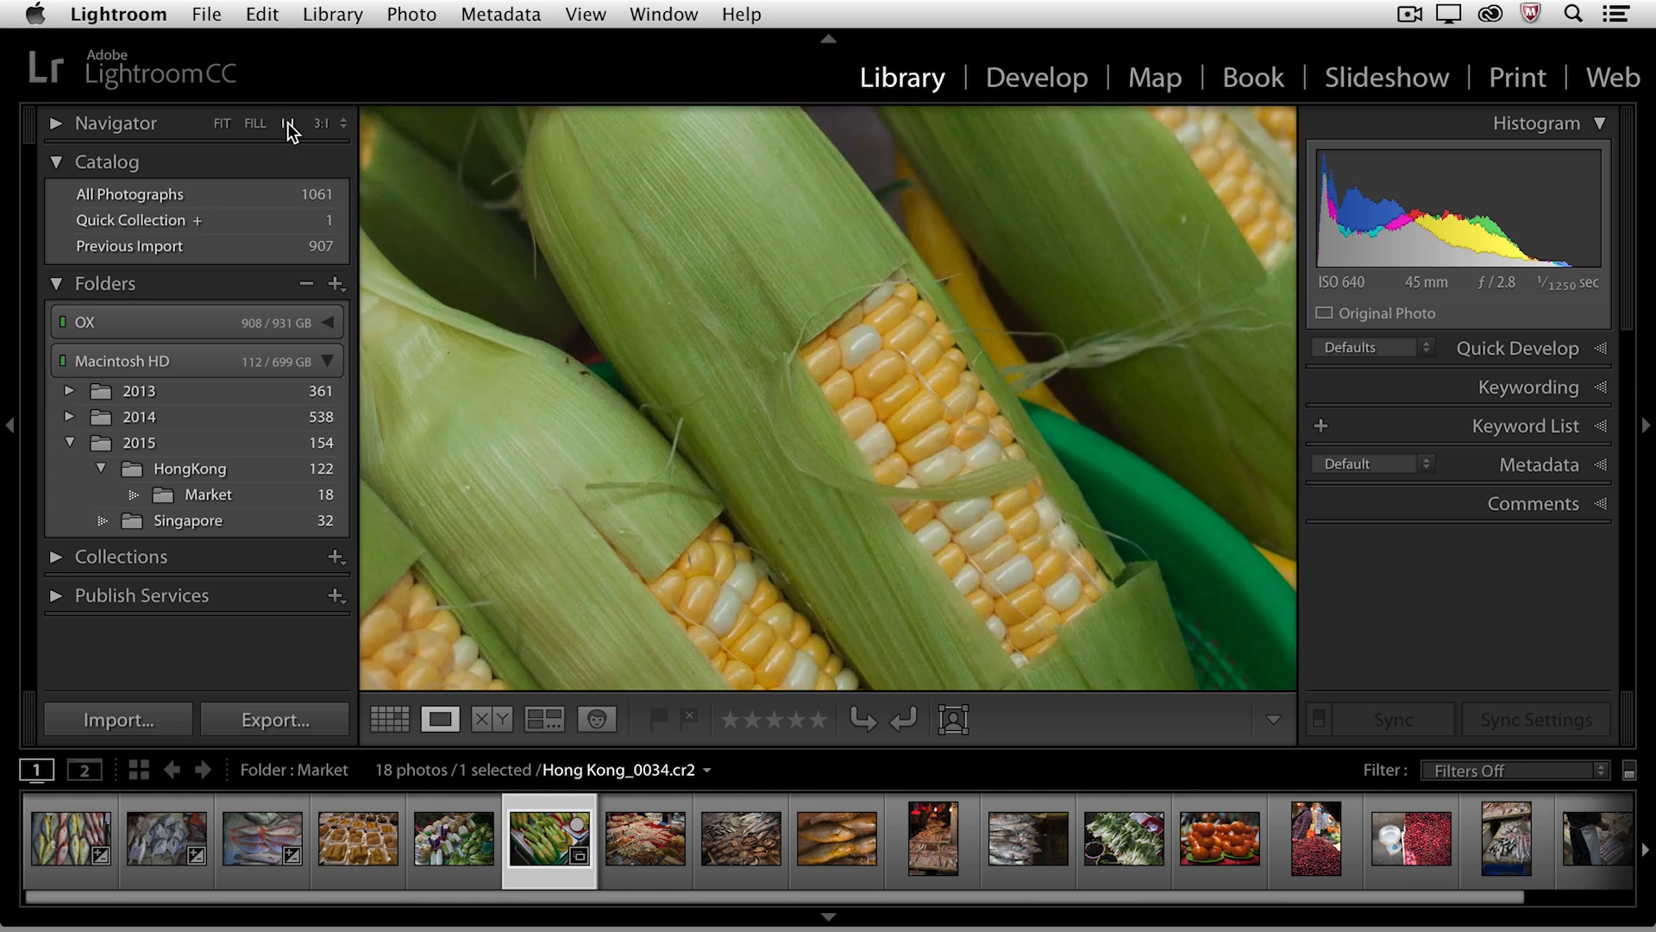
click(288, 123)
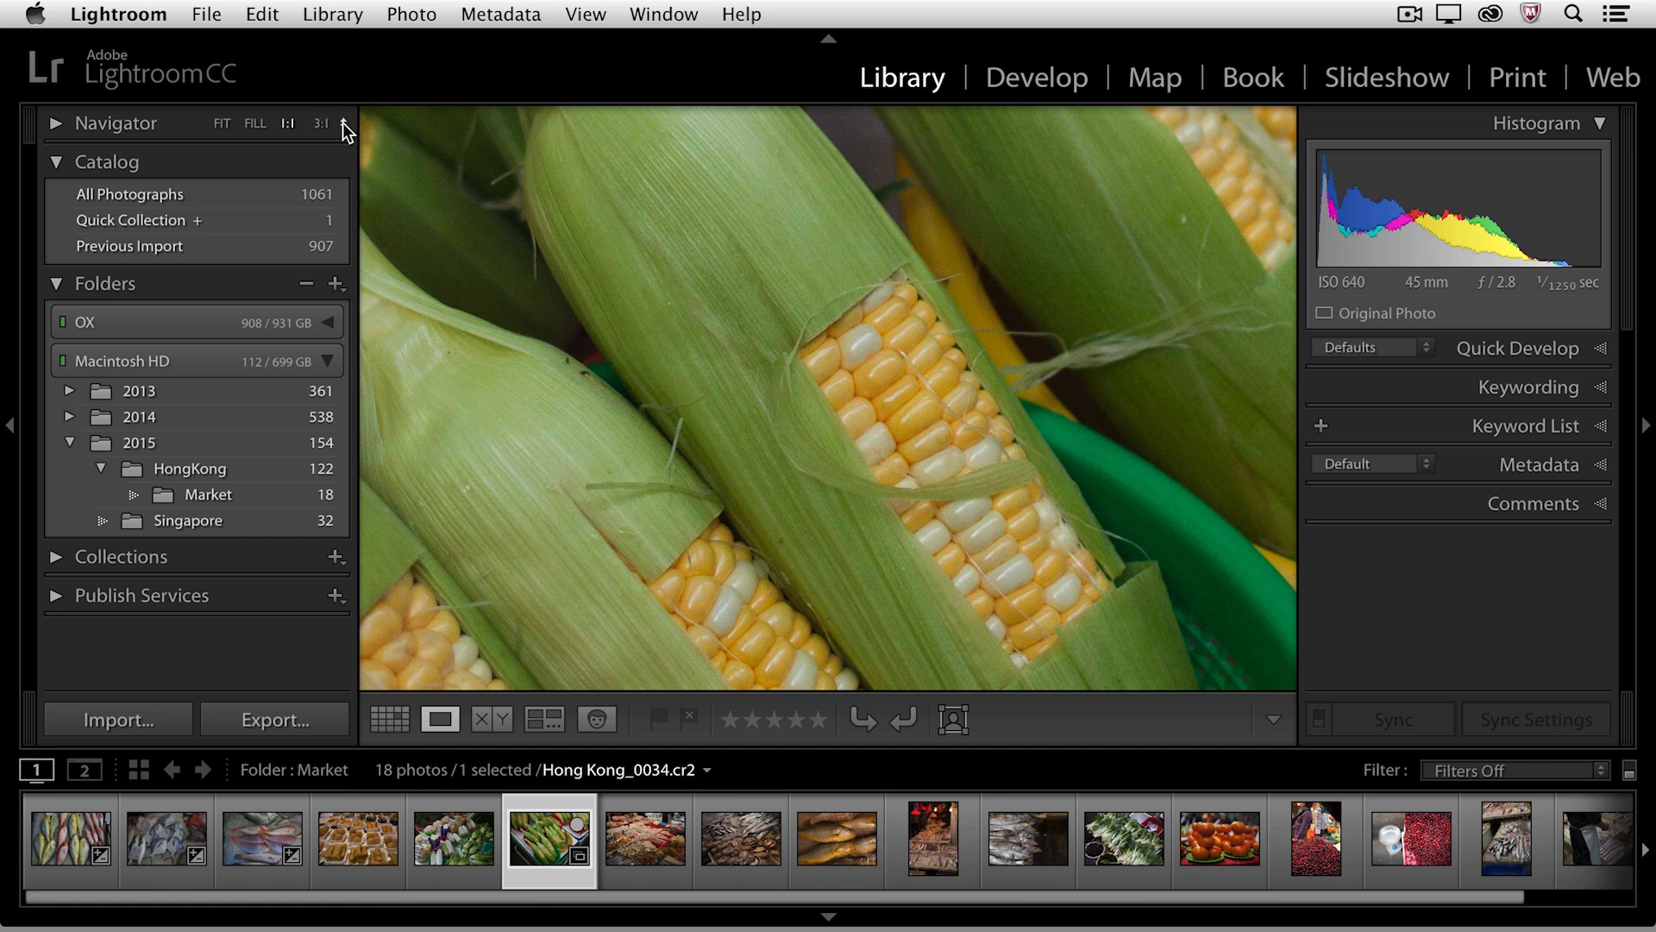
click(321, 122)
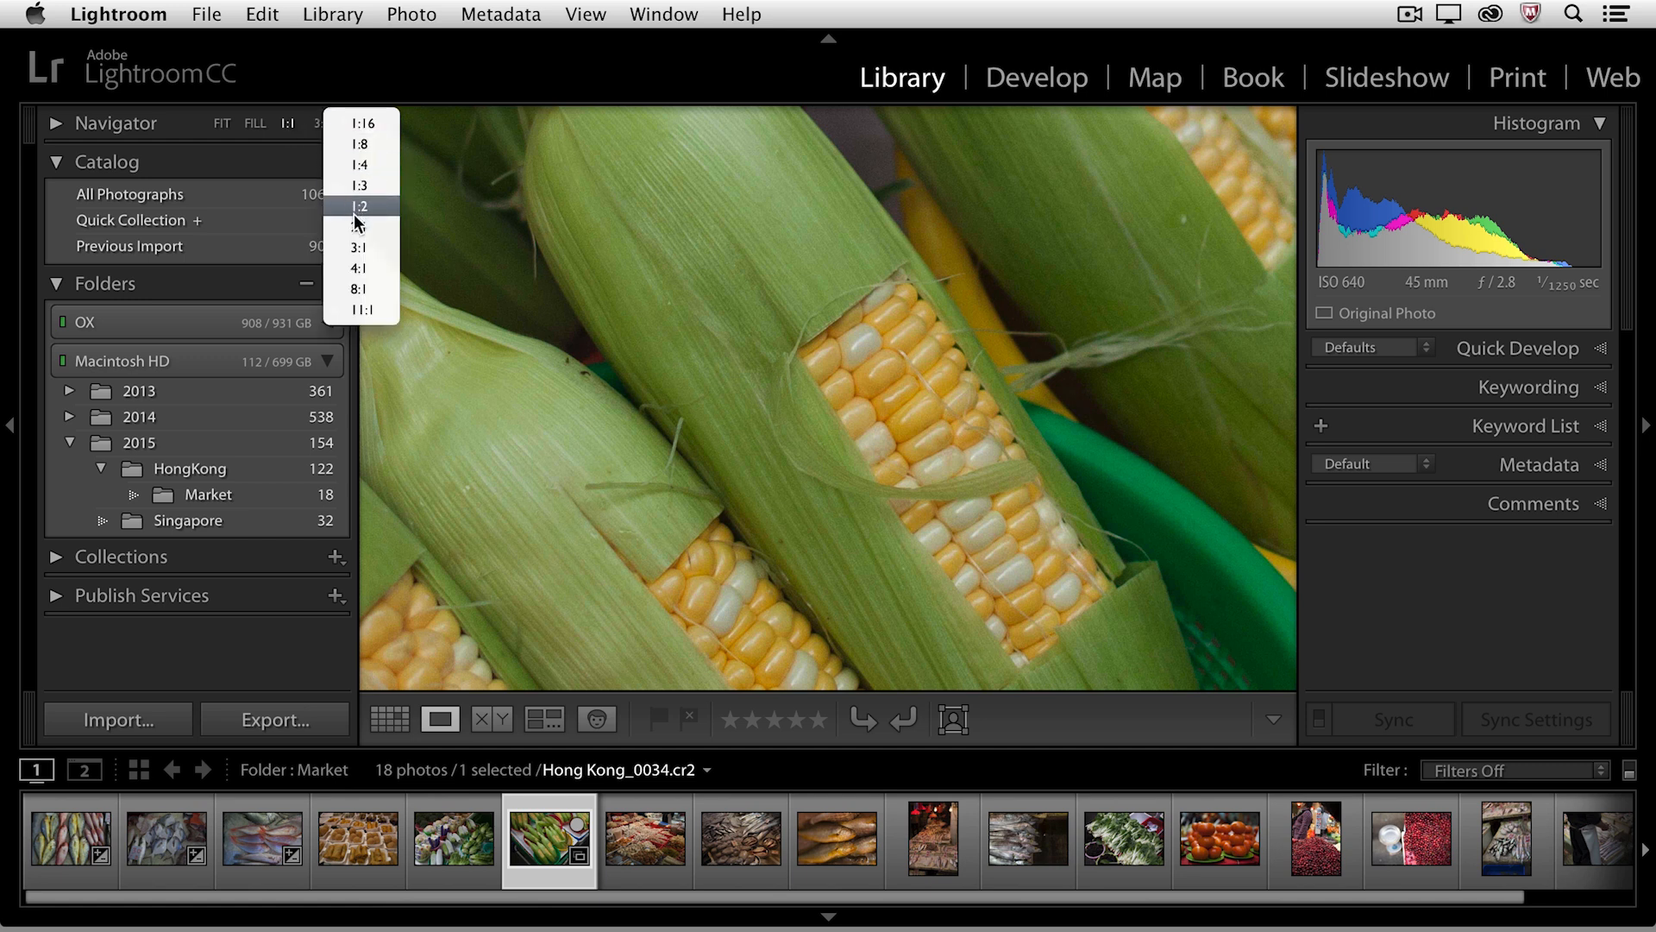
mouse_move(358, 205)
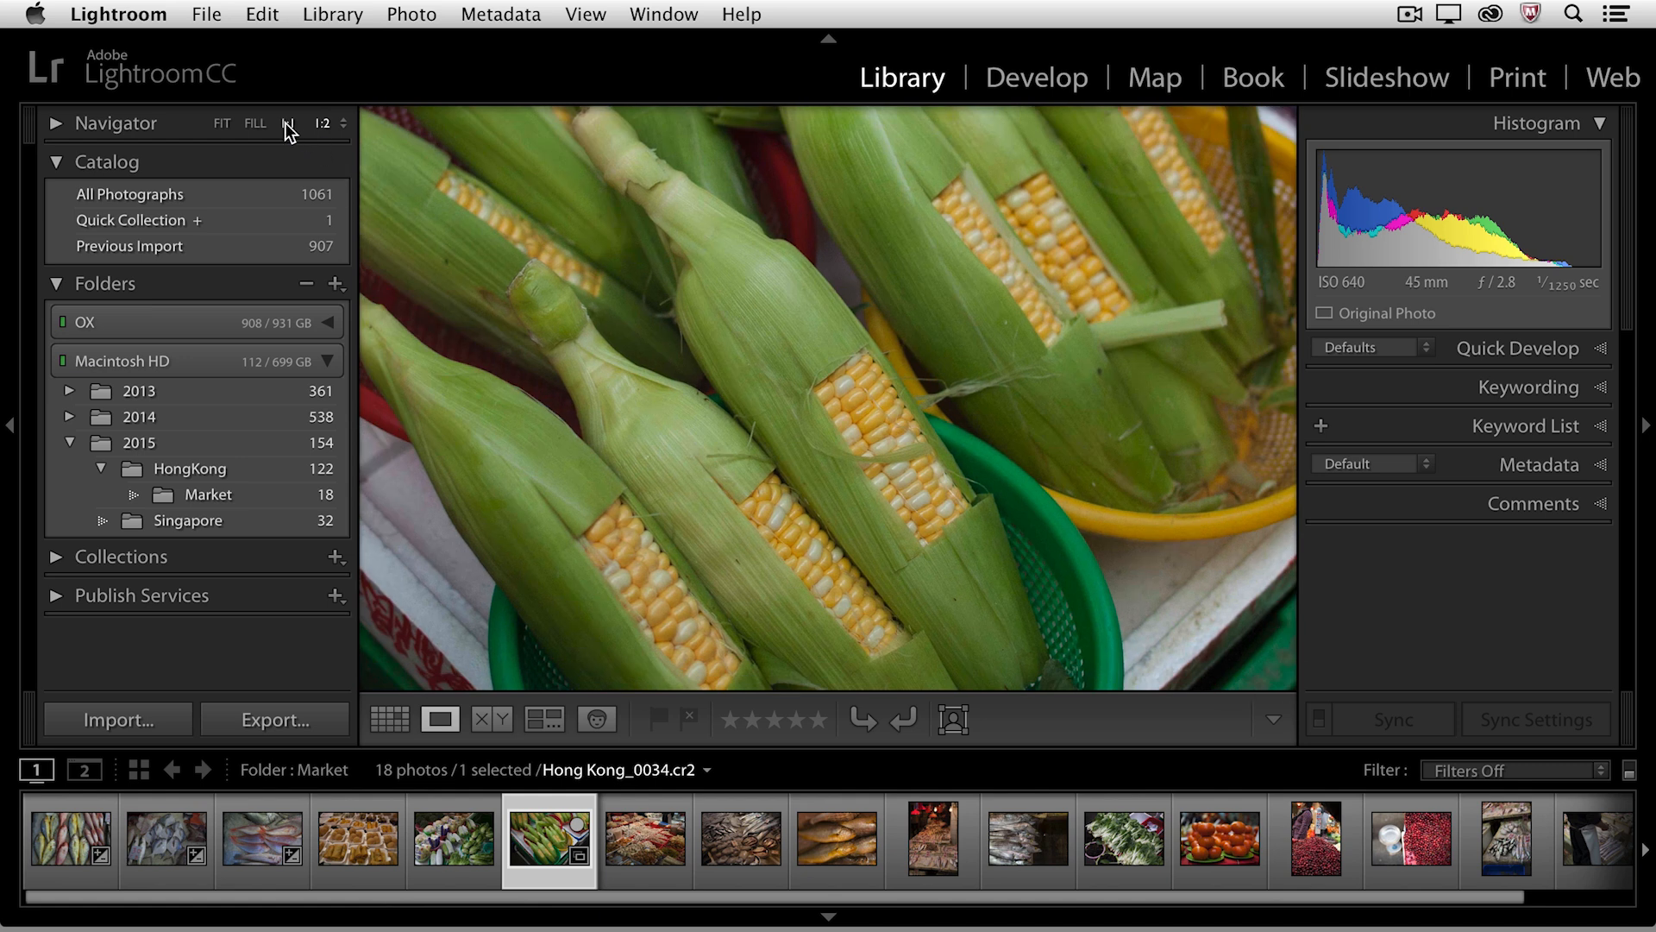
click(289, 122)
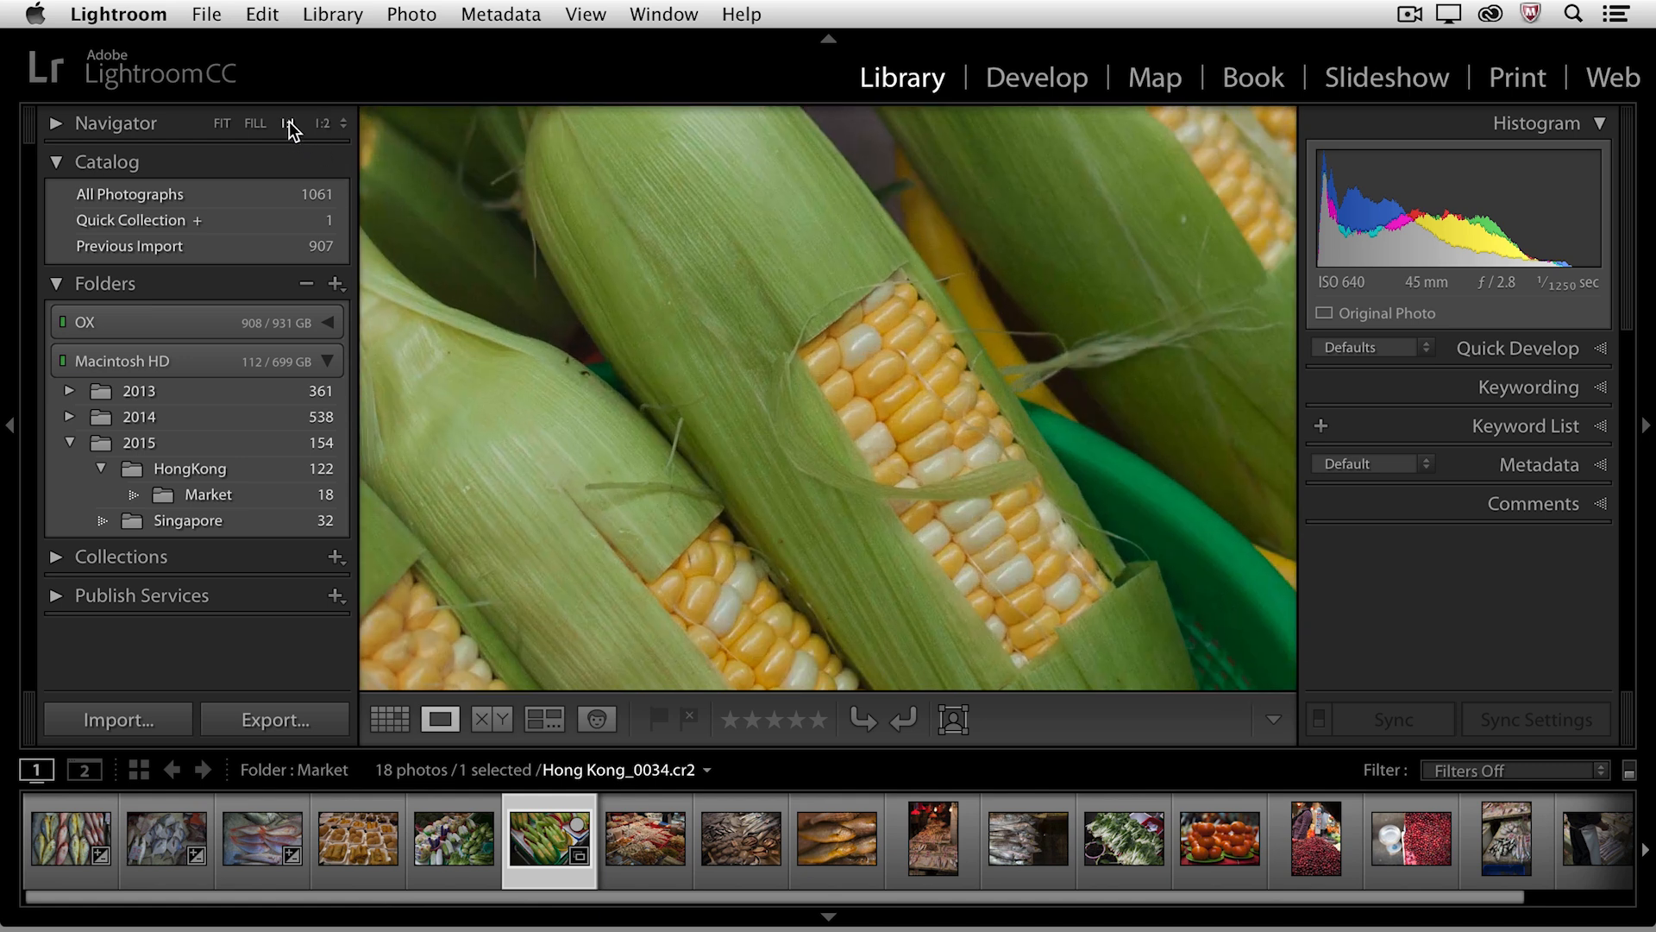
click(222, 123)
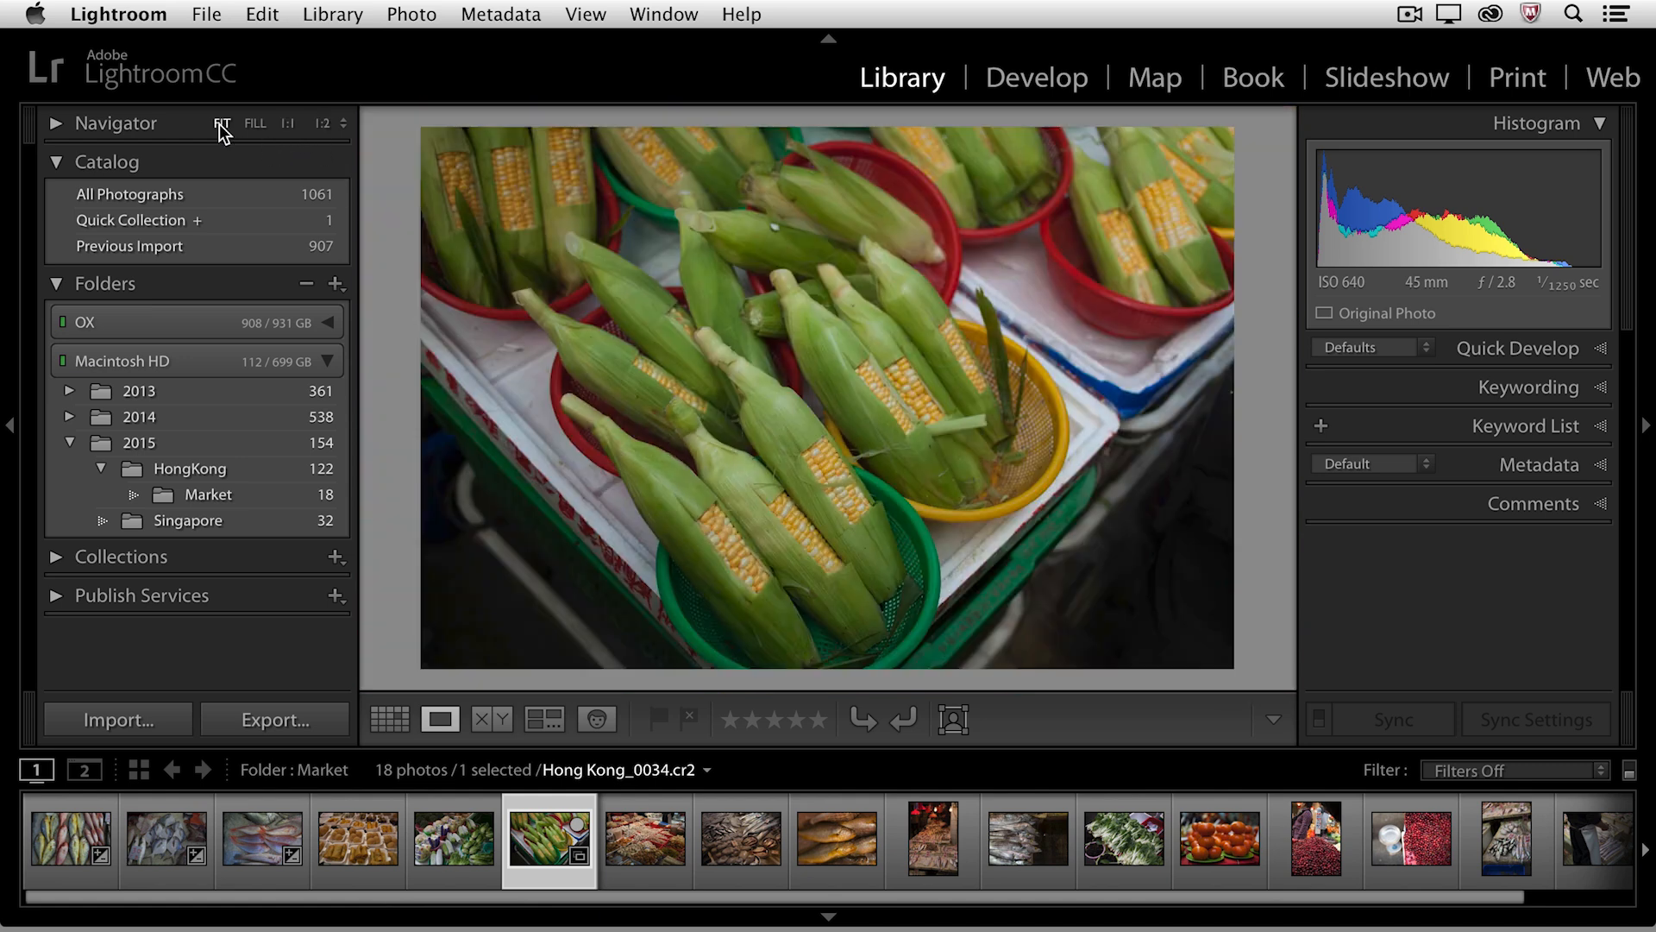
click(389, 719)
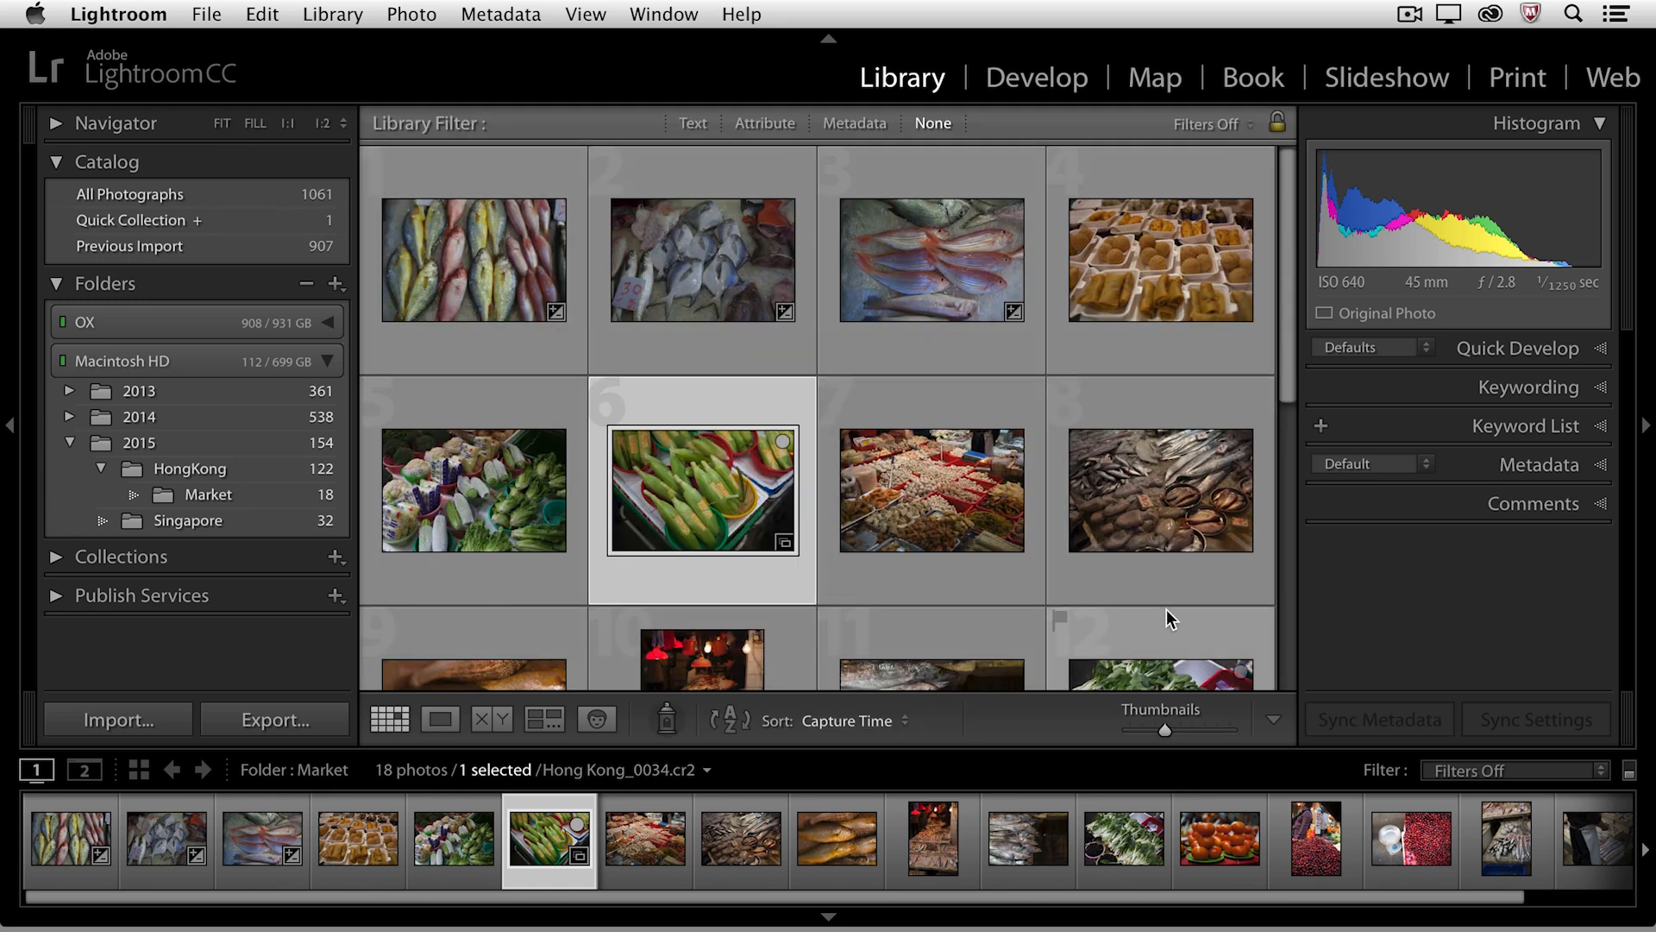
mouse_move(1166, 740)
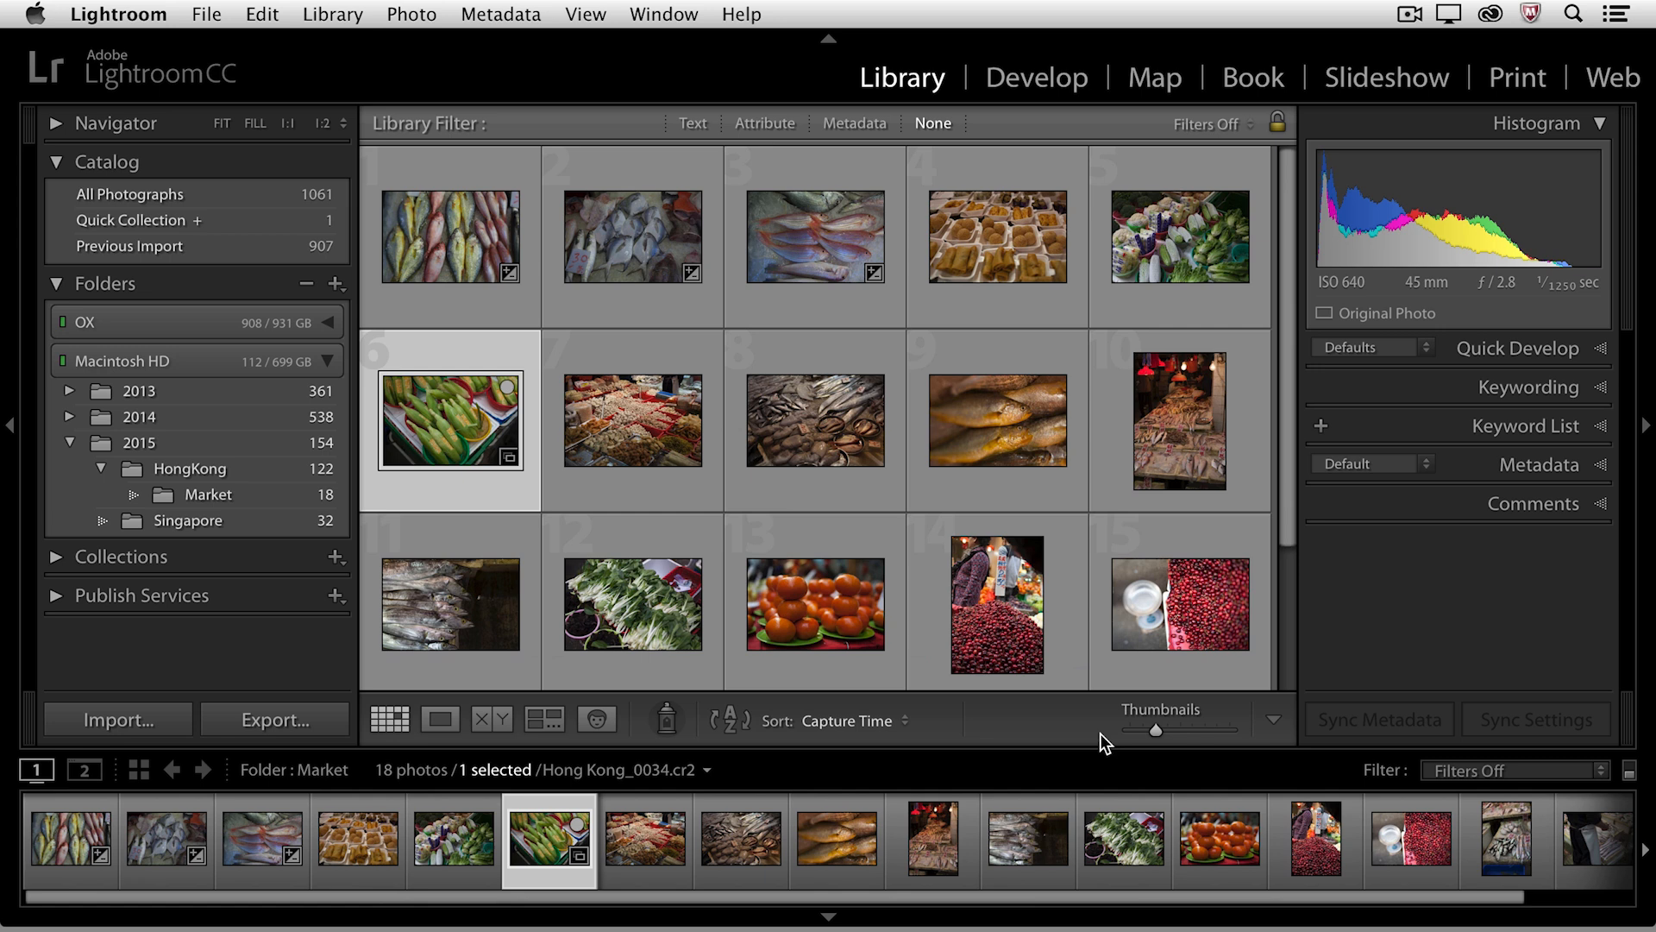
mouse_move(1116, 737)
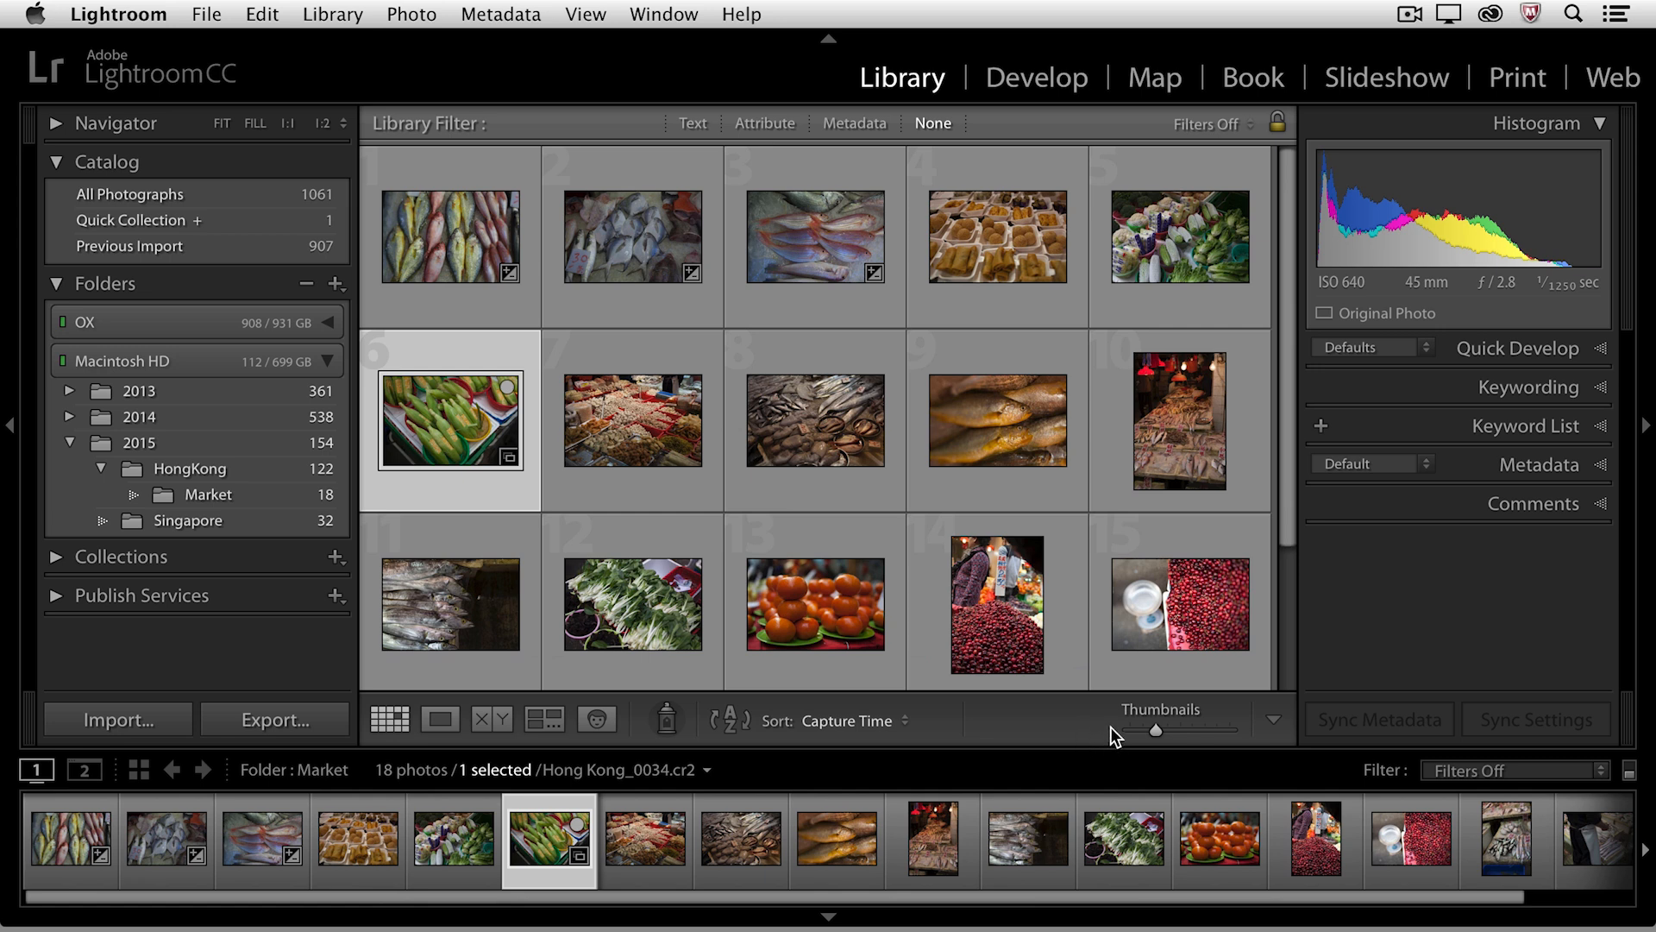
mouse_move(1269, 739)
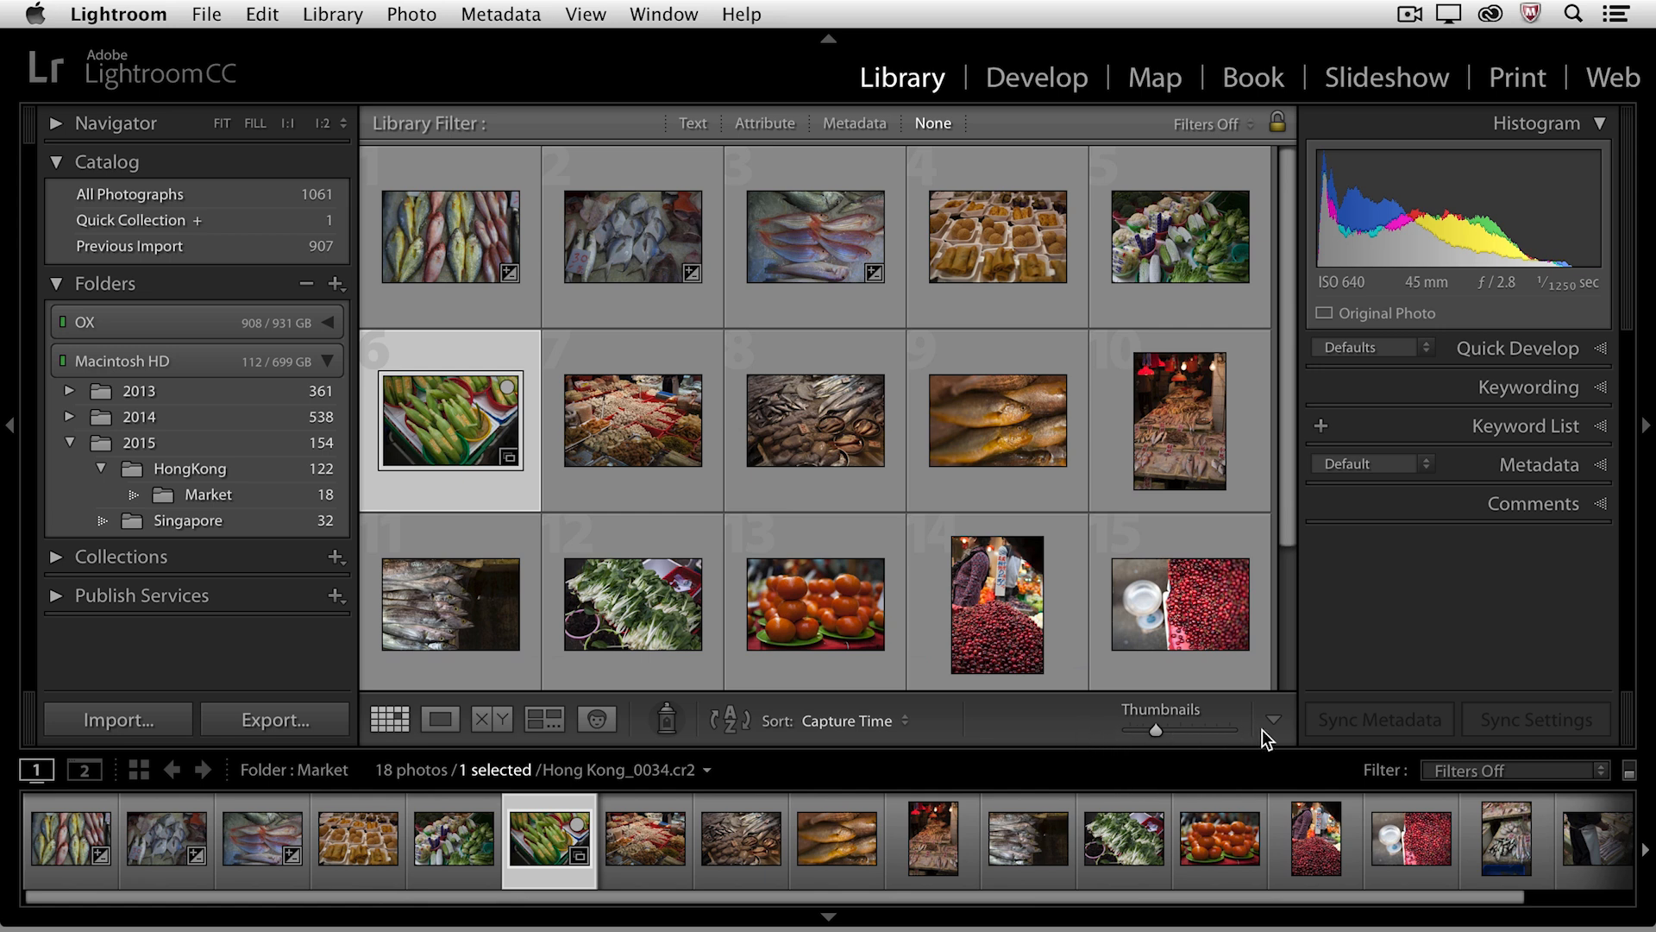
click(1275, 720)
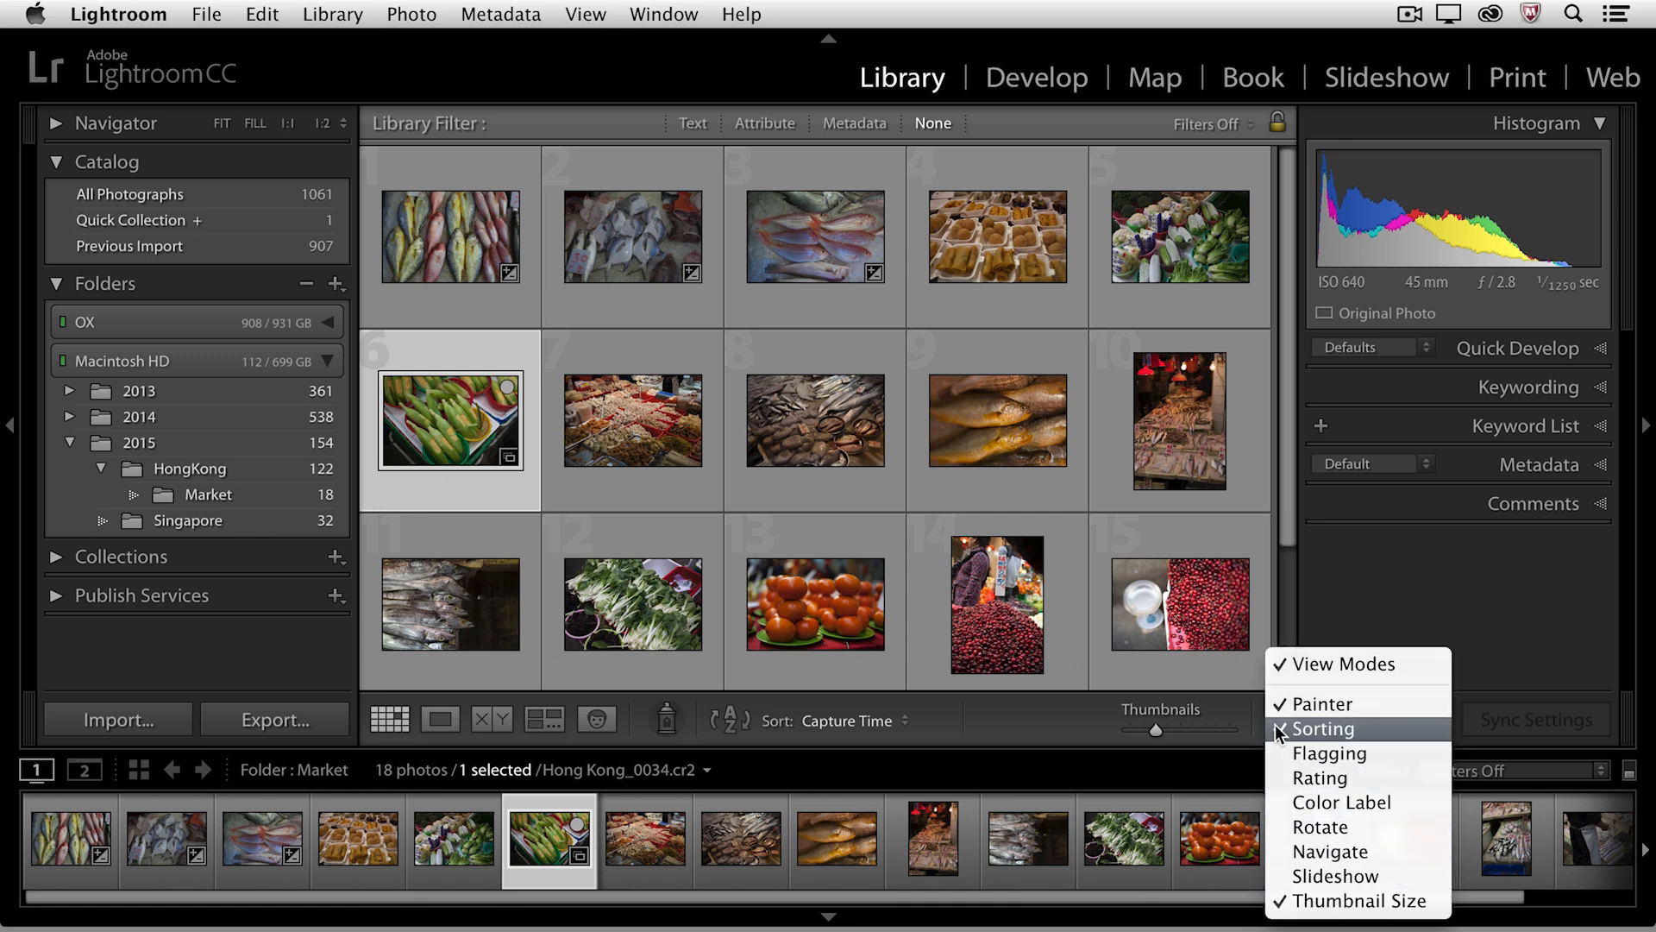
click(448, 236)
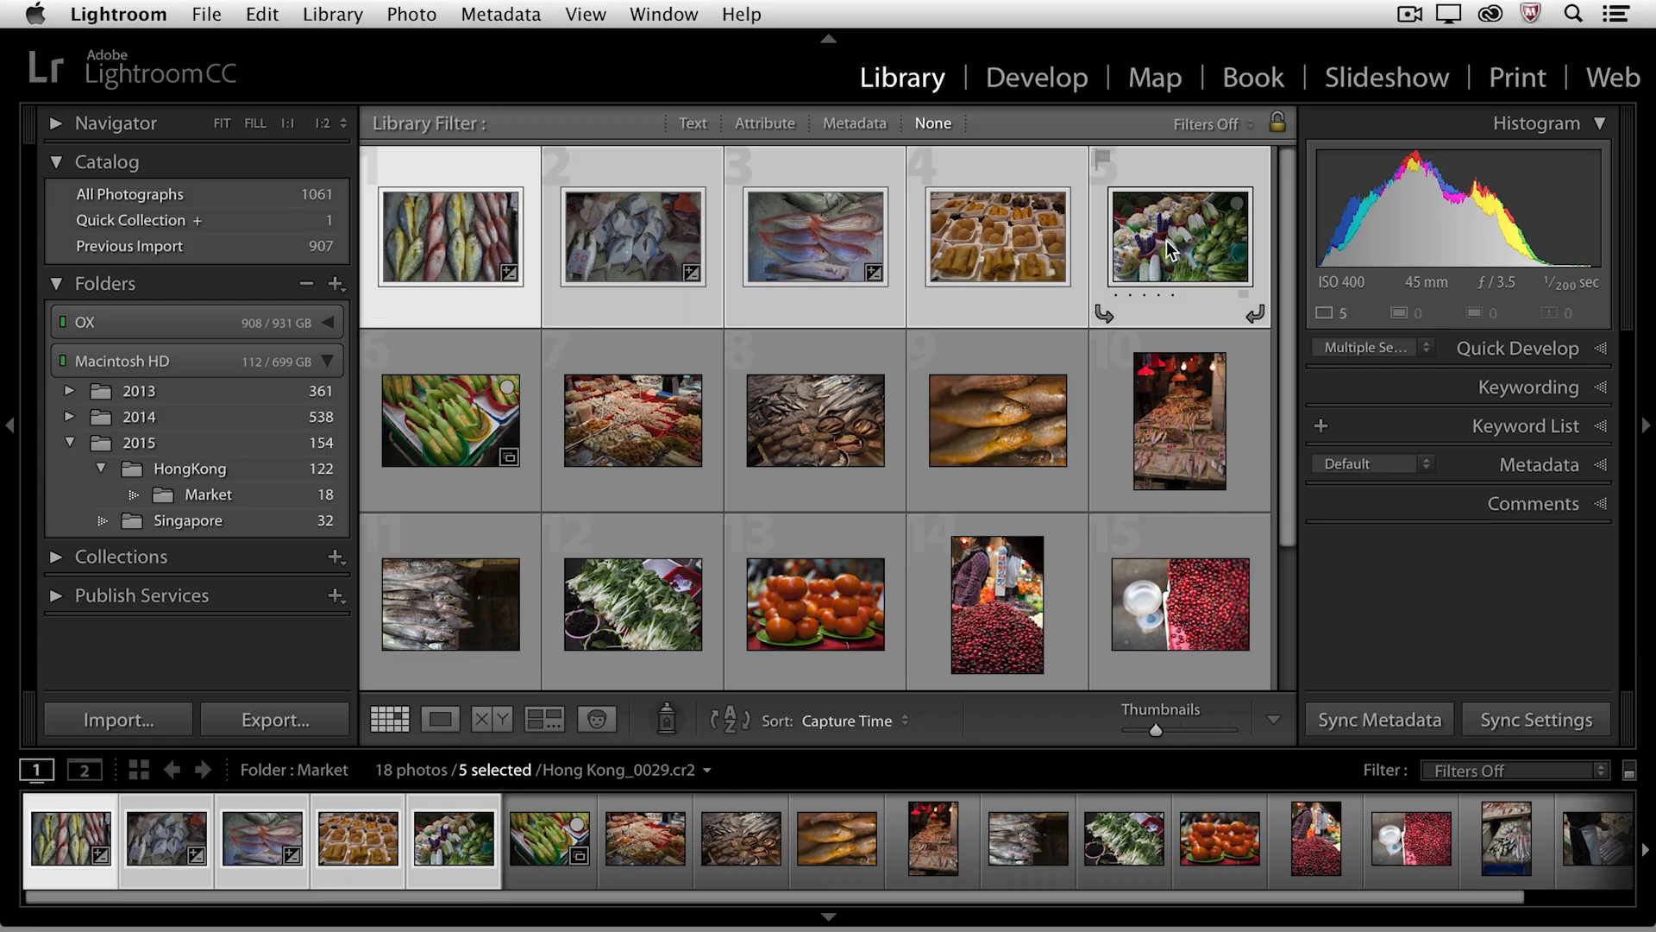
mouse_move(1177, 239)
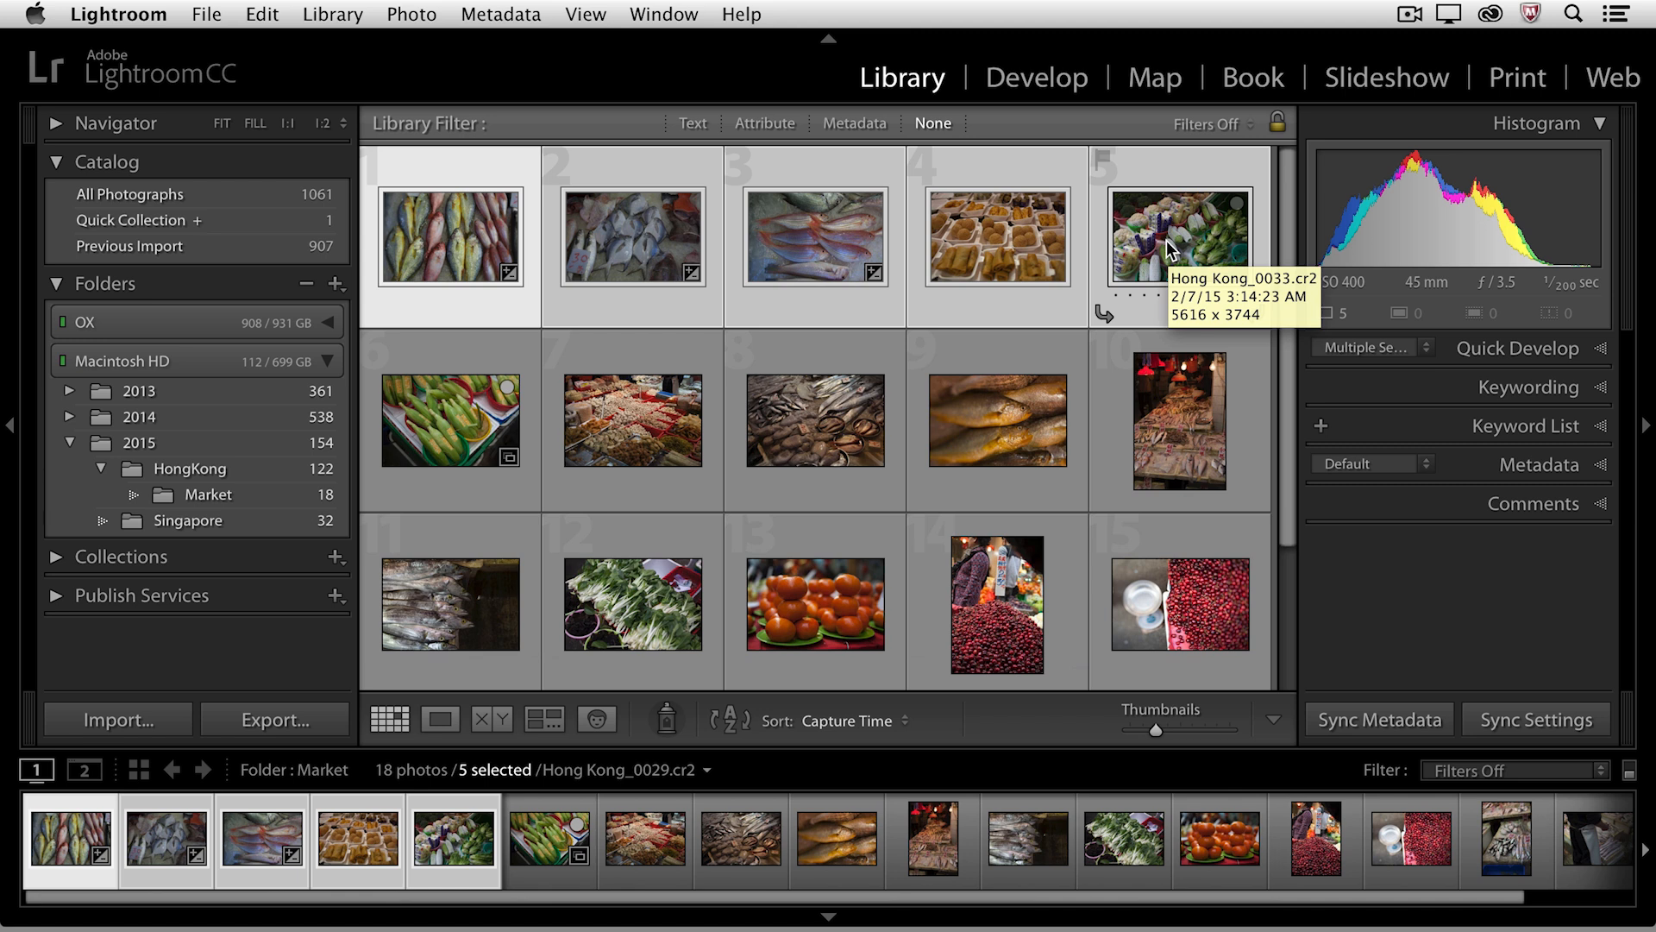
mouse_move(582, 349)
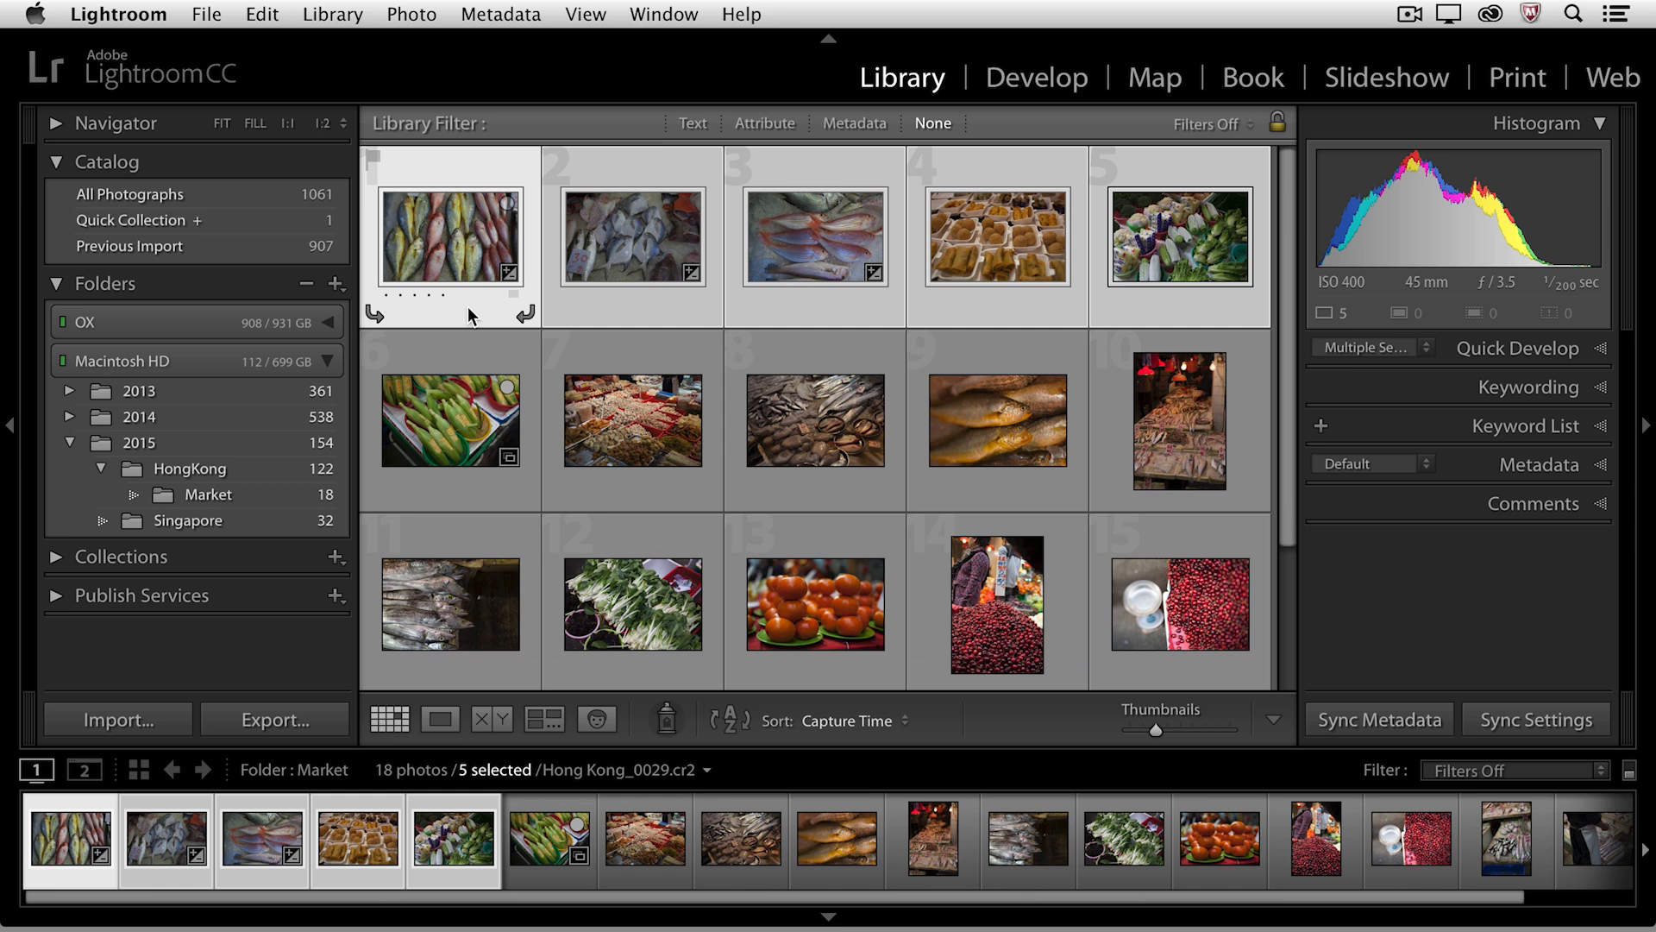
Step: View the multicoloured fish and pink fish photos enlarged, returning to the grid after each
click(439, 719)
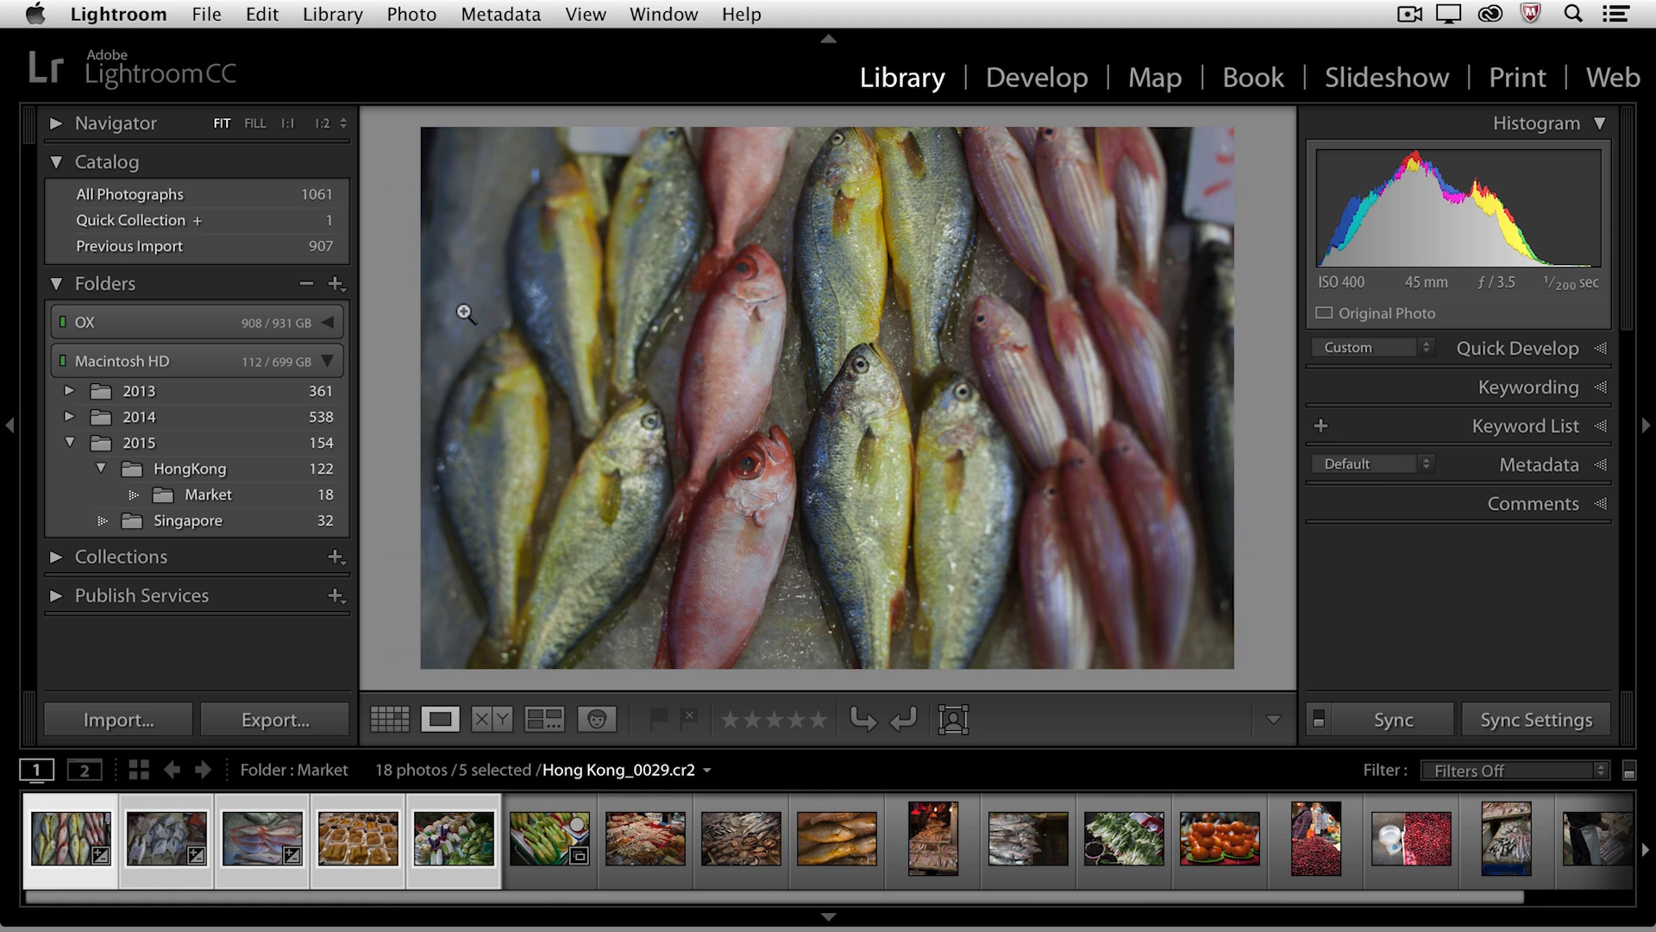
click(390, 719)
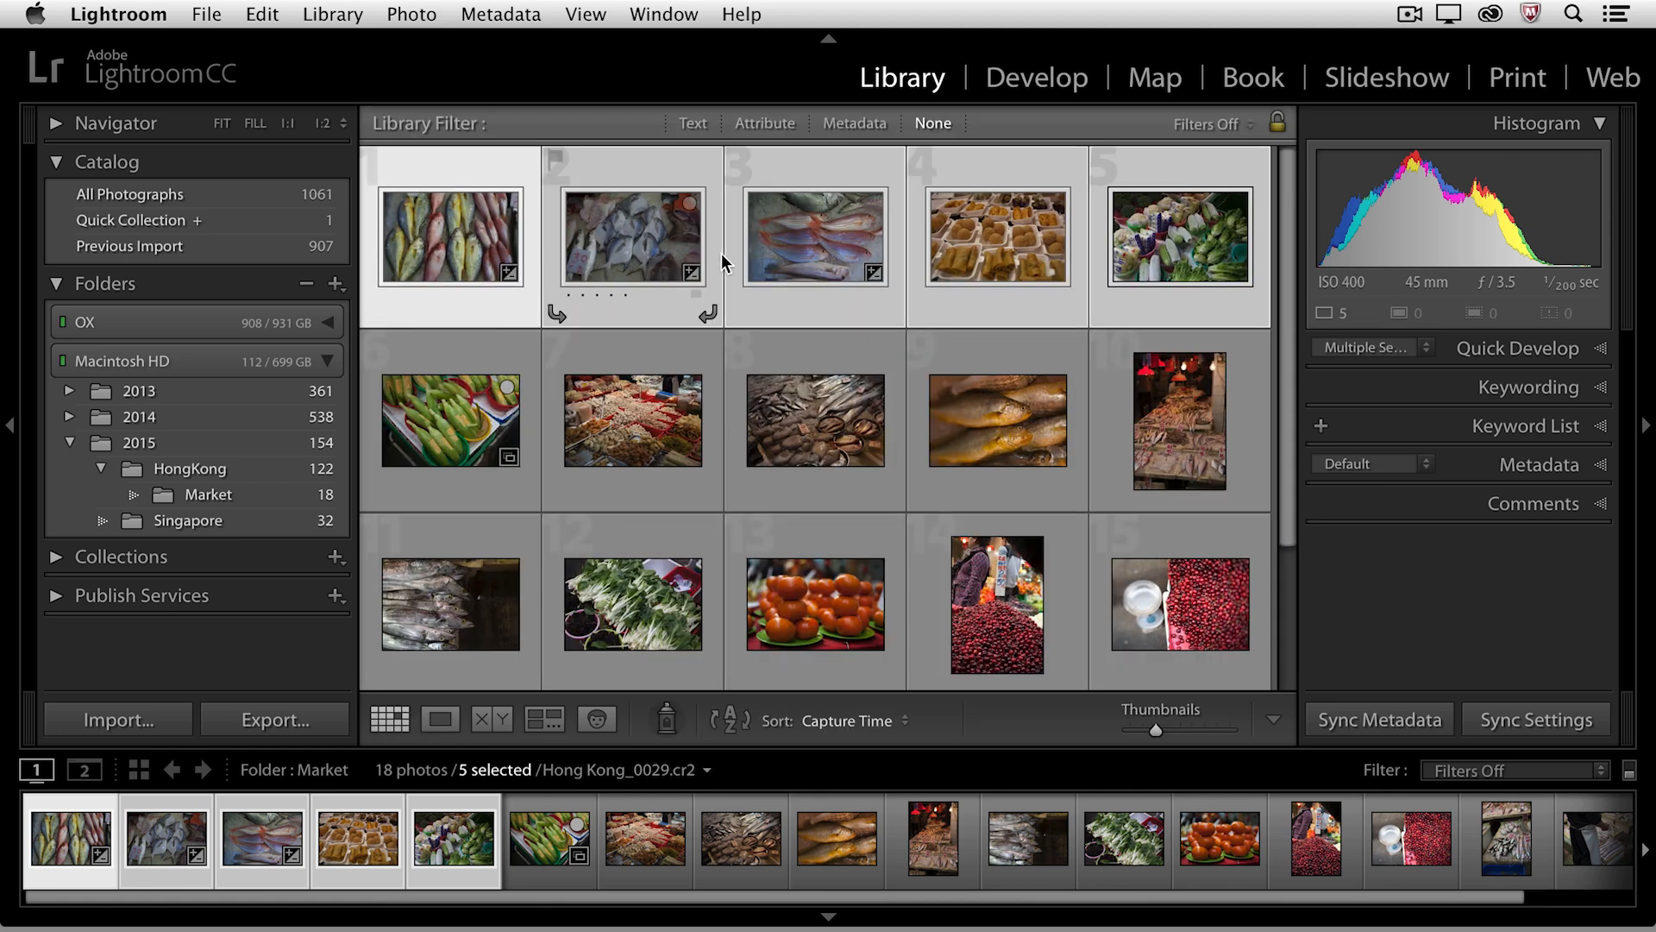
click(815, 236)
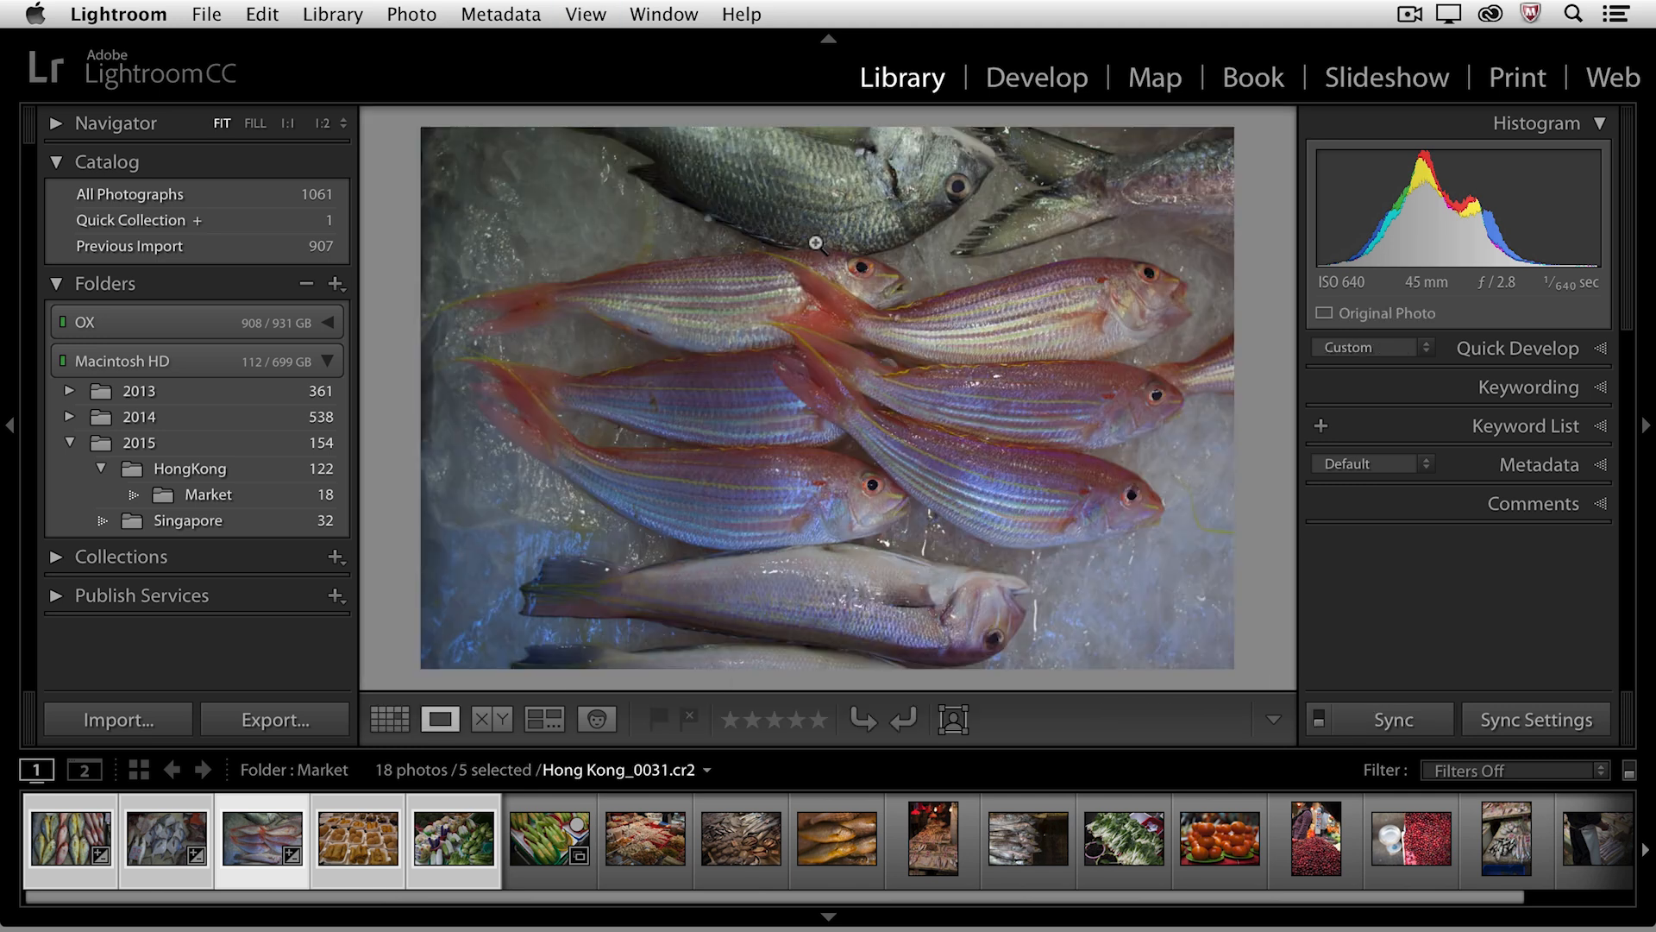
click(389, 719)
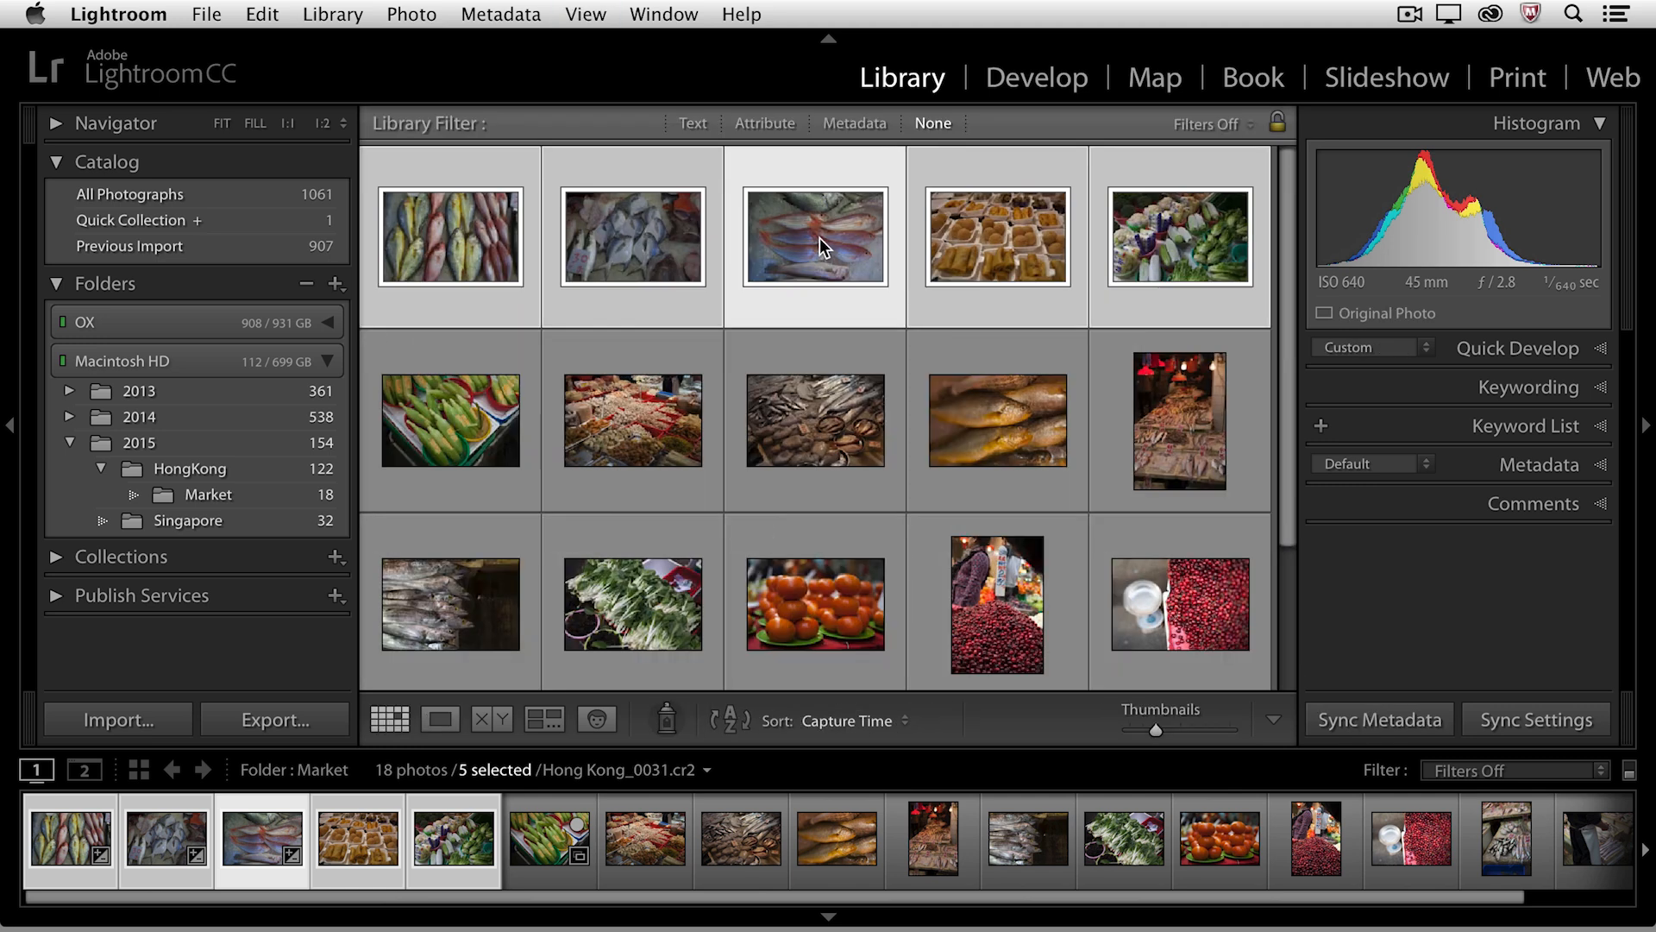
mouse_move(824, 245)
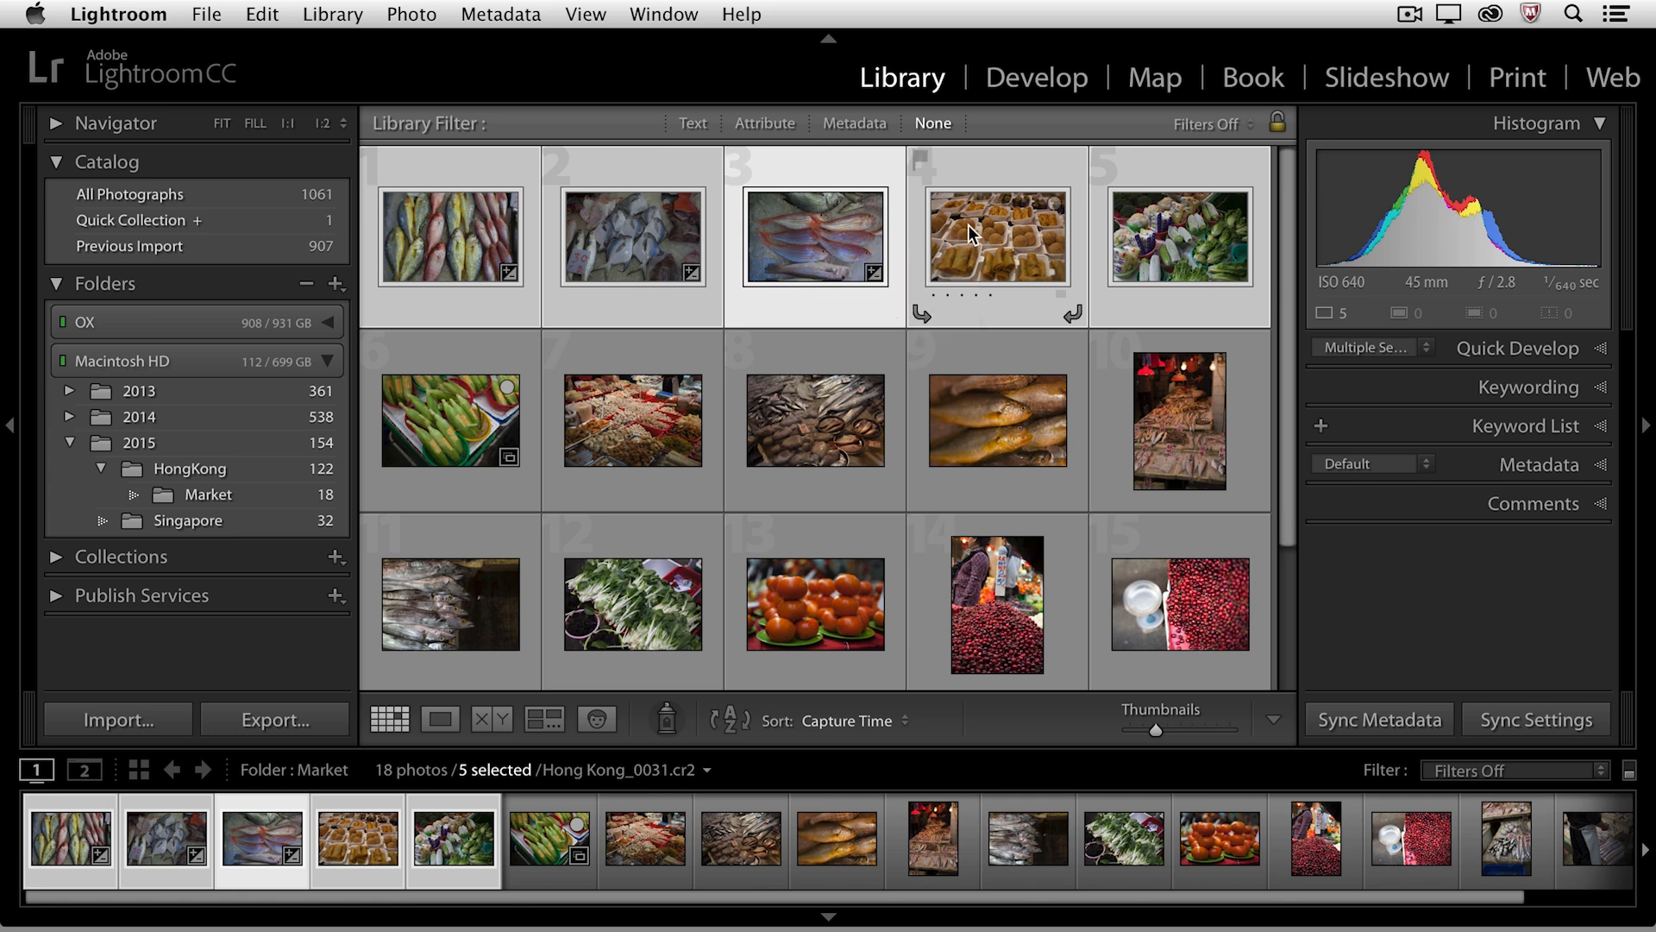
Step: Make Hong Kong_0032 active and deselect the other four Market photos
click(996, 236)
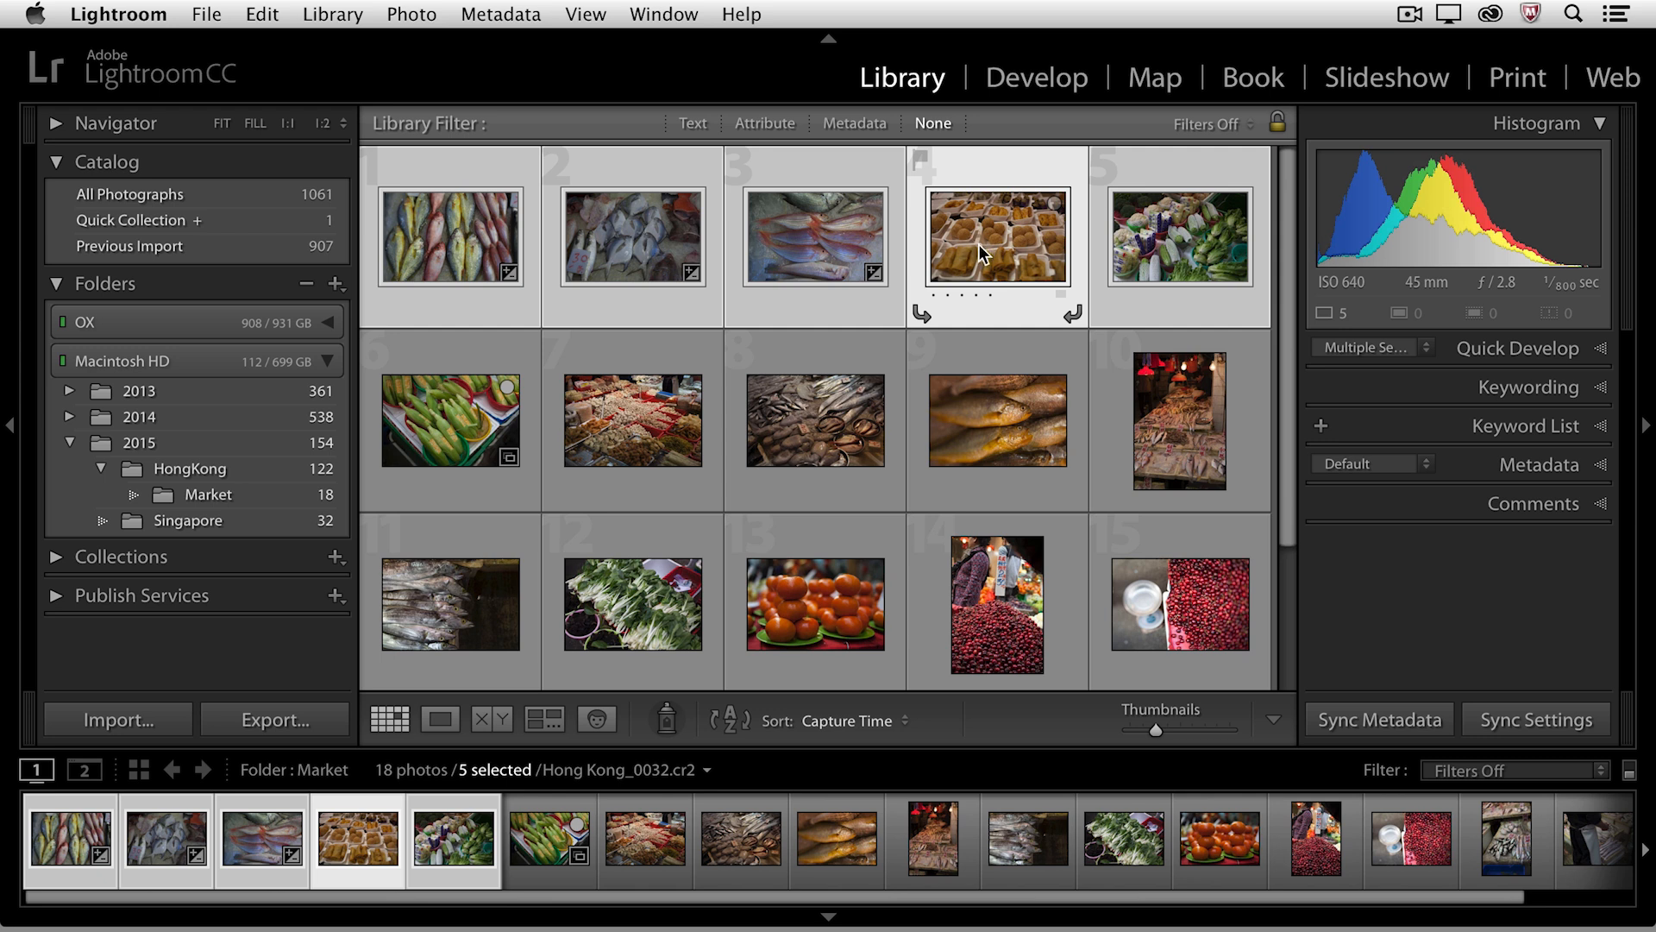
mouse_move(974, 265)
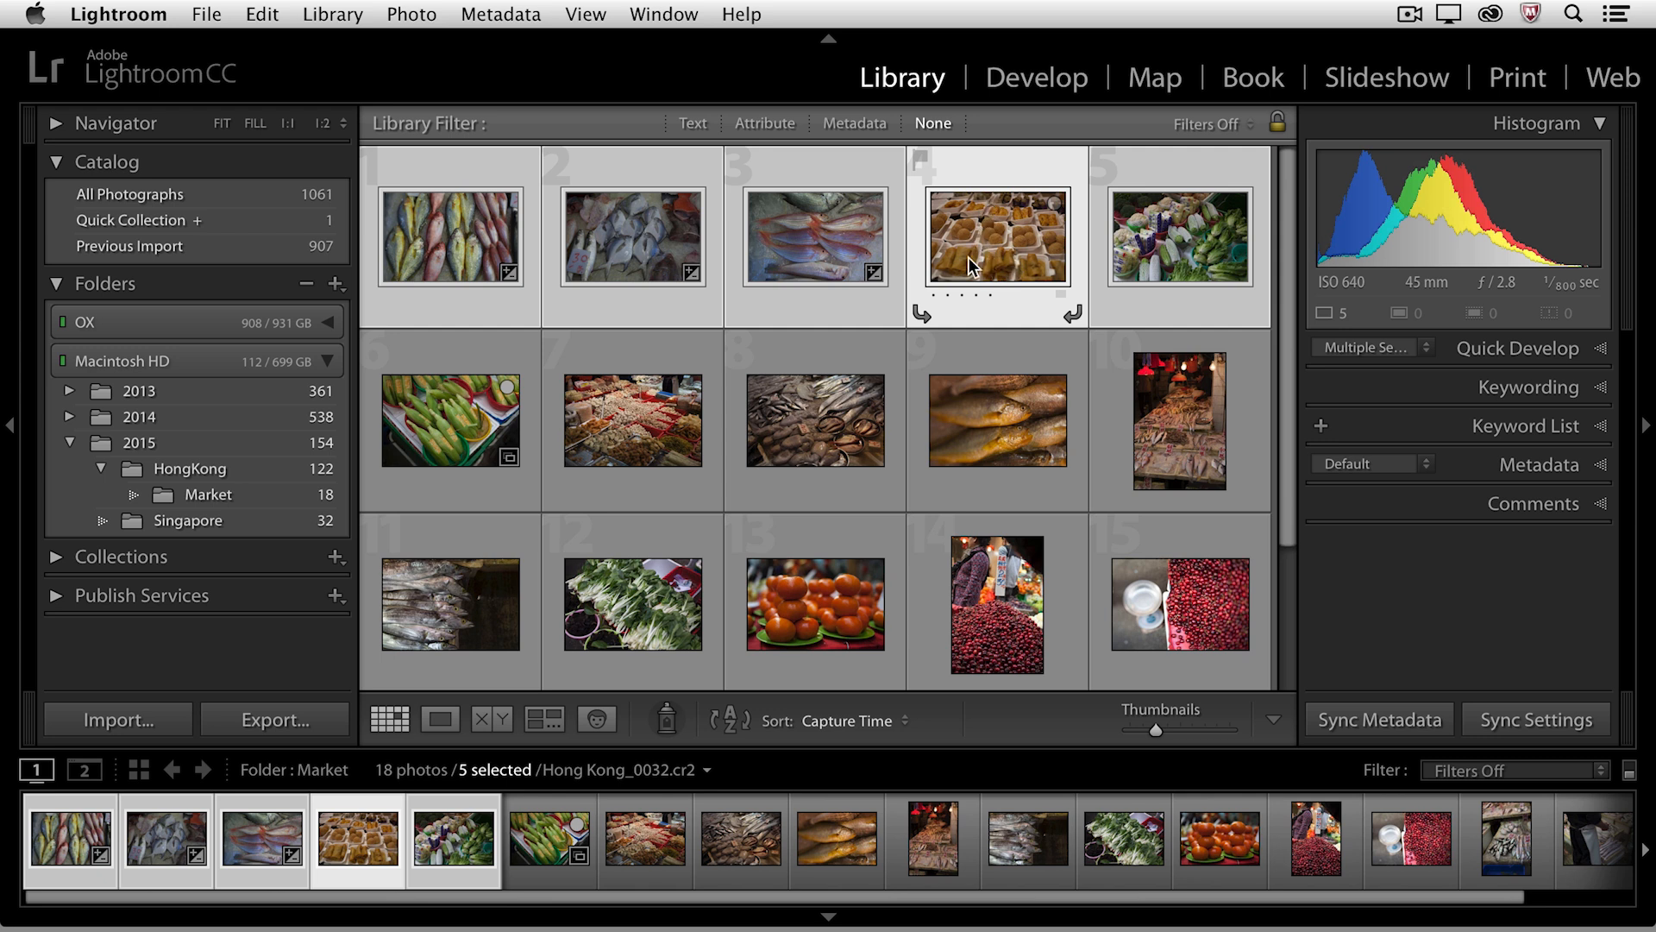
mouse_move(914, 257)
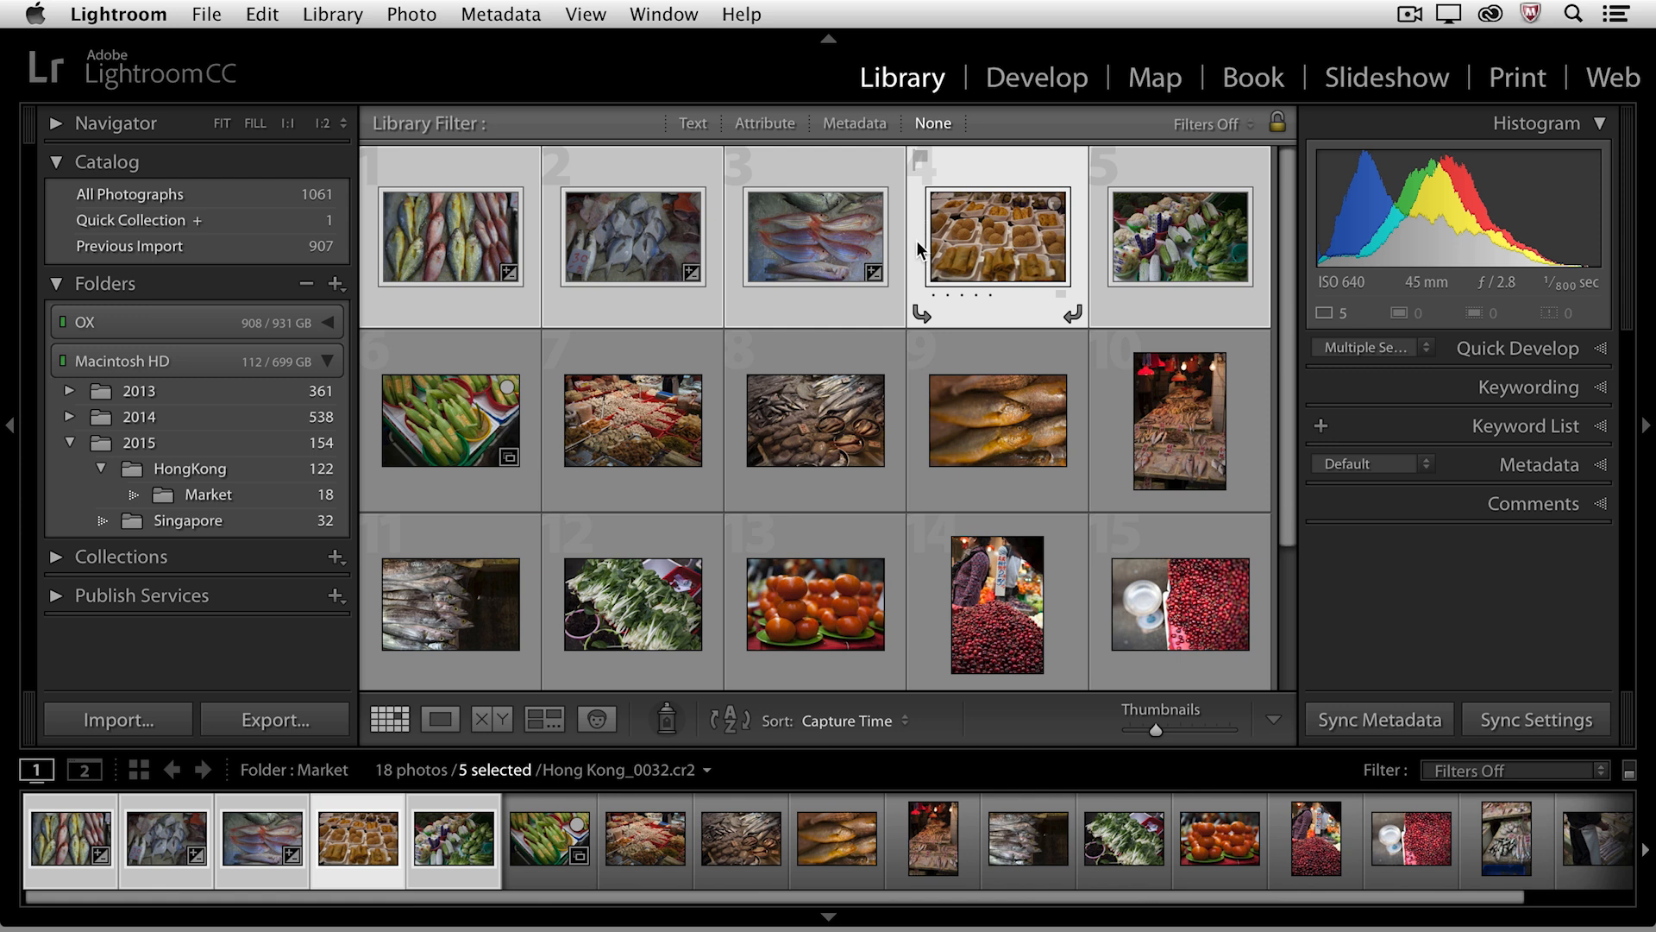
click(996, 236)
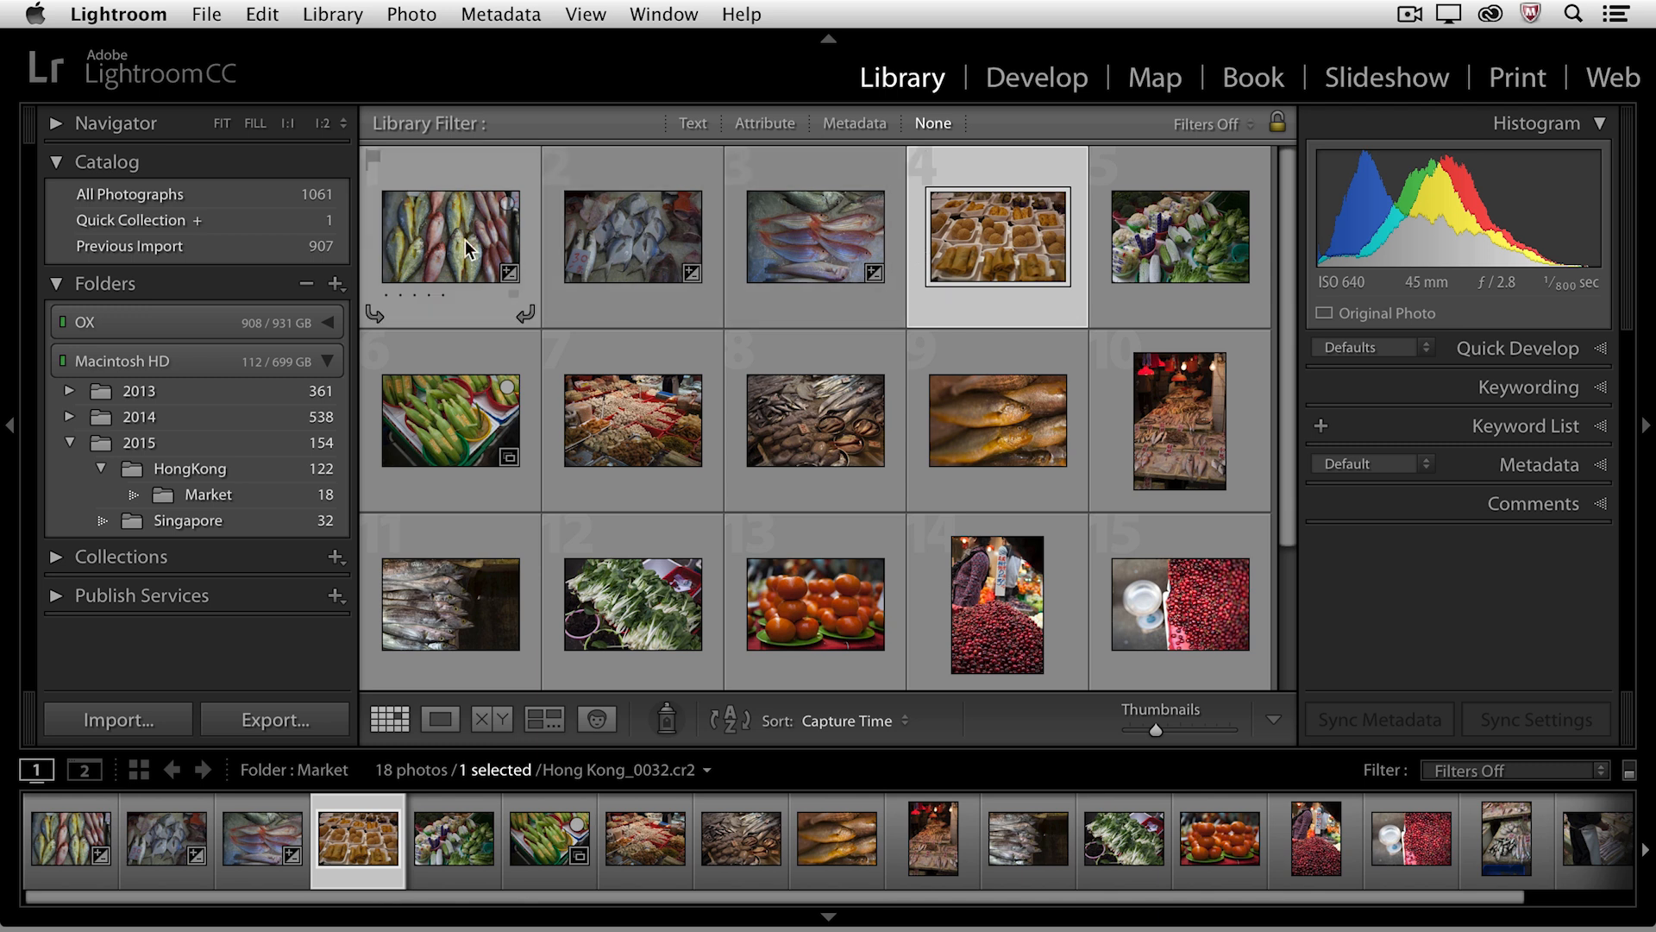
Step: Extend the selection to photo 1, view the snacks photo zoomed, then select only Hong Kong_0029
click(448, 235)
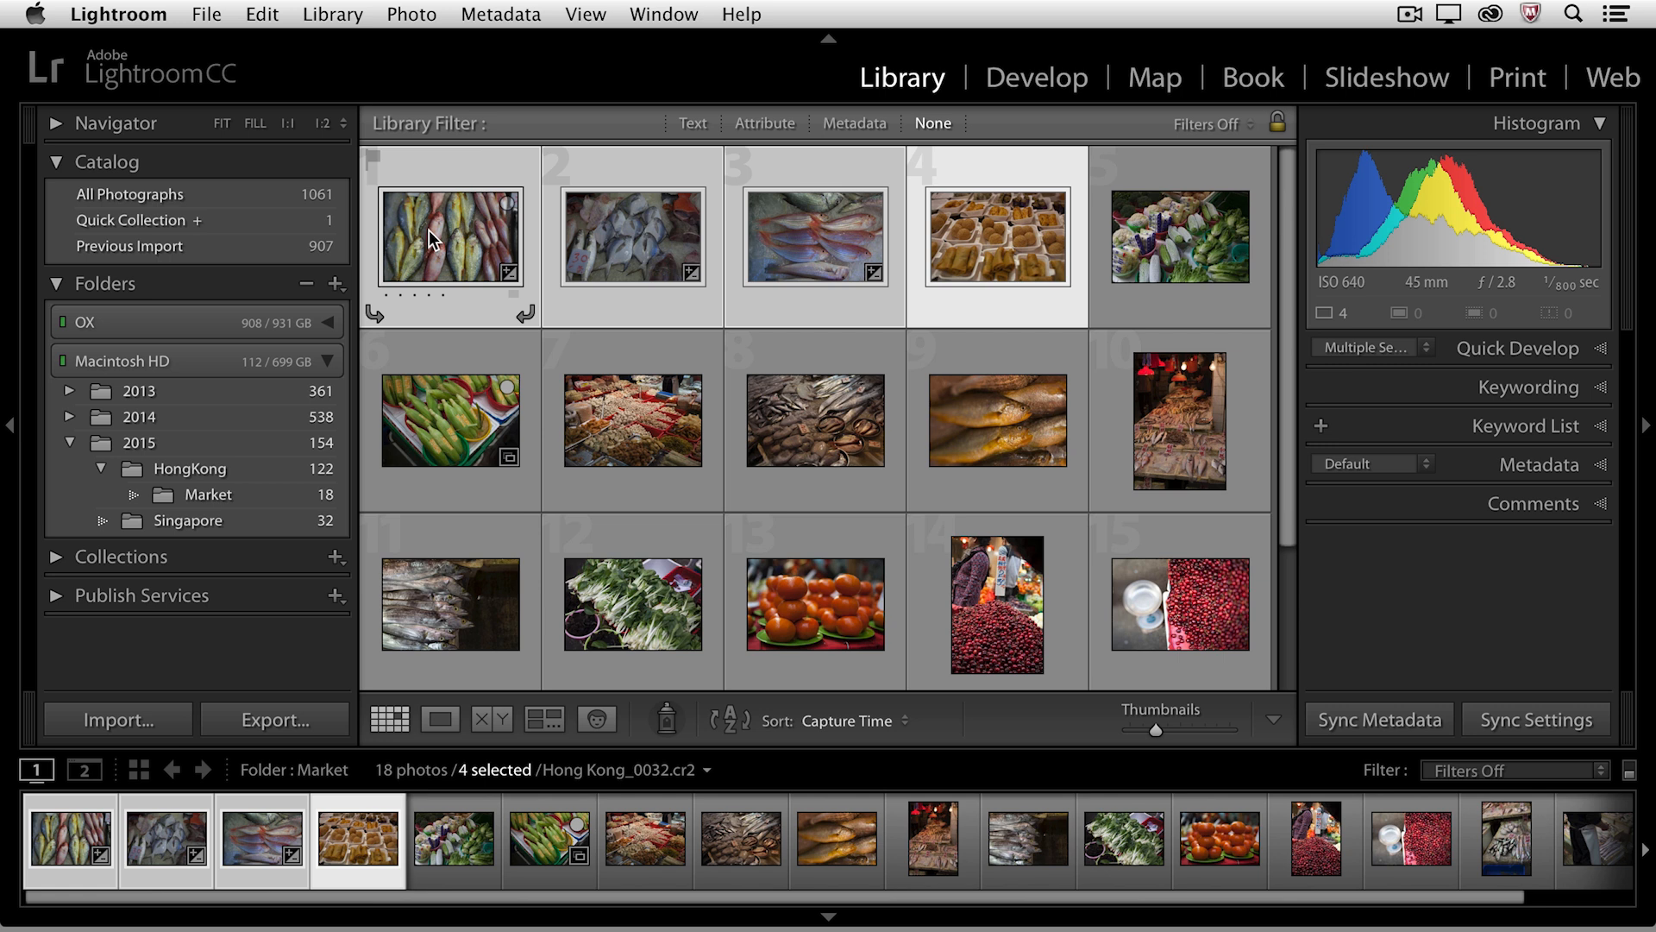
mouse_move(448, 236)
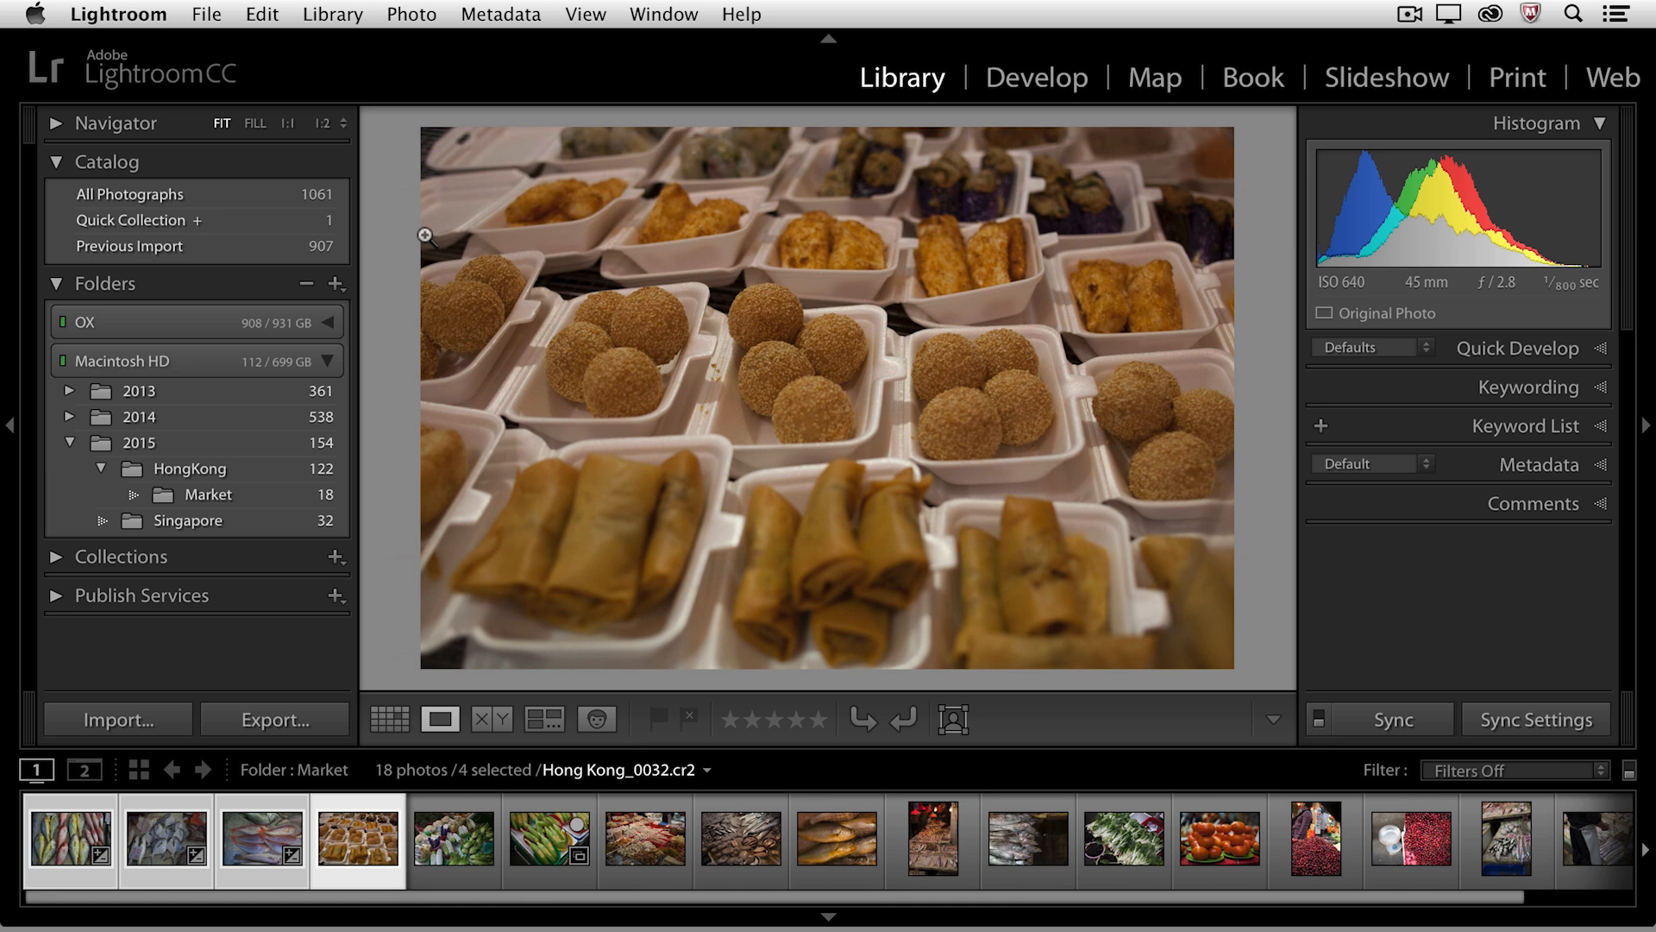
mouse_move(519, 201)
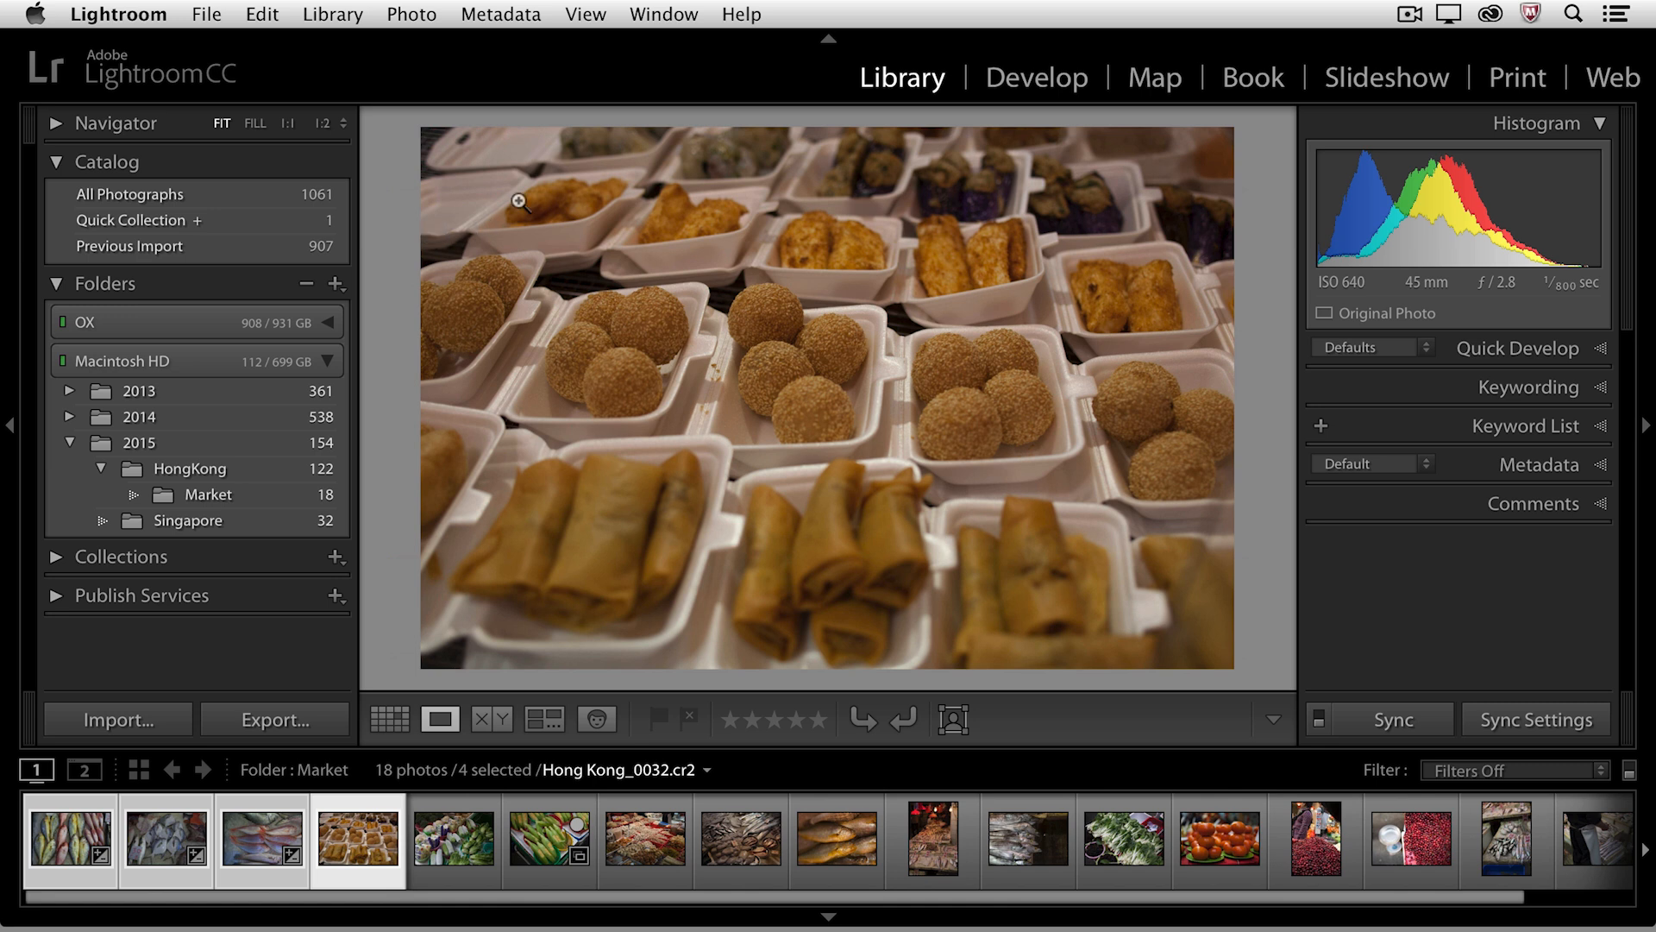
mouse_move(756, 336)
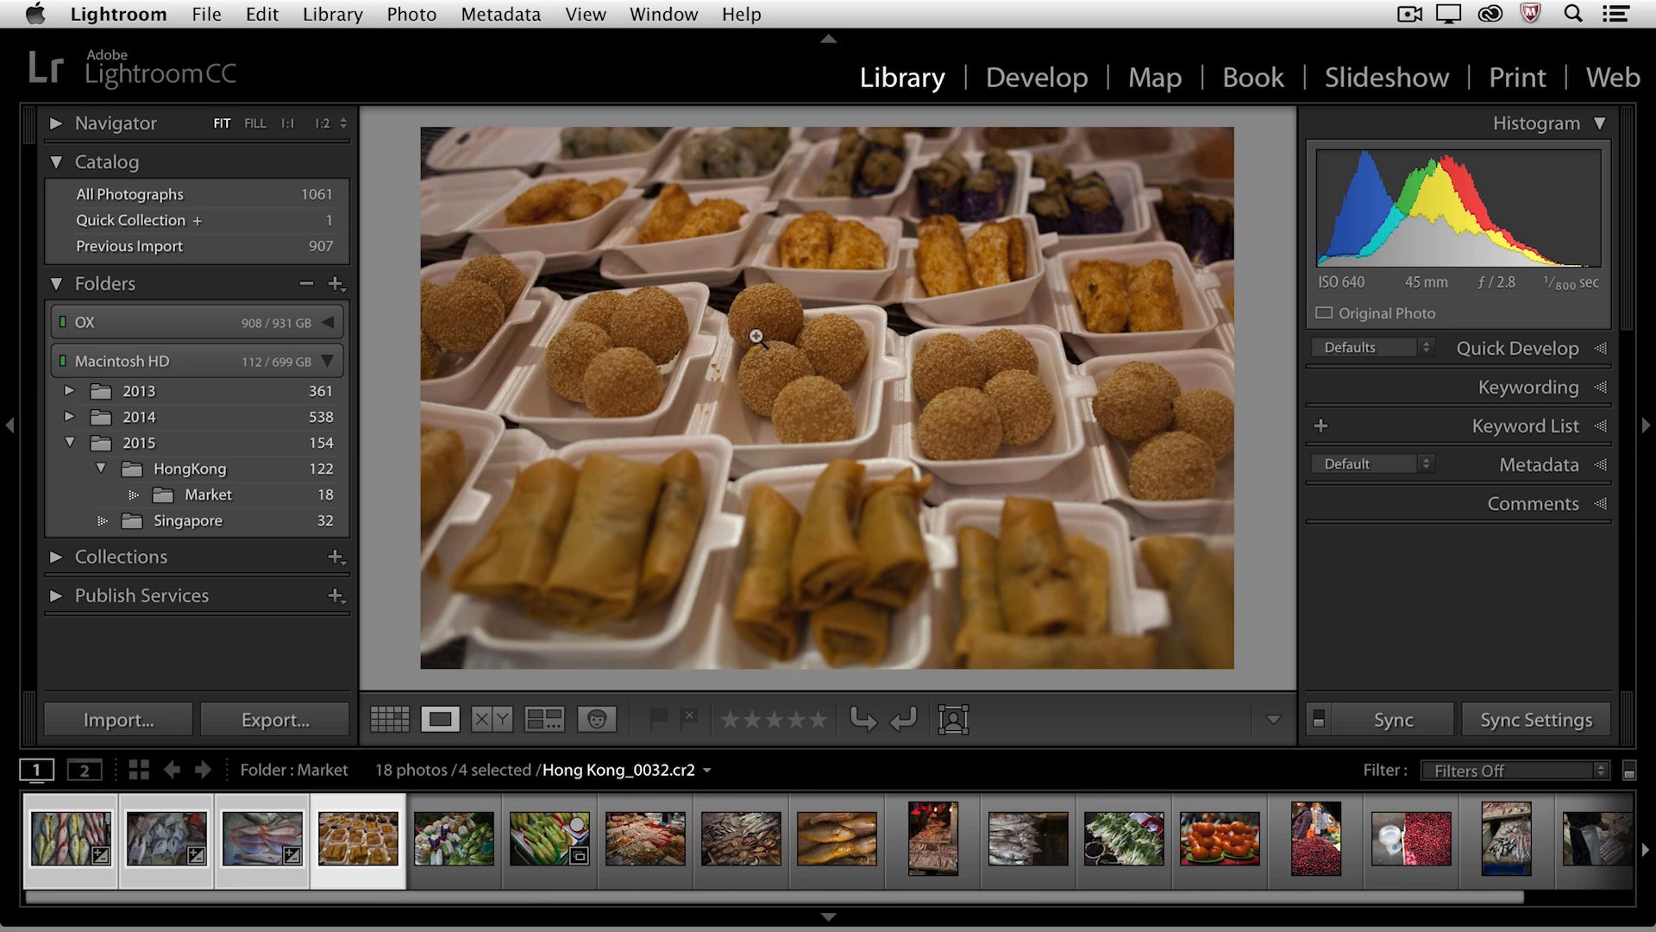
click(165, 839)
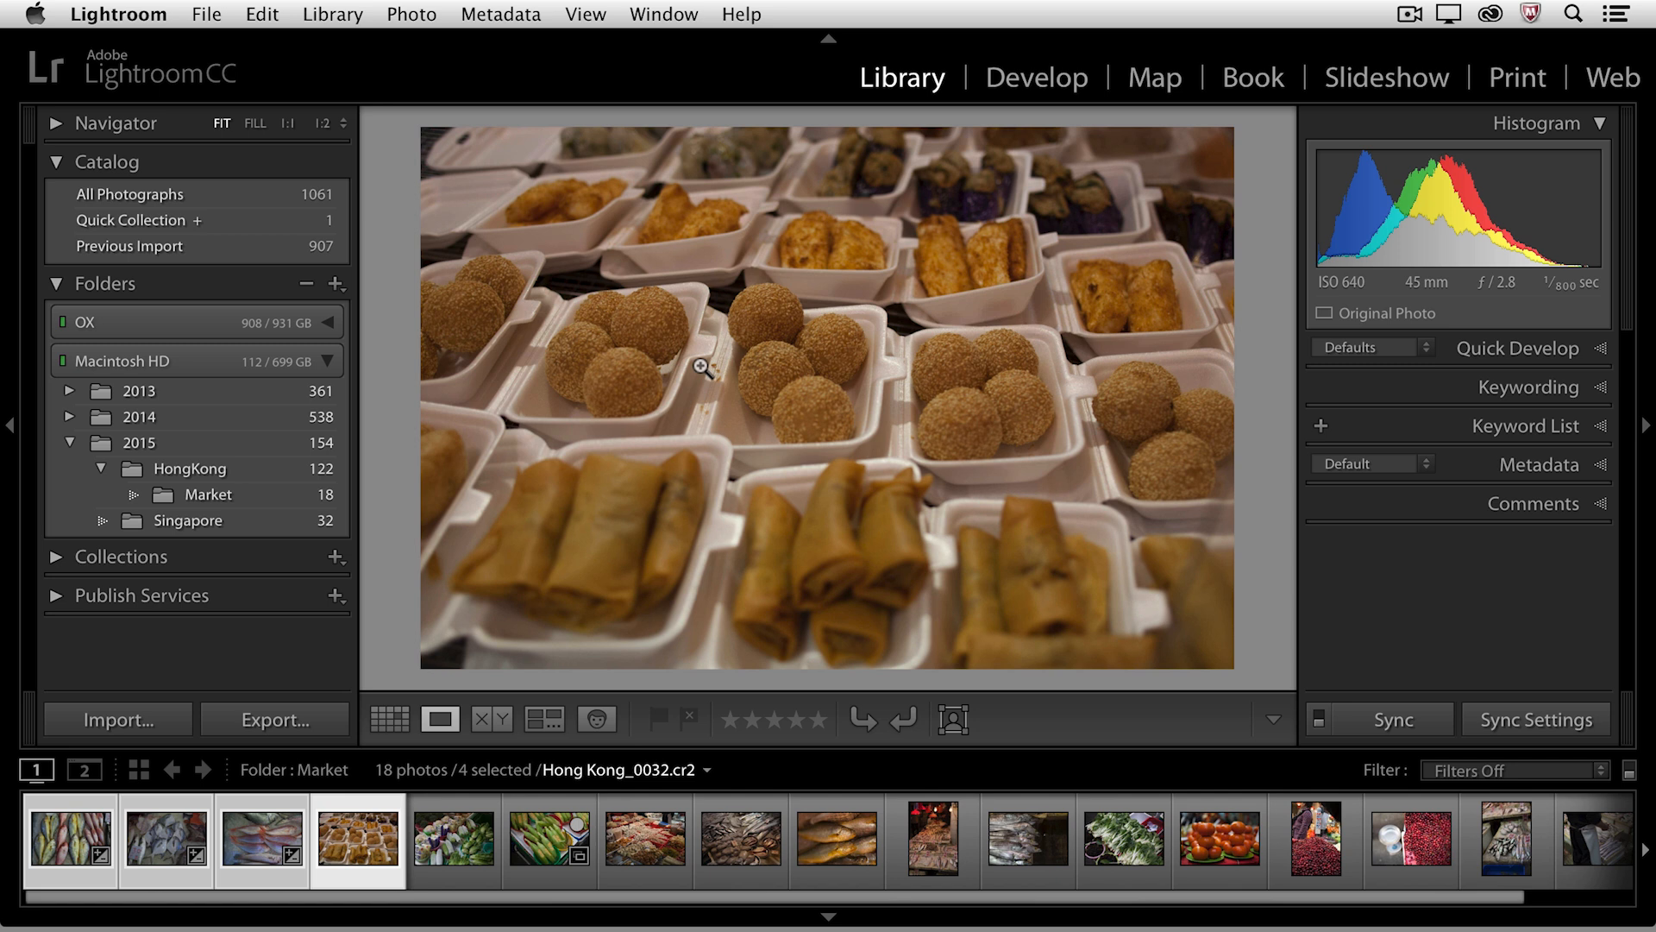
click(390, 719)
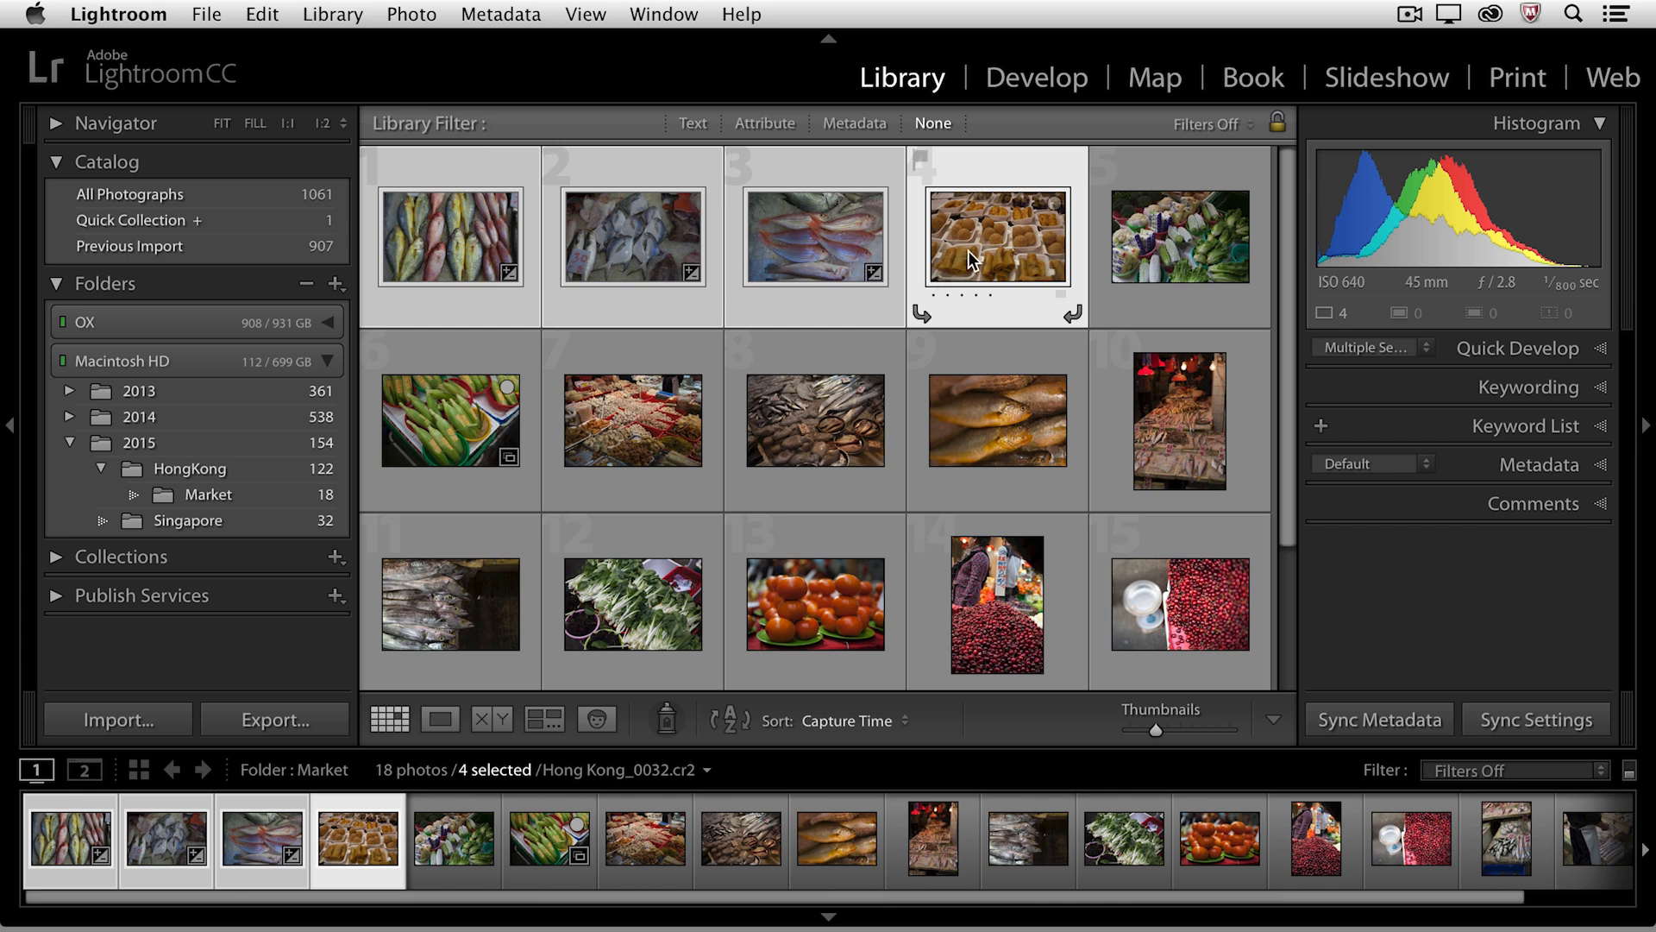
mouse_move(972, 259)
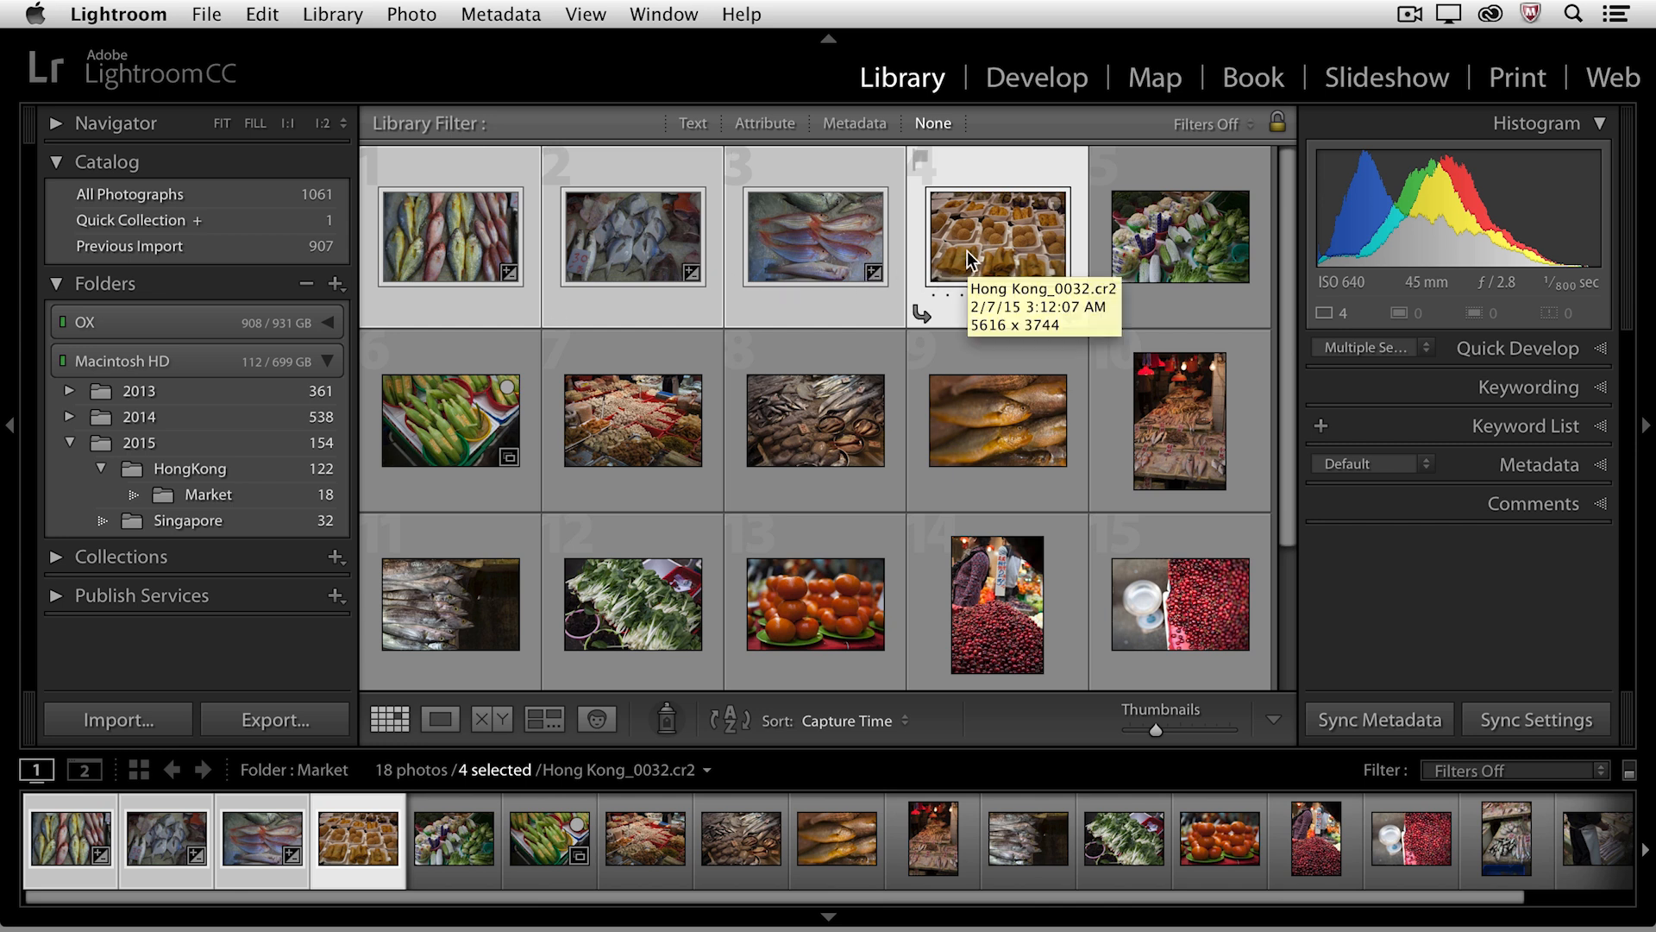
mouse_move(473, 187)
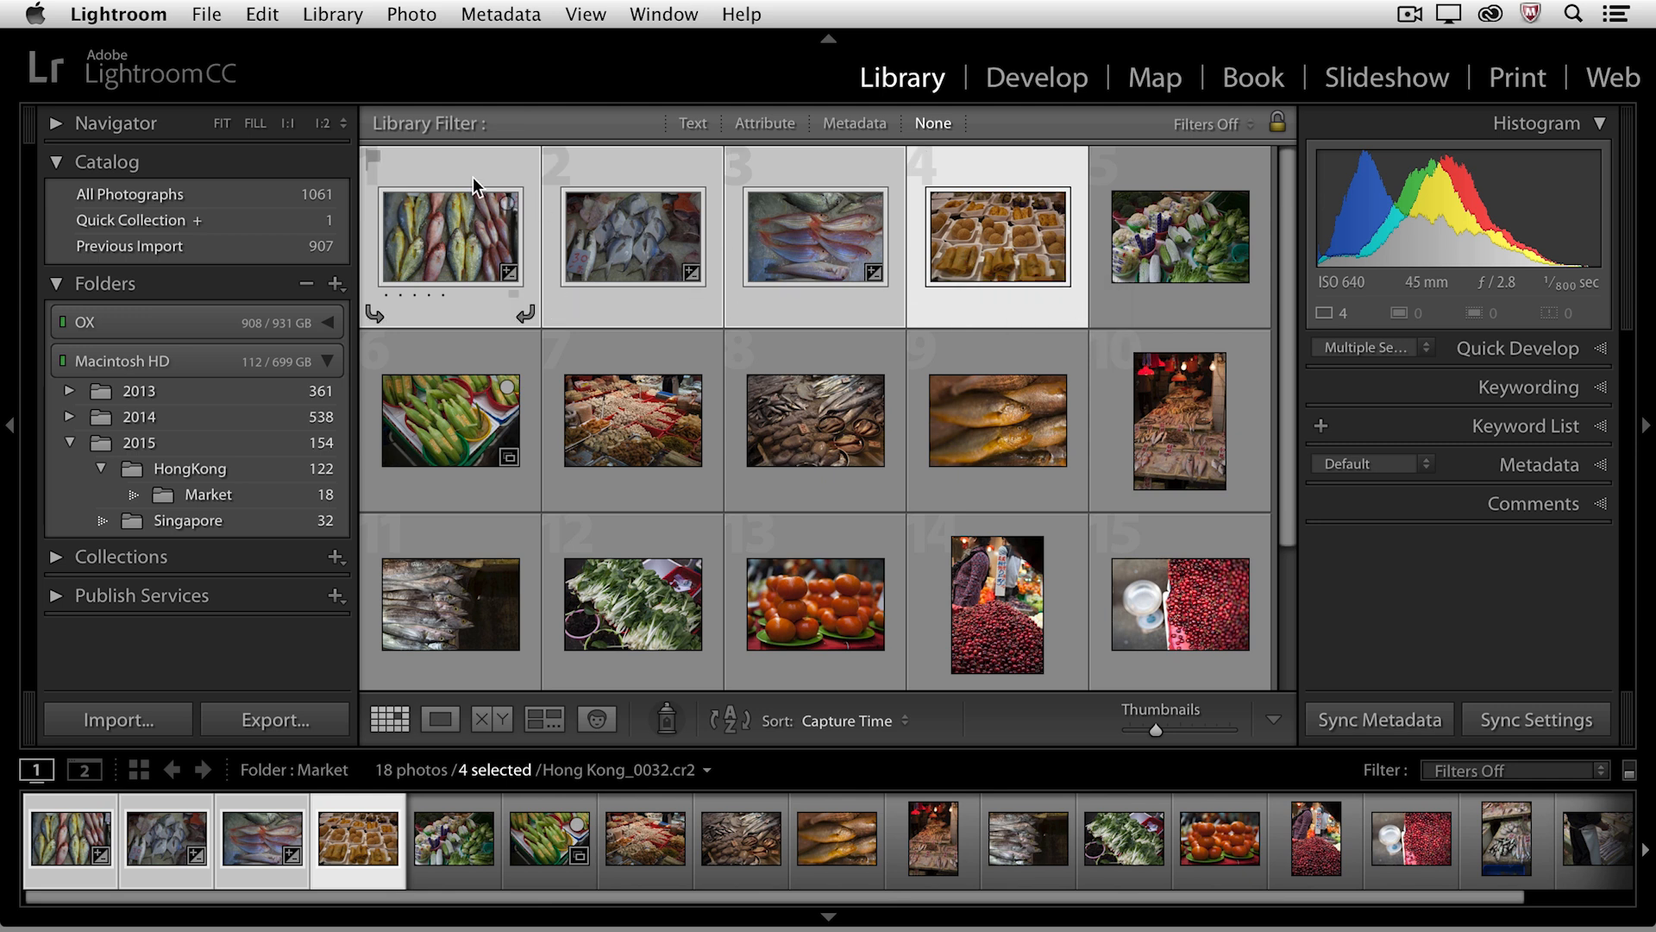
click(448, 235)
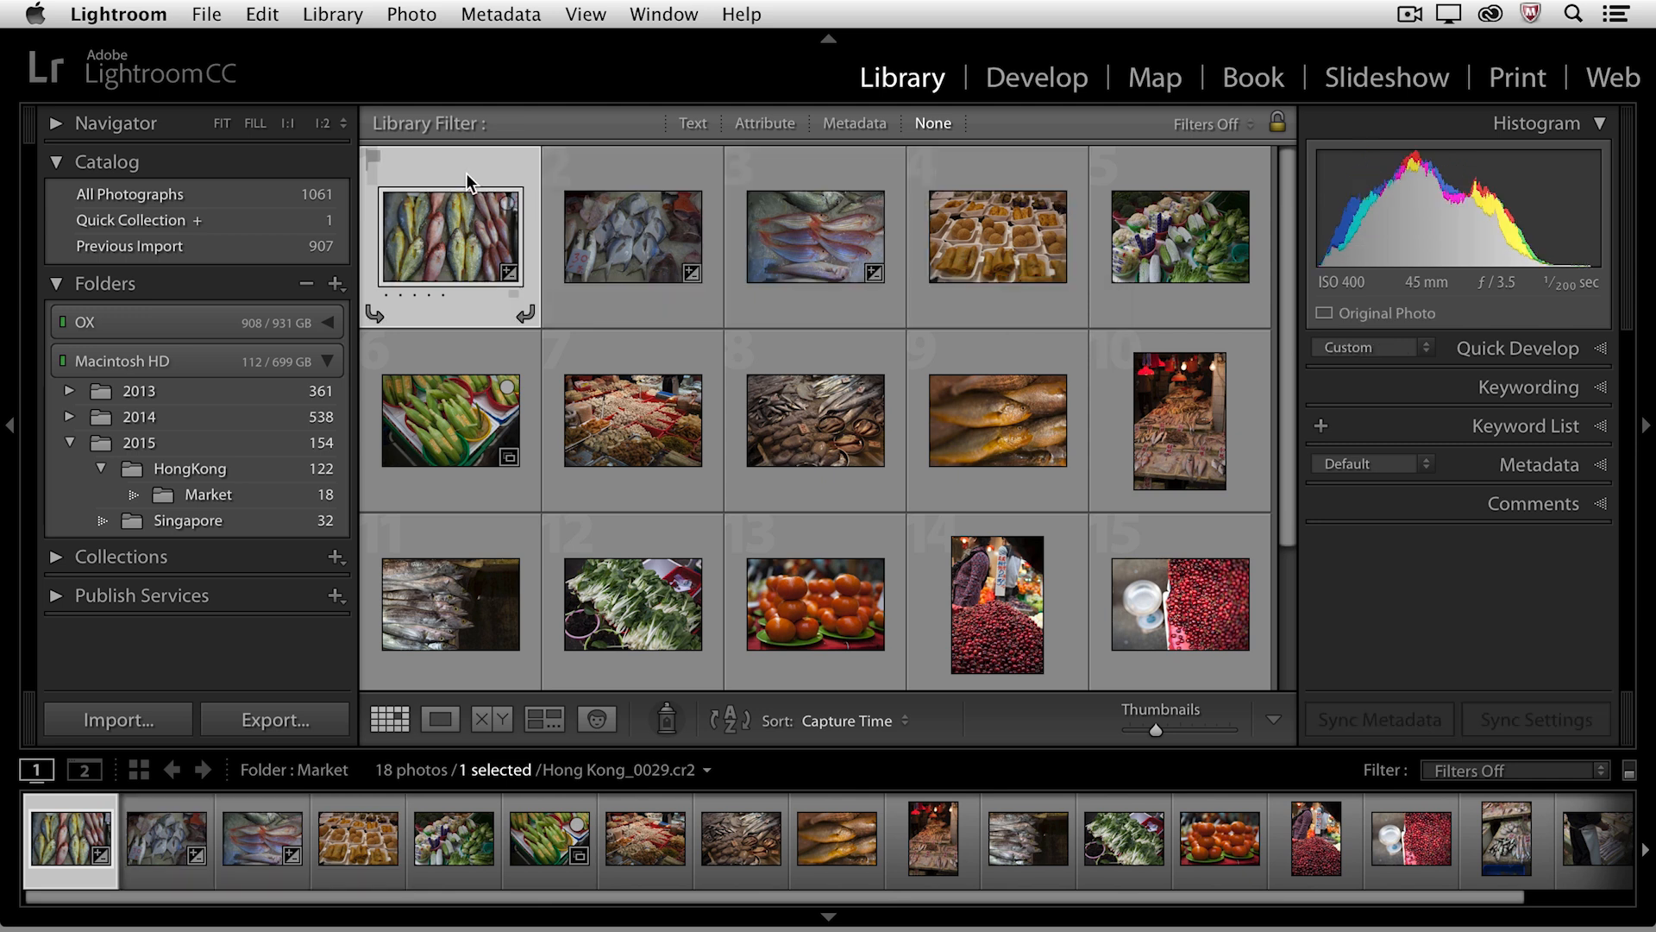
Step: Move the selection to the pink fish photo, Hong Kong_0031
click(814, 236)
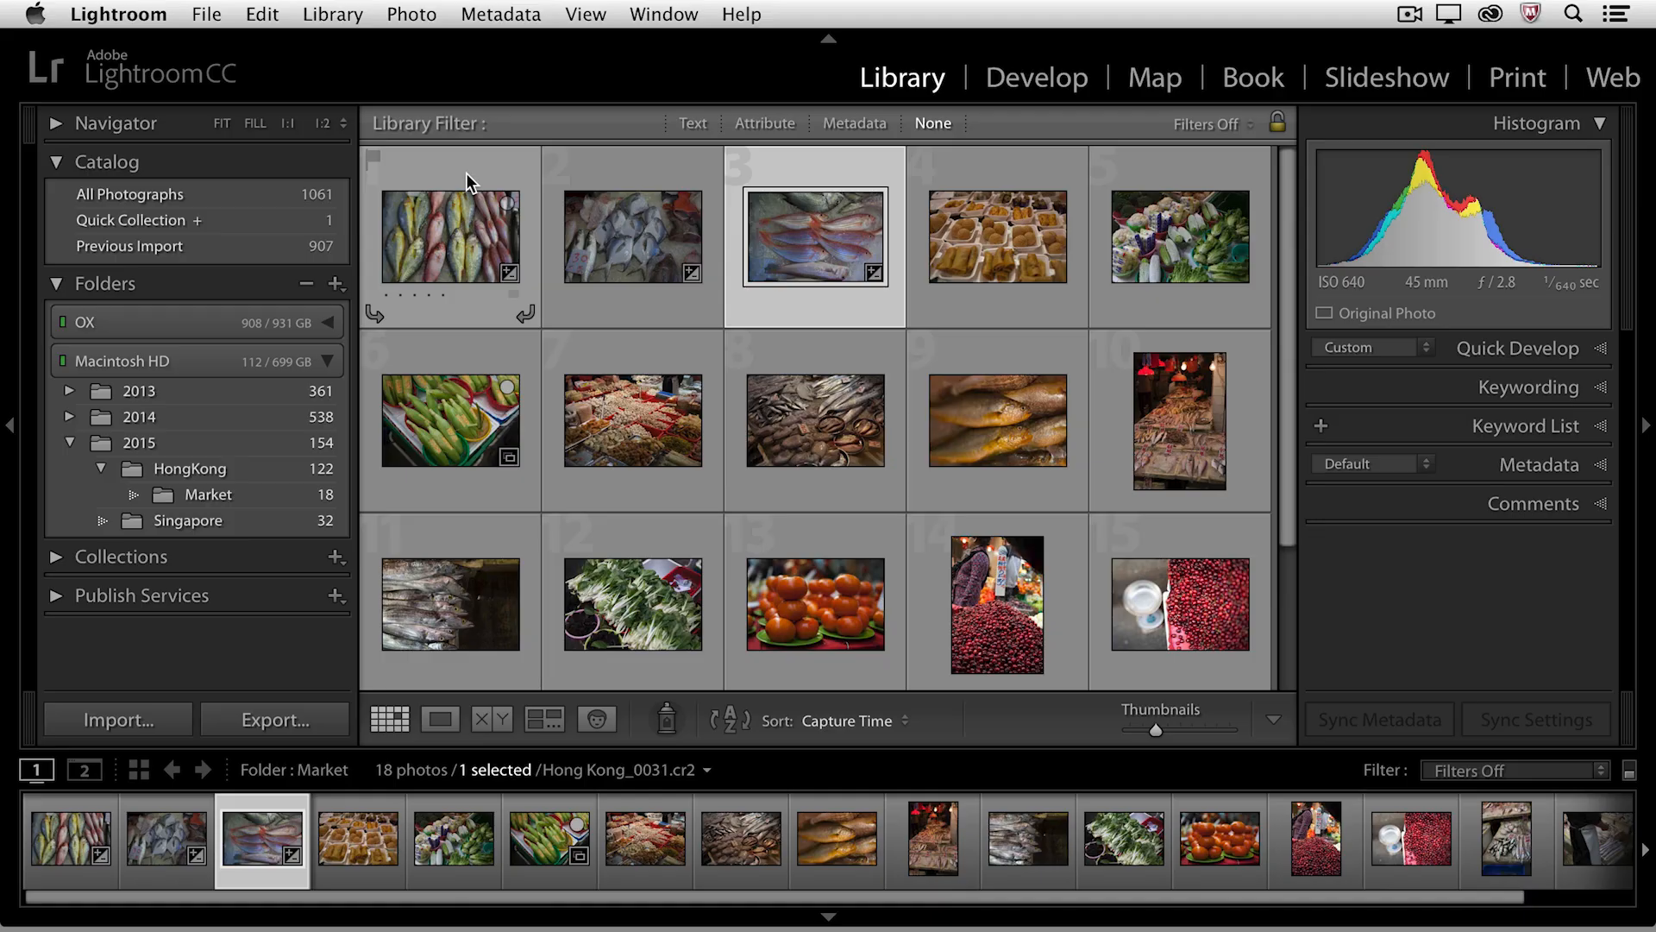